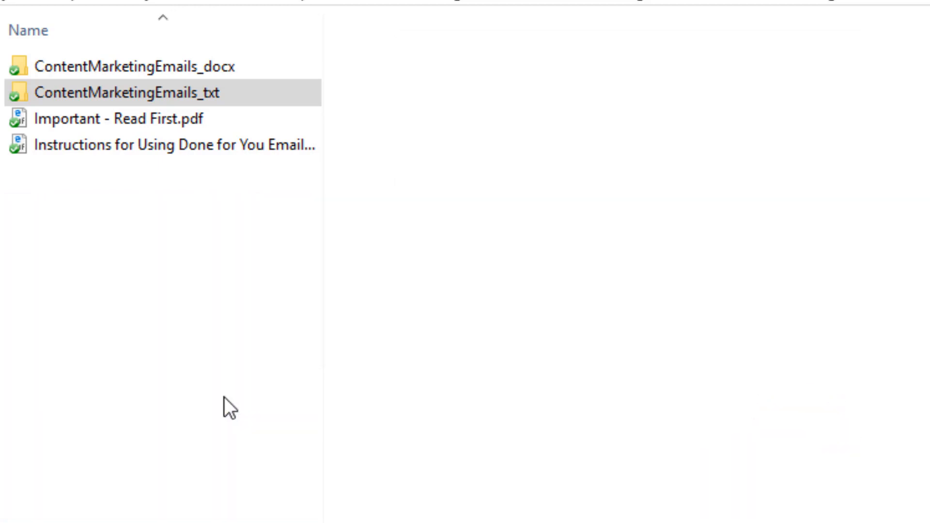
mouse_move(212, 352)
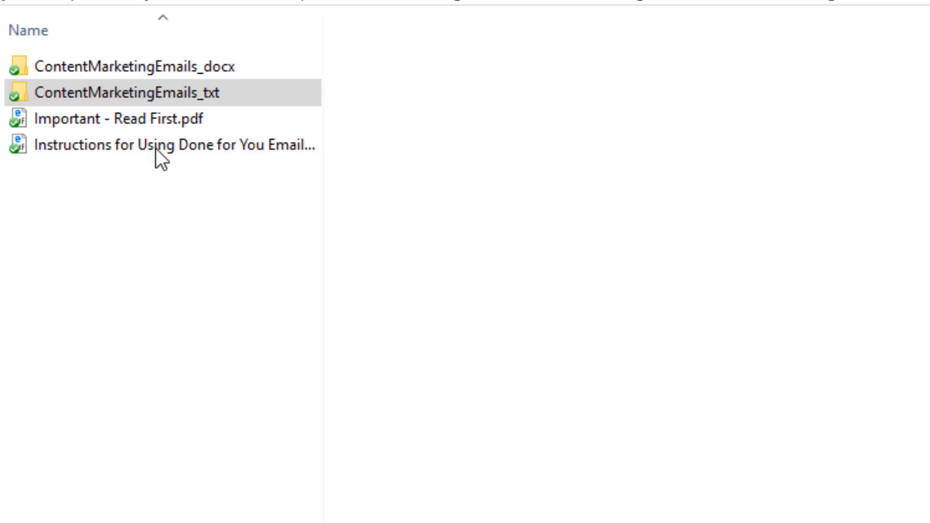
Step: Open the ContentMarketingEmails_txt folder listing the ten numbered email text files
left_click(127, 92)
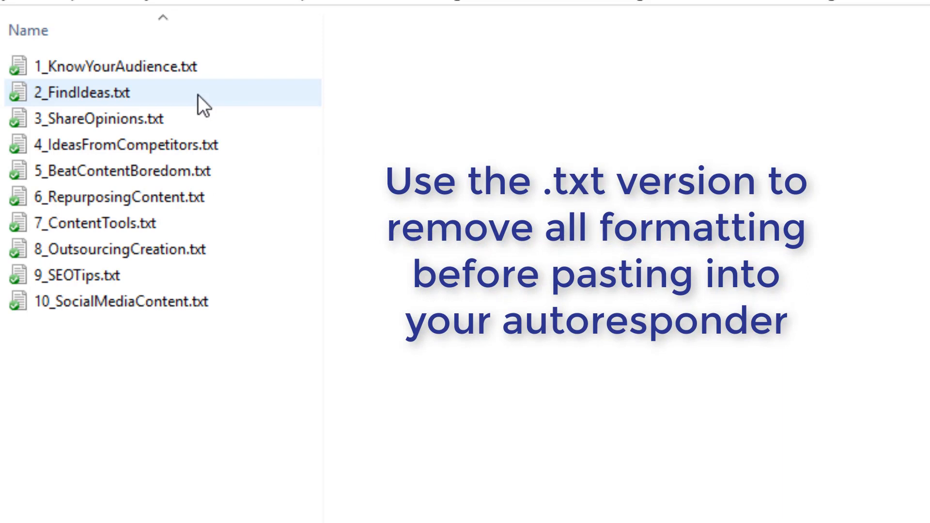
Step: Preview each email text file in turn, from Know Your Audience through Repurposing Content
left_click(107, 66)
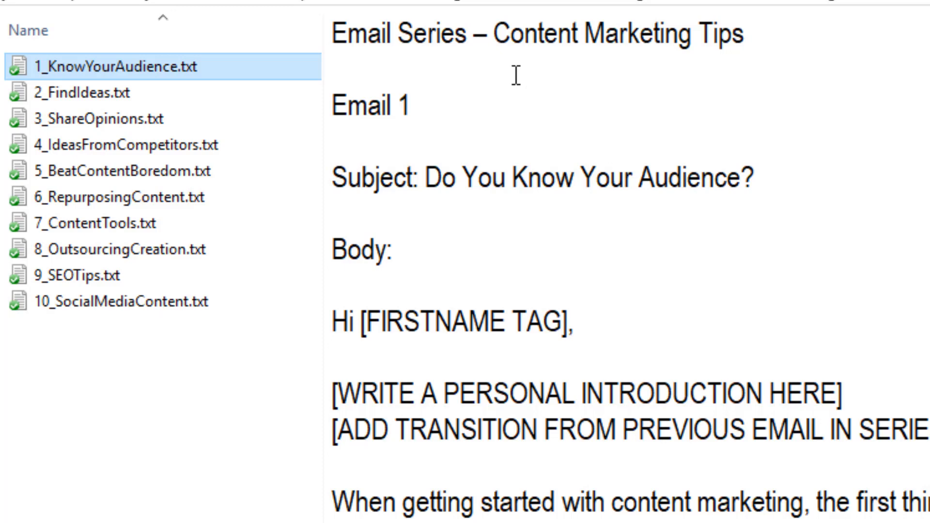
mouse_move(106, 333)
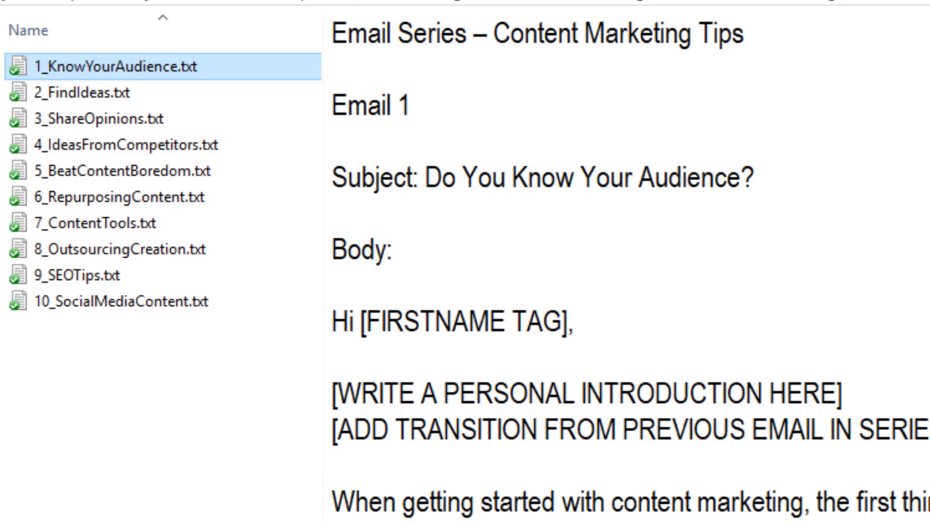
left_click(89, 93)
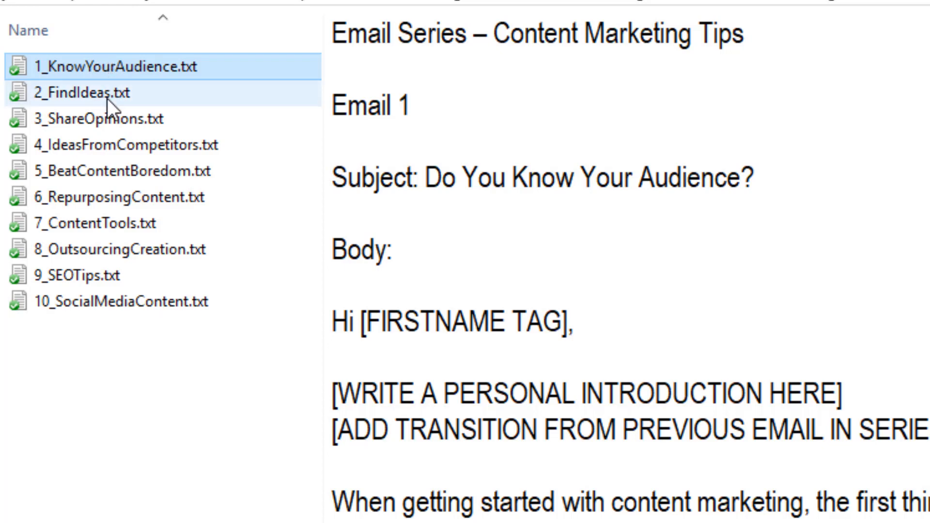
left_click(77, 93)
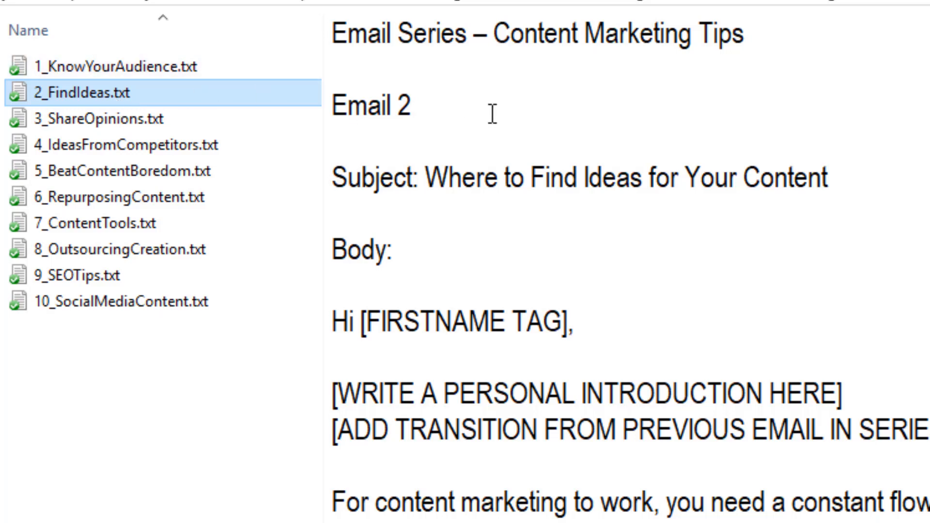
left_click(89, 119)
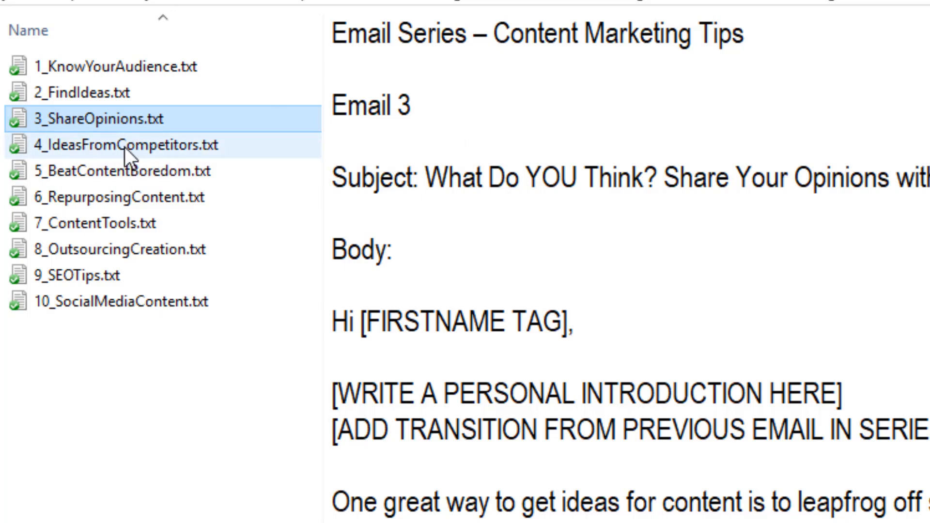
left_click(116, 145)
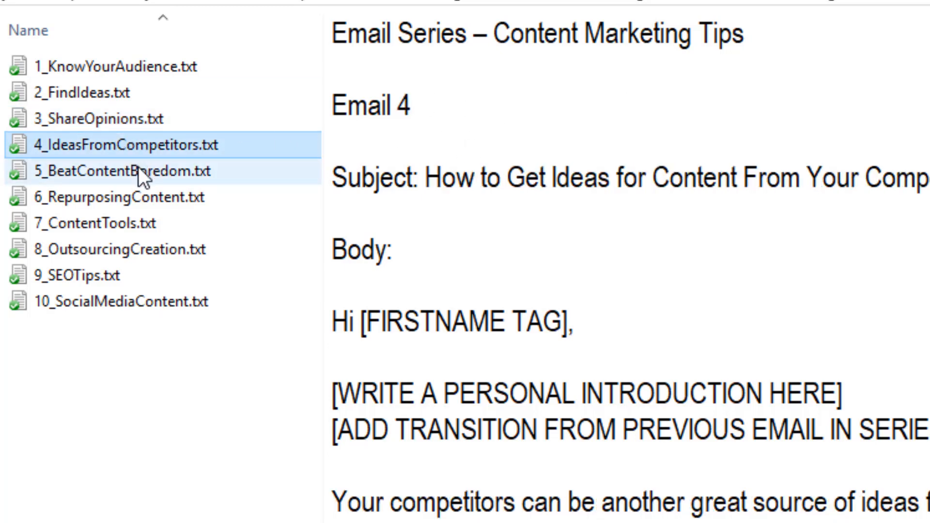
left_click(106, 171)
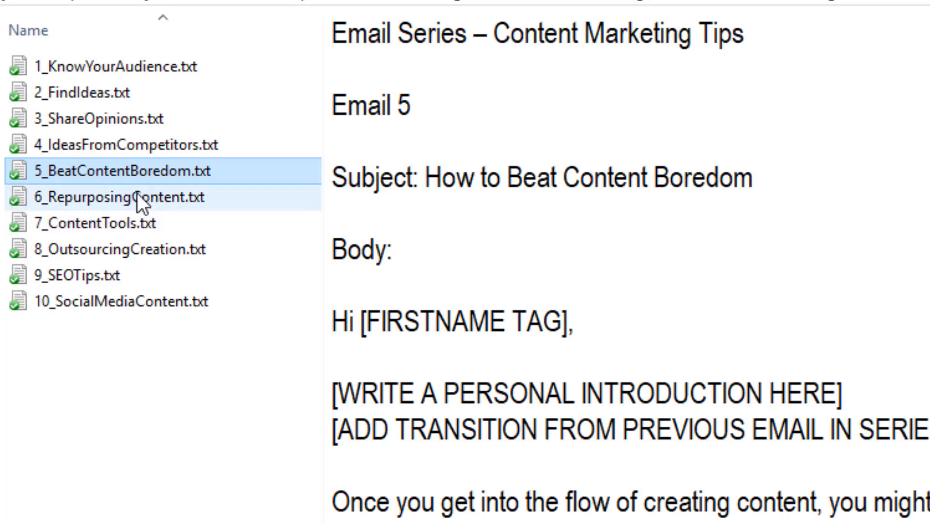
left_click(106, 222)
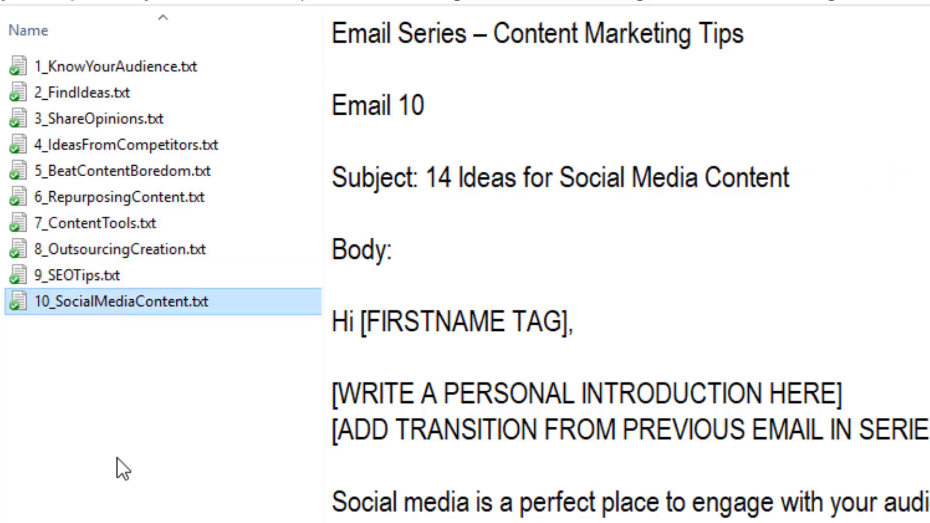
mouse_move(122, 463)
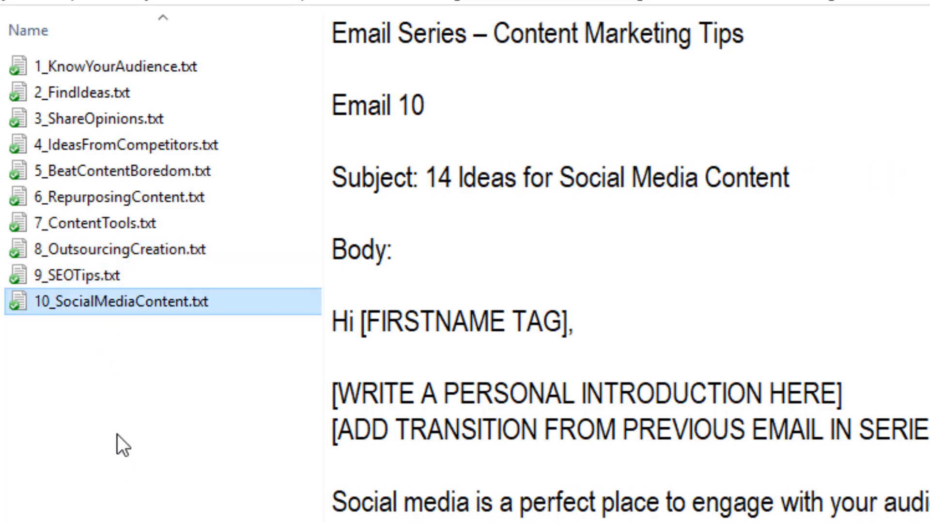
left_click(89, 67)
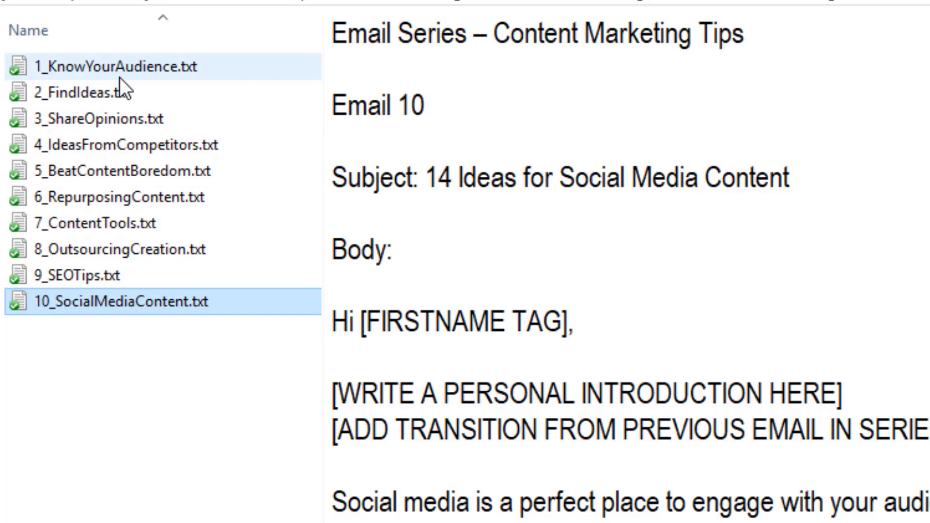
left_click(107, 67)
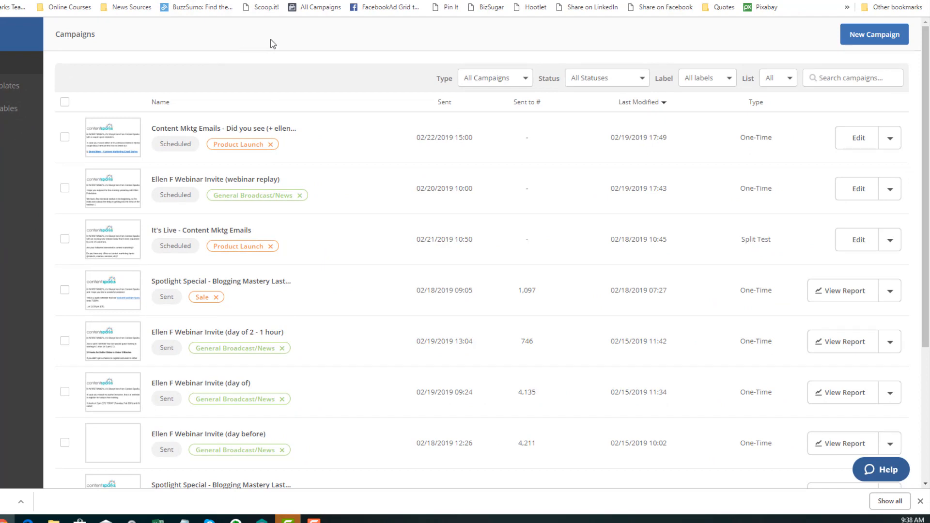
mouse_move(338, 404)
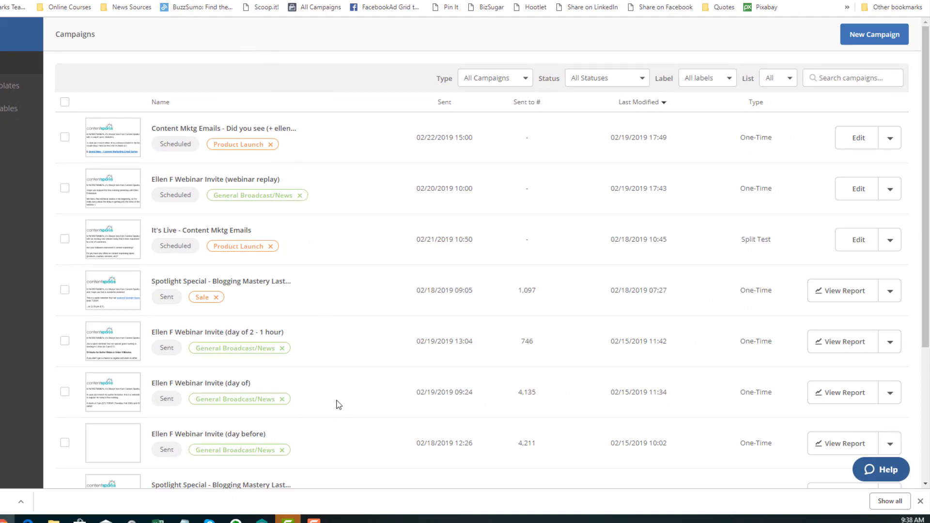
mouse_move(275, 108)
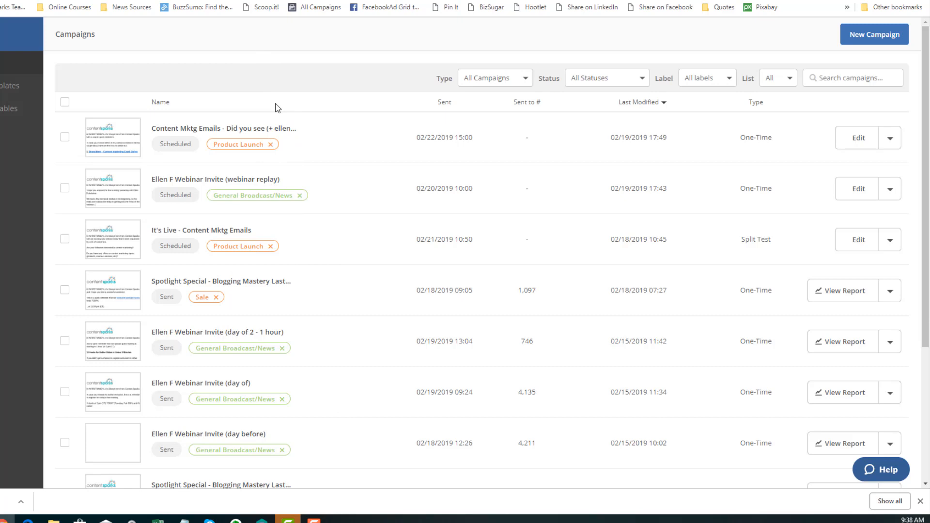
mouse_move(284, 75)
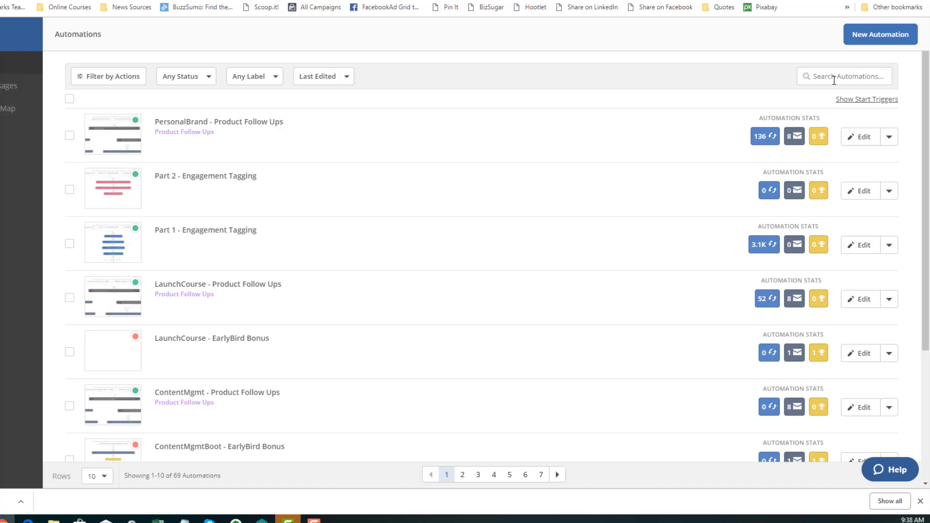
Step: Find the Content Planning Template Follow Ups automation by searching 'conte' and scroll its workflow
left_click(843, 76)
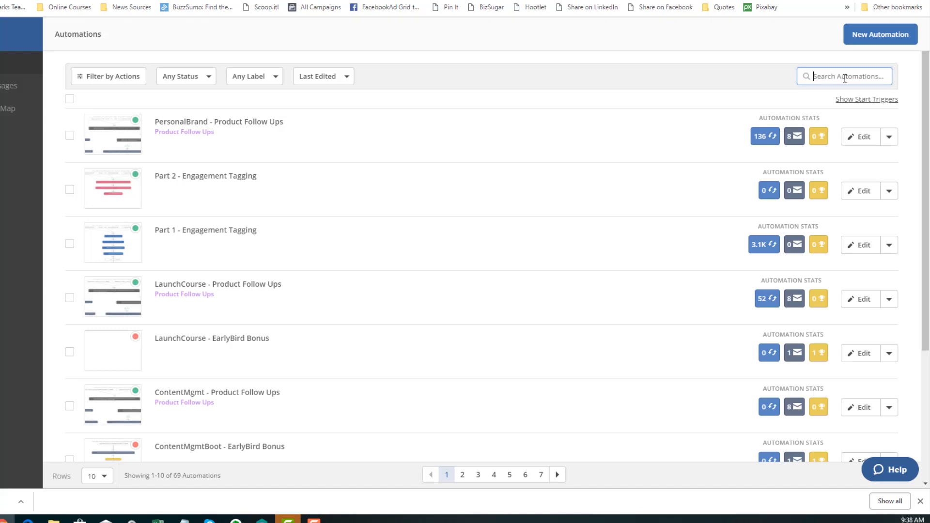
type("content planning")
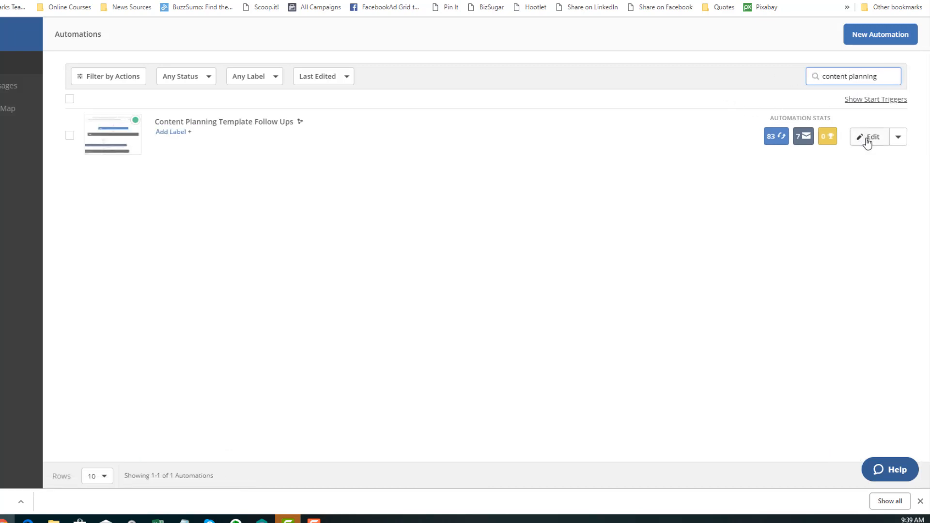
left_click(870, 137)
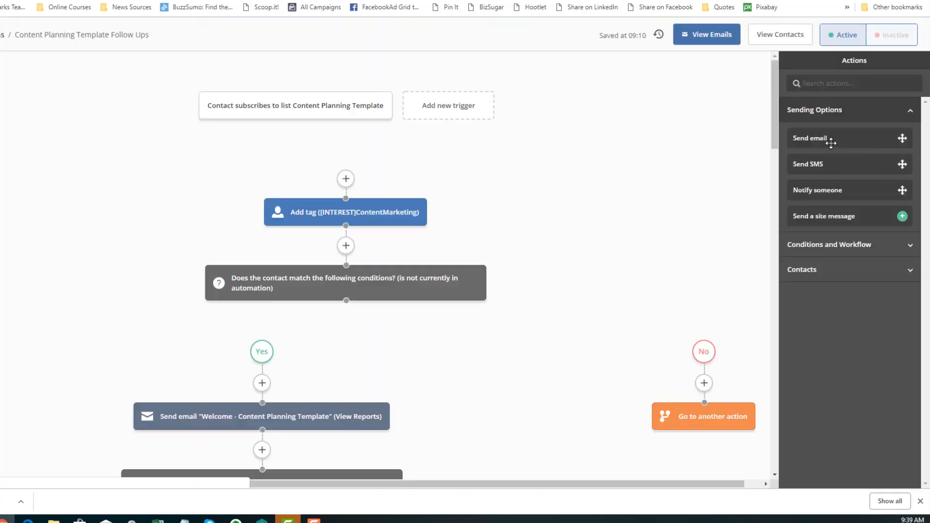
scroll("down", 3)
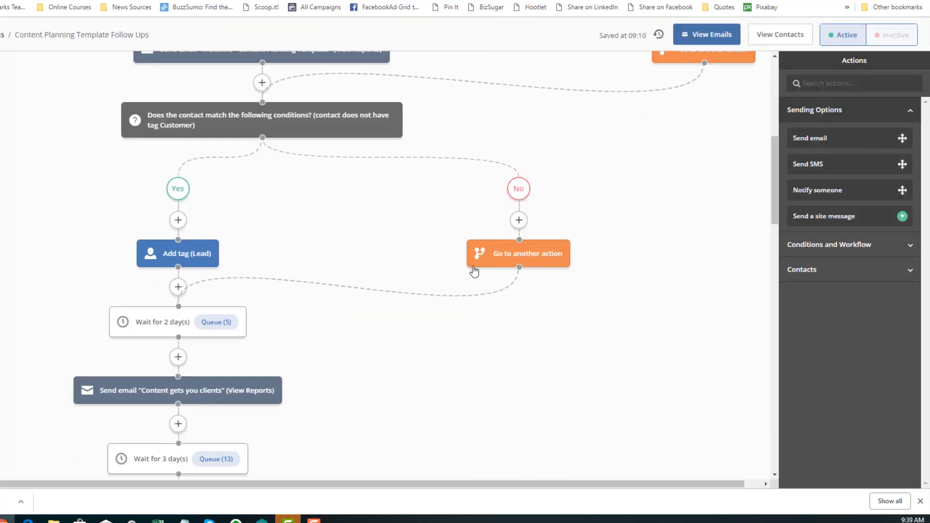
scroll("down", 3)
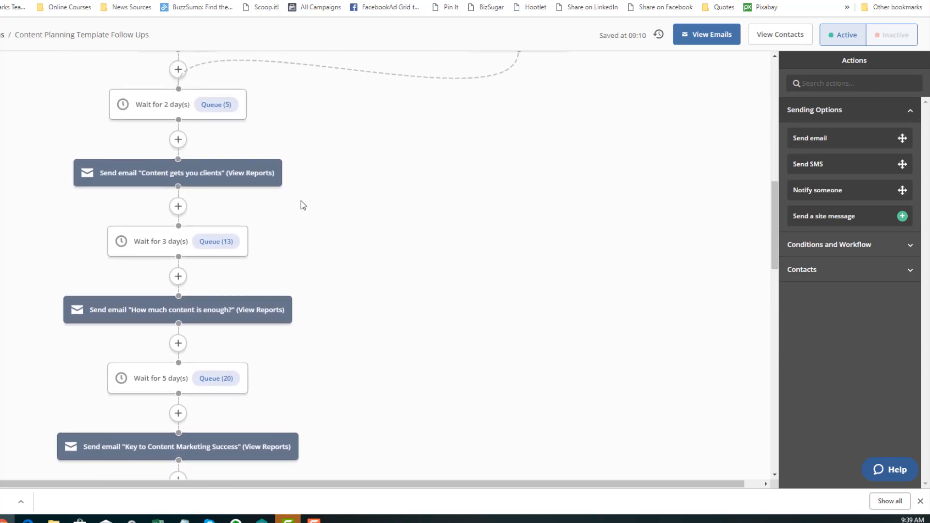
scroll("down", 3)
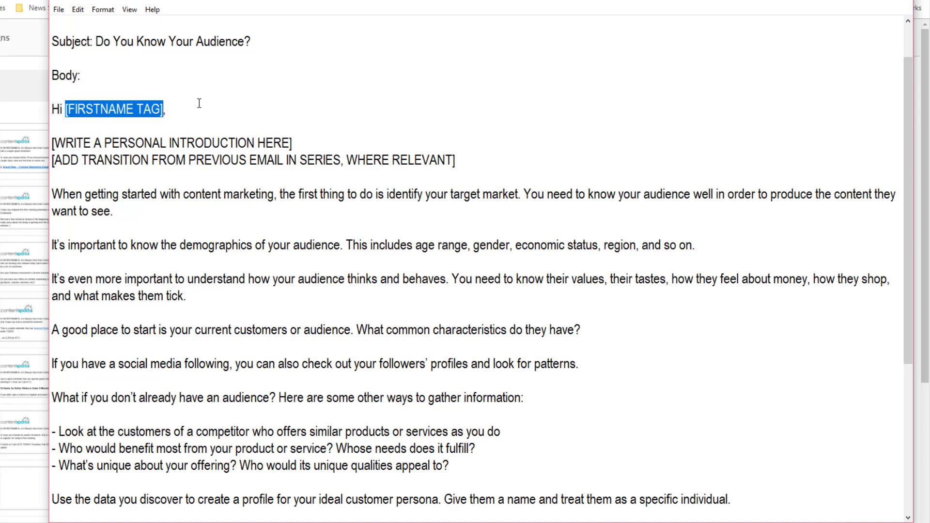
mouse_move(230, 95)
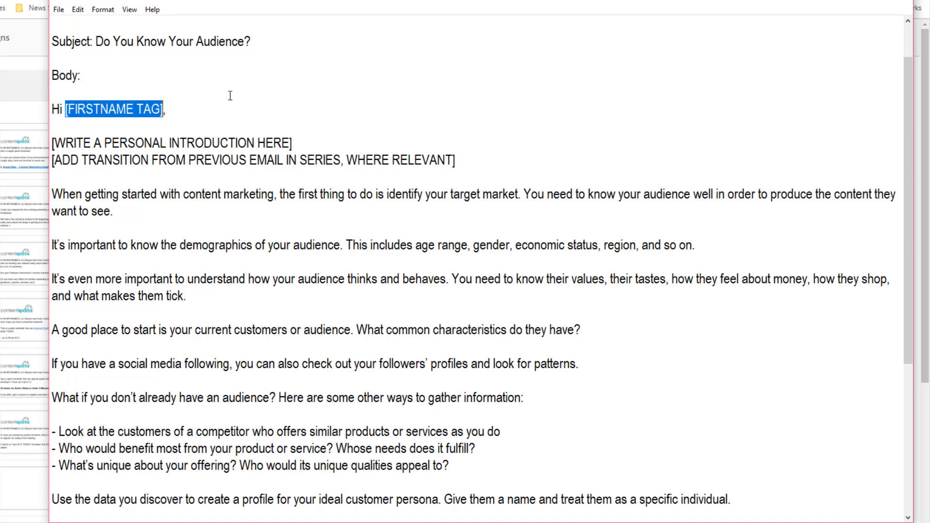
mouse_move(304, 148)
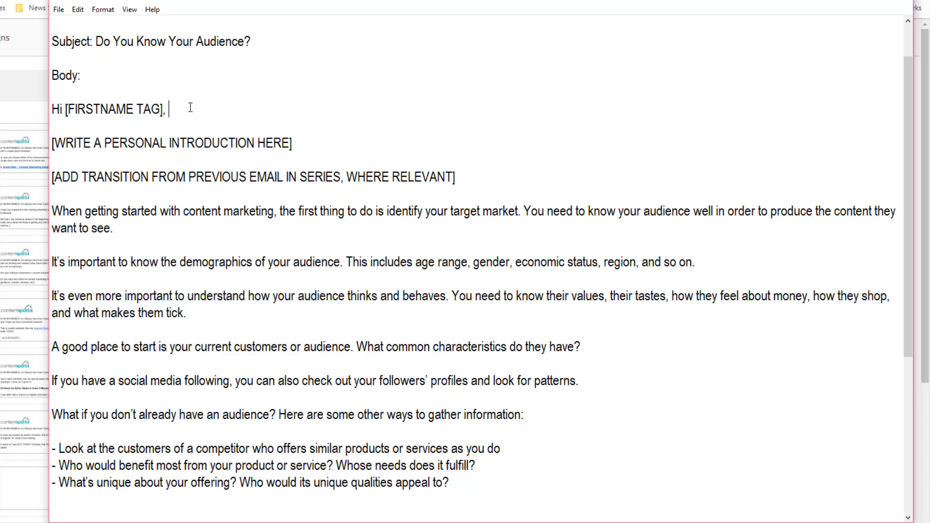
Step: Complete the greeting with 'it's Sharyn here from Content Sparks.' and delete the introduction placeholder
type("it")
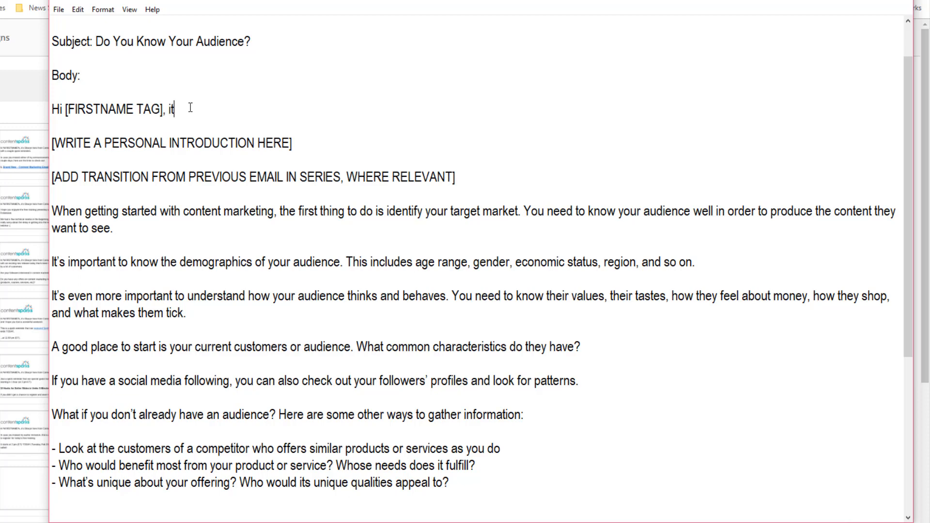
type("'s Sharyn here from Content Sparks.")
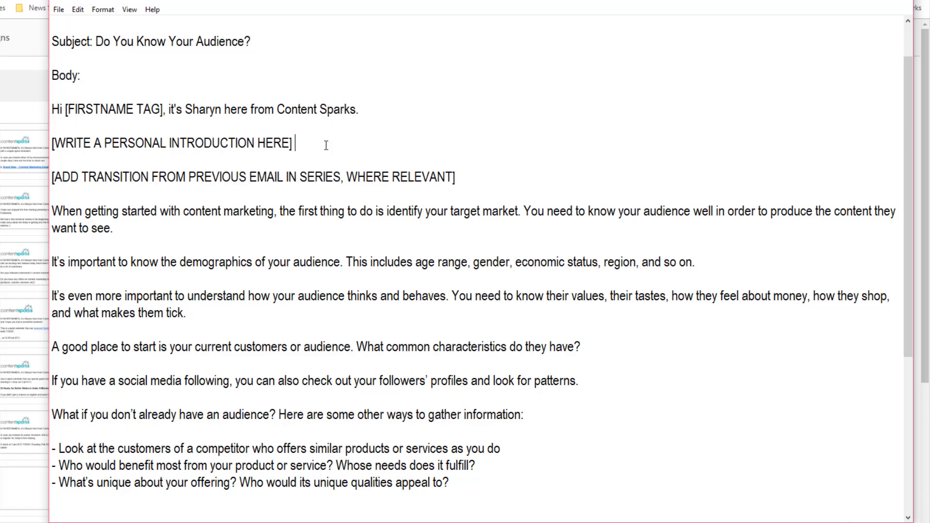
double_click(172, 143)
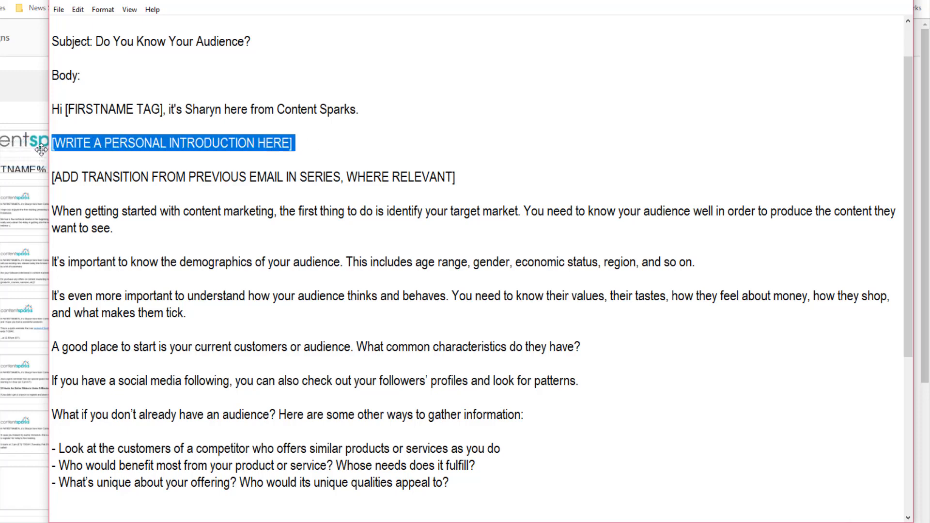
key("Delete")
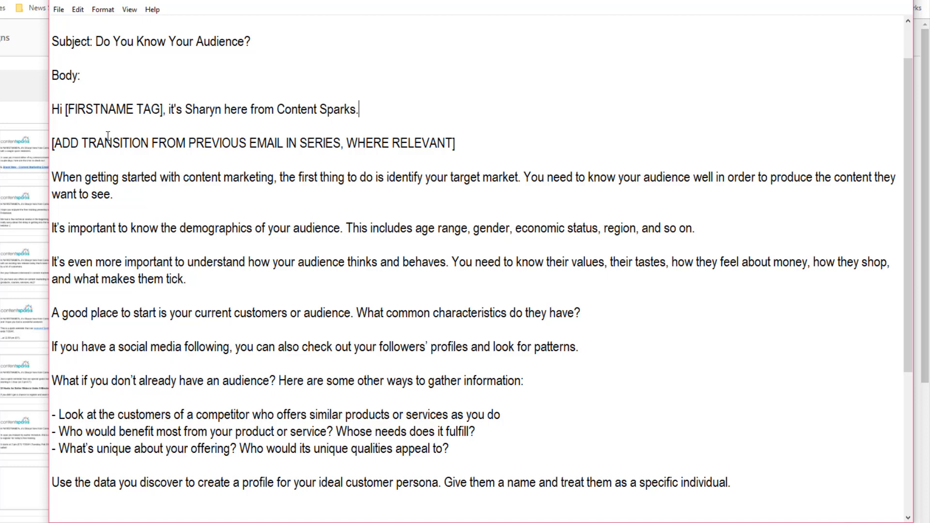
mouse_move(225, 140)
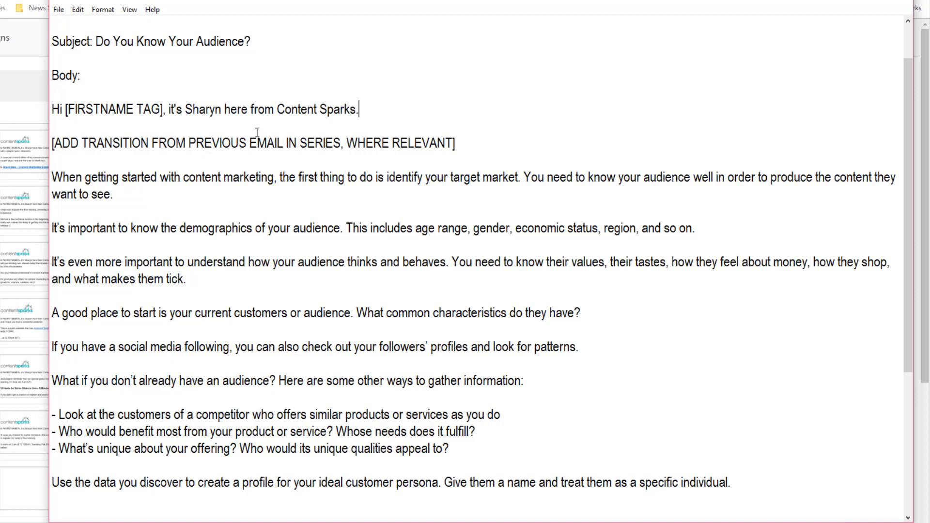
mouse_move(389, 130)
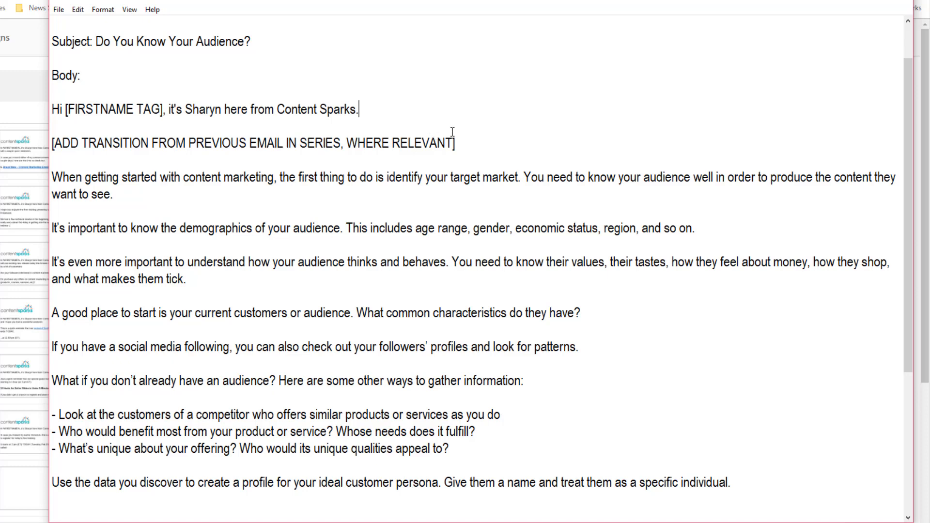
mouse_move(331, 134)
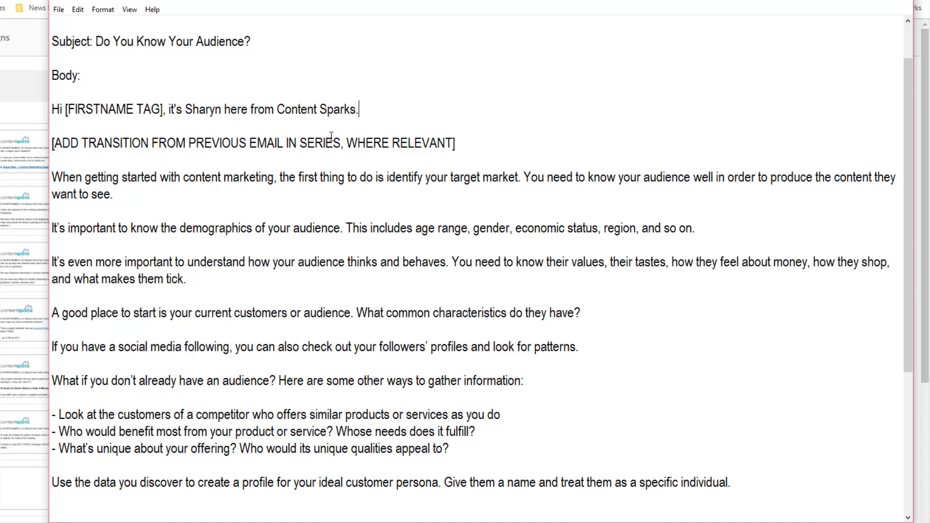
mouse_move(478, 140)
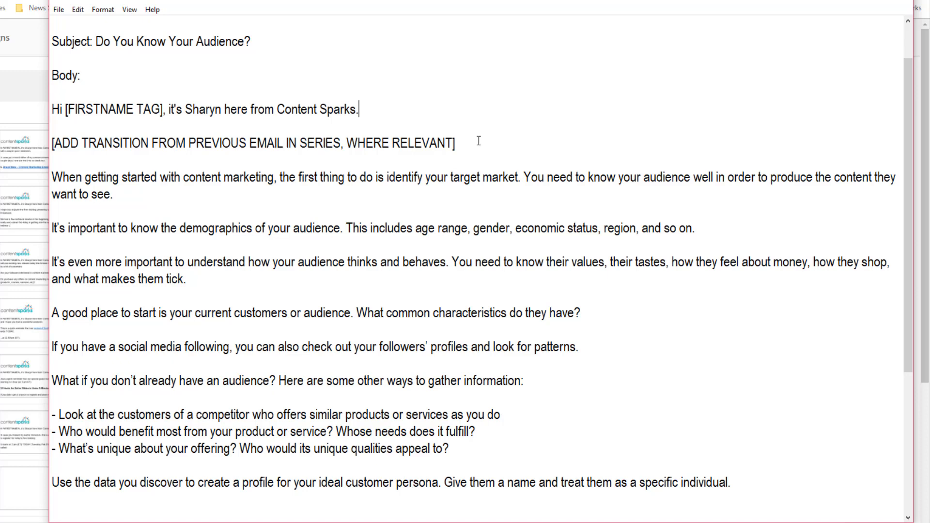
Step: Delete the transition placeholder and change the word 'best' to 'proven'
left_click(454, 143)
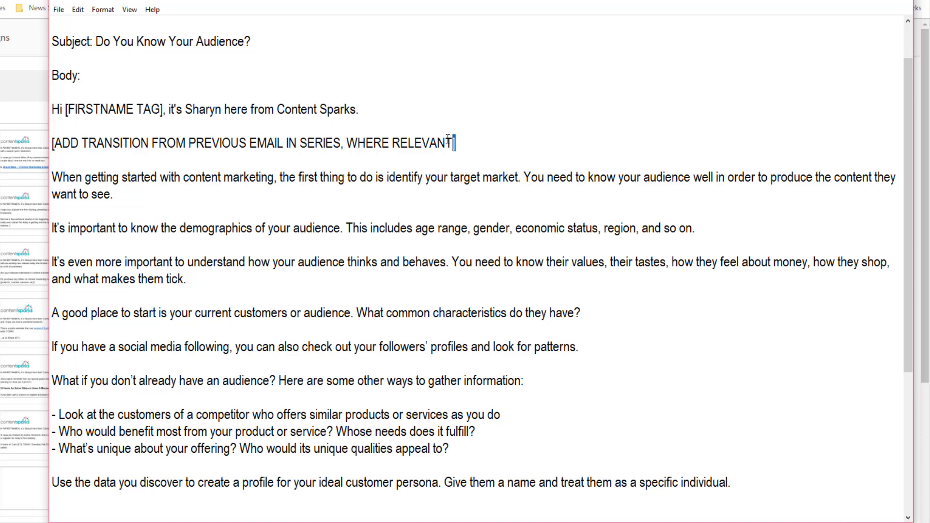
key("Delete")
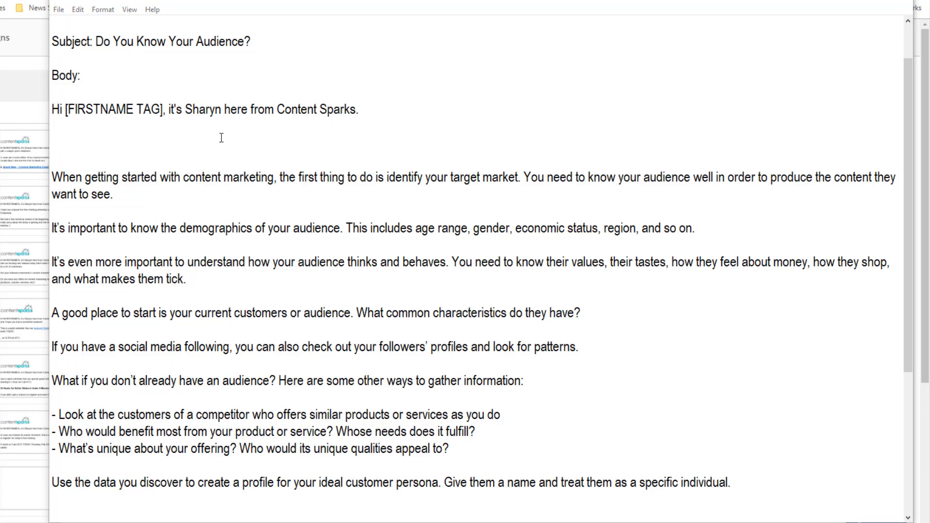
left_click(54, 142)
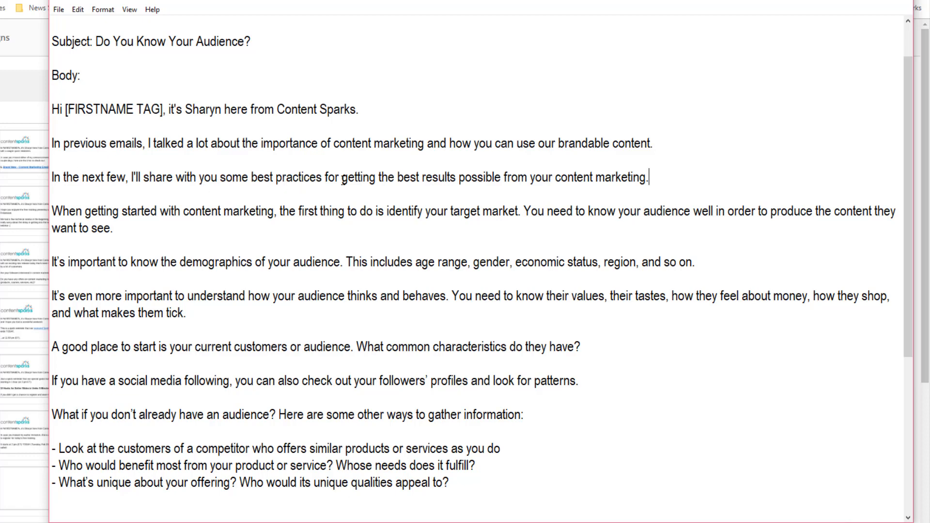
mouse_move(549, 185)
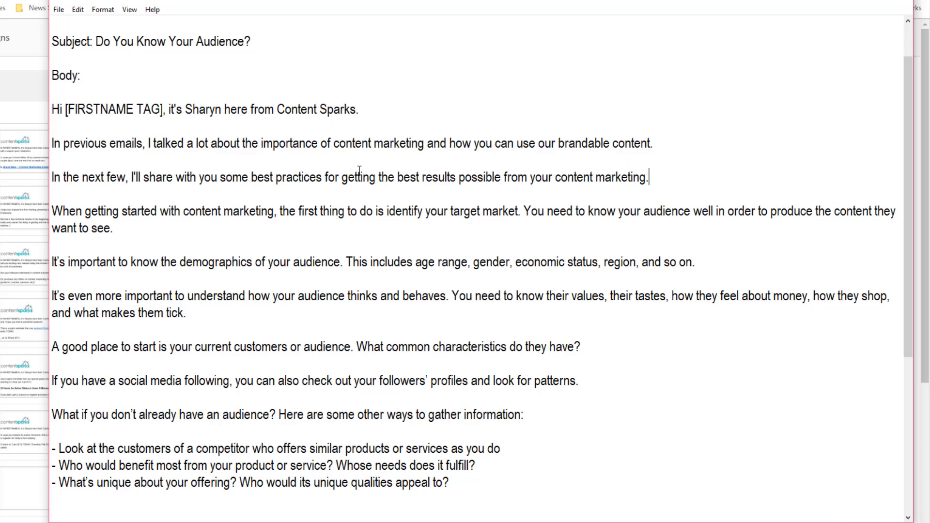
double_click(261, 177)
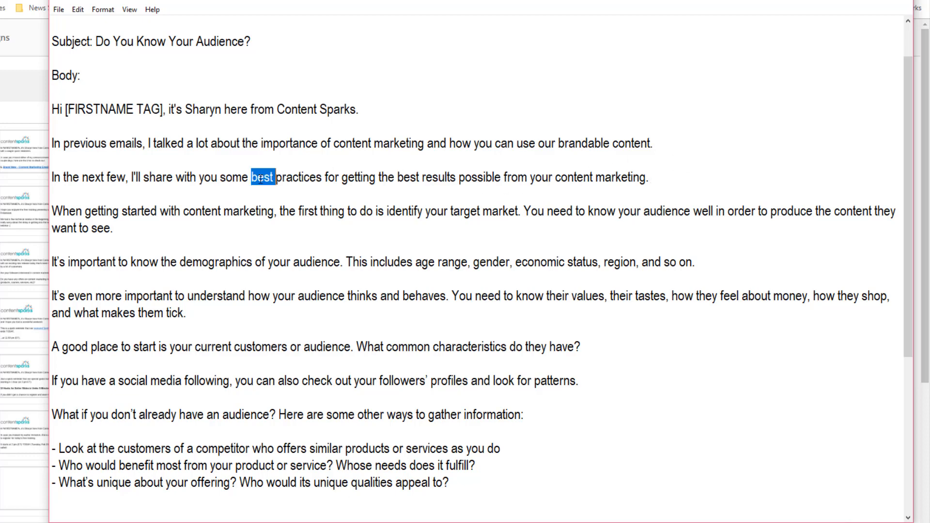
type("proven")
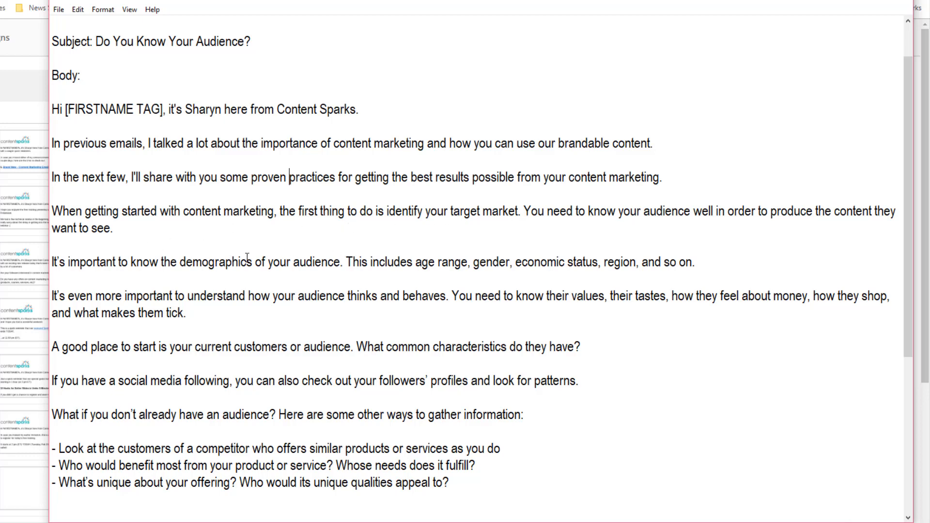
mouse_move(207, 283)
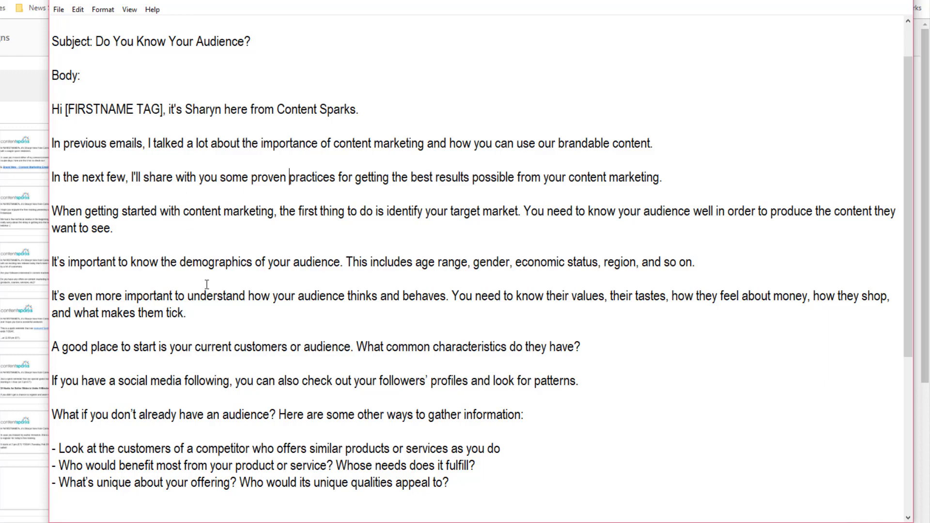
Step: Change 'customers' to 'clients' so it reads 'your current clients or audience'
scroll("down", 3)
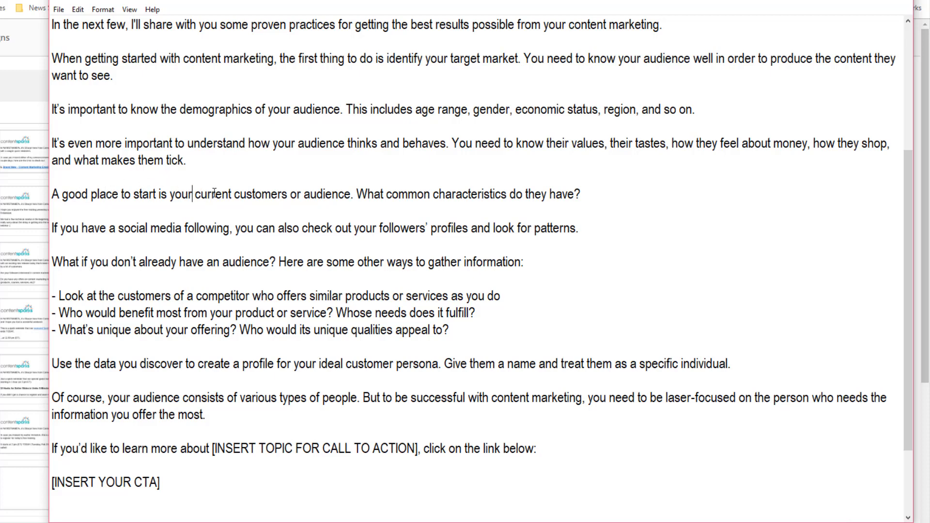
mouse_move(61, 209)
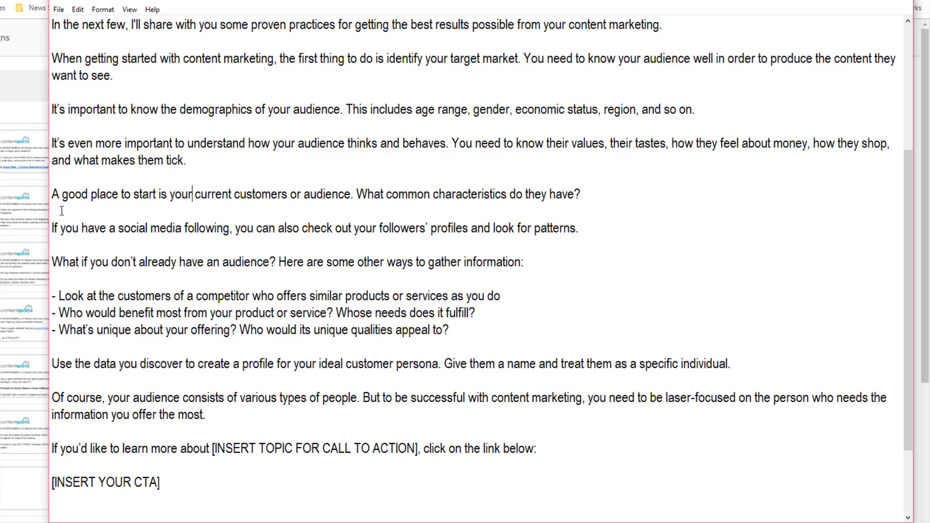
mouse_move(245, 183)
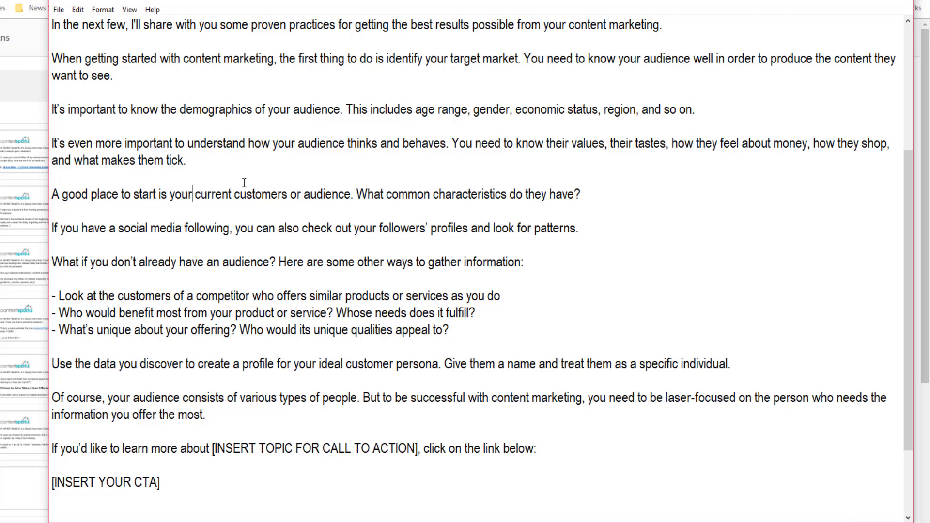
double_click(260, 193)
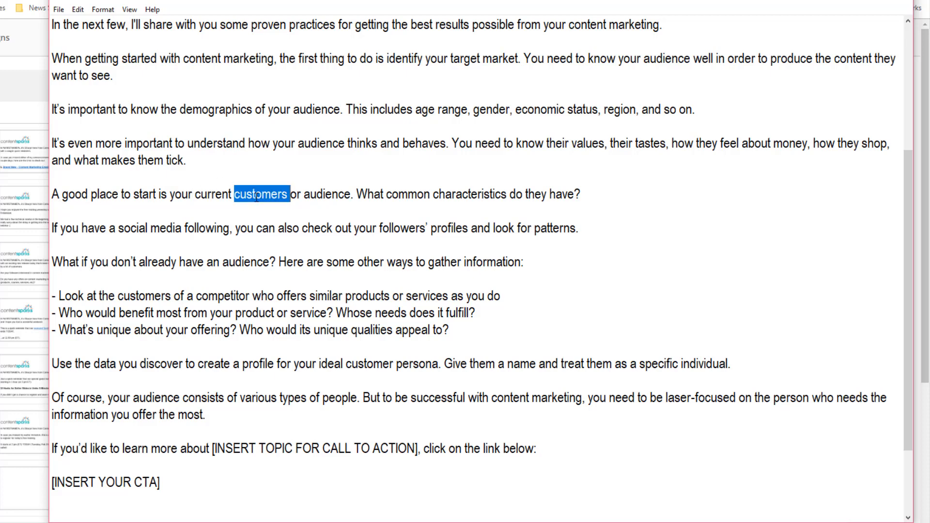
type("clients")
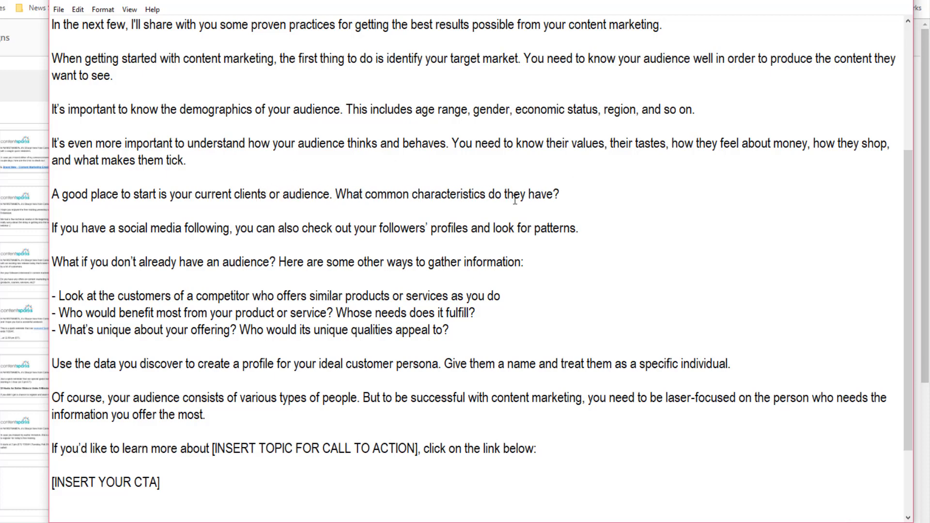
mouse_move(290, 237)
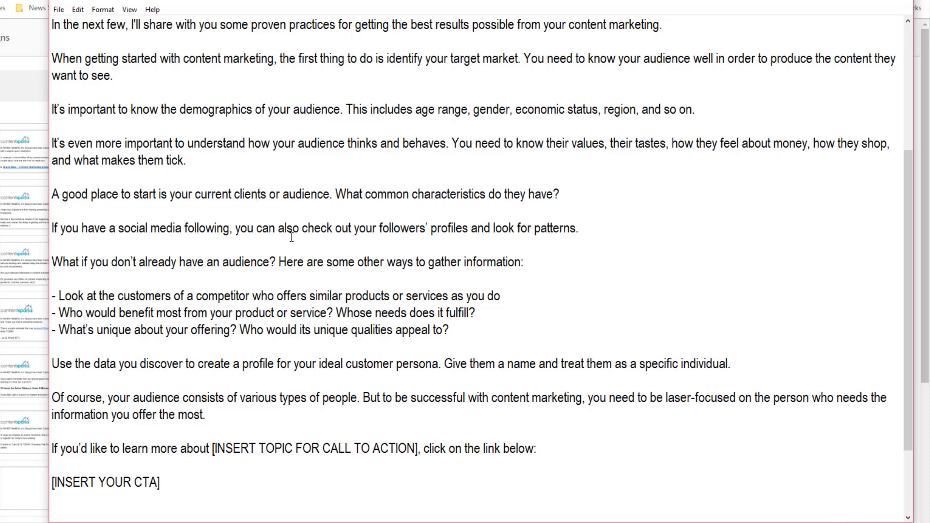
left_click(269, 194)
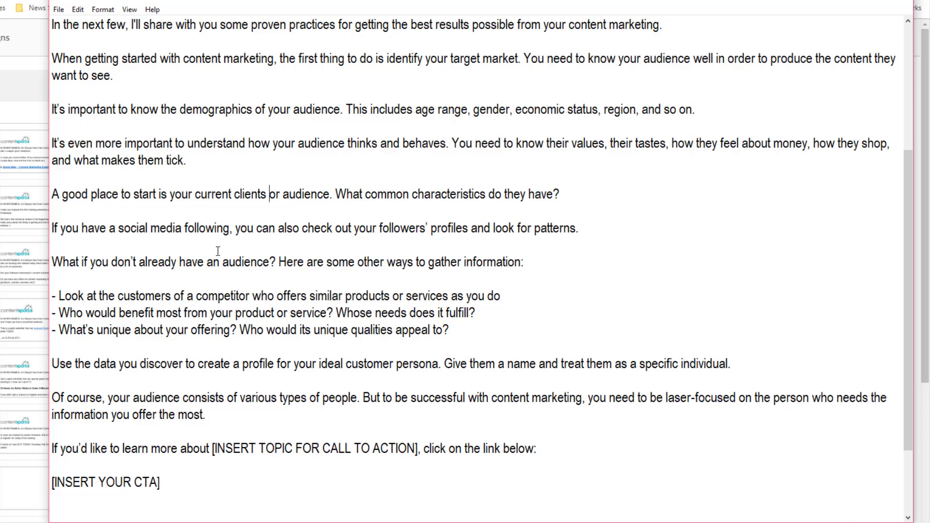
scroll("down", 3)
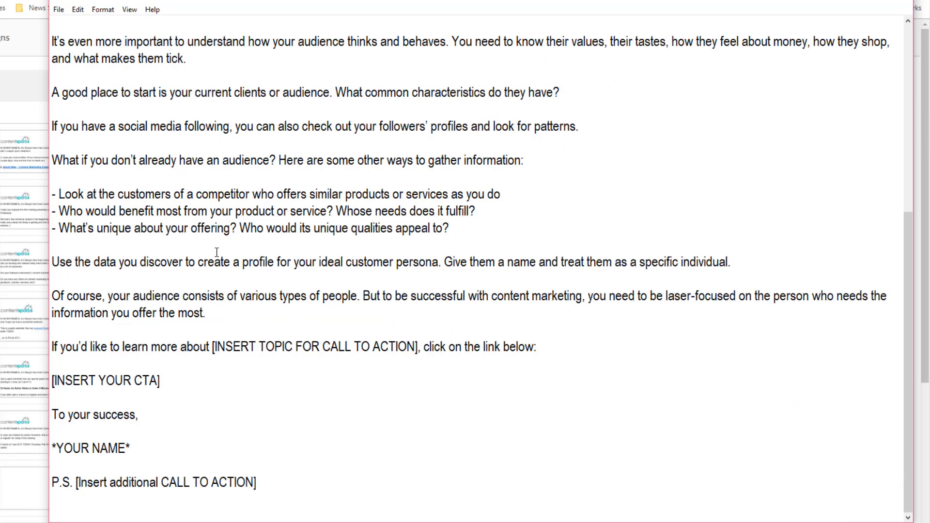
mouse_move(171, 343)
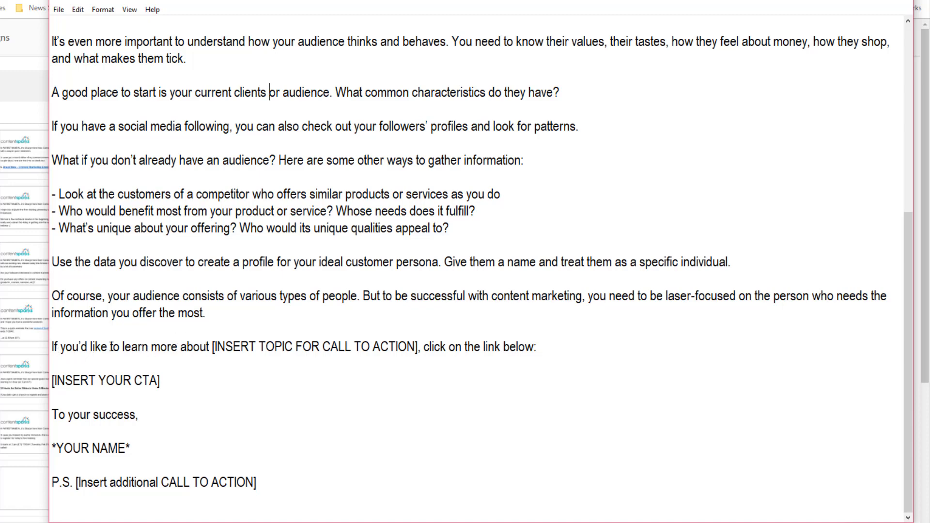
mouse_move(177, 358)
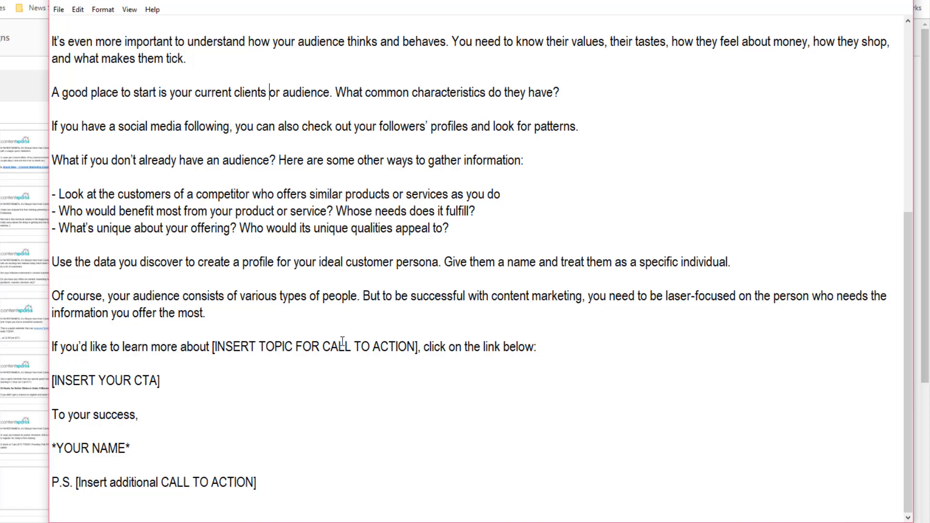
Step: Replace the CTA placeholders with 'Content Marketing Planning' and the contentsparks.com roundup URL
left_click_drag(53, 347, 212, 347)
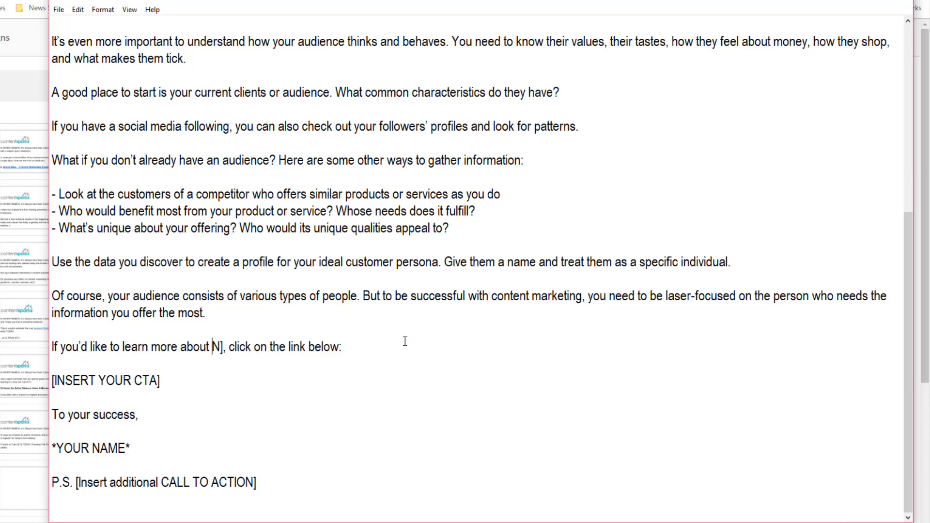
type("Content Marketing Planning")
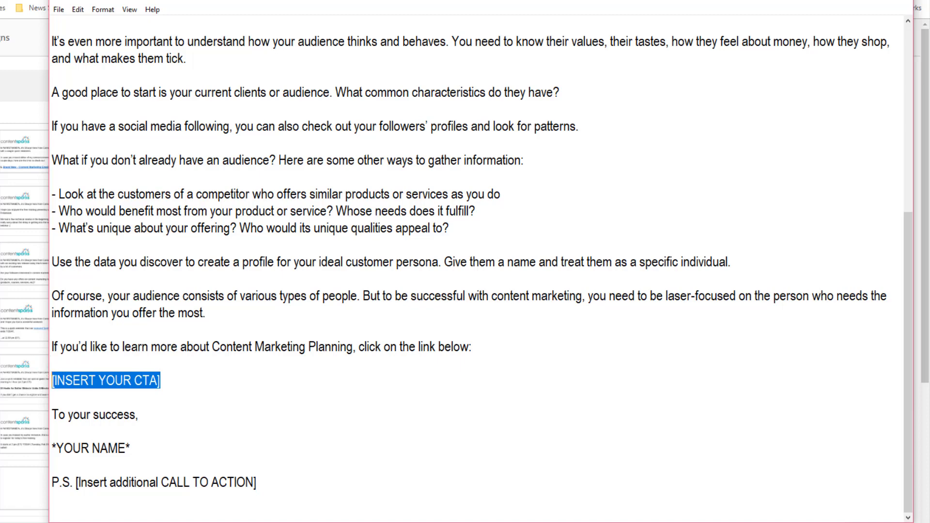
left_click(158, 380)
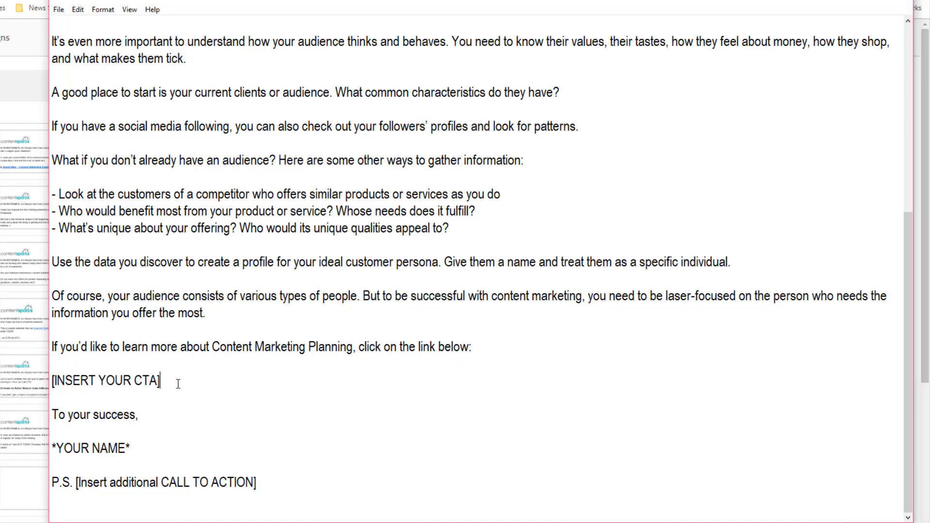
type("https://contentsparks.com/51306/personalized-content-marketing-roundup")
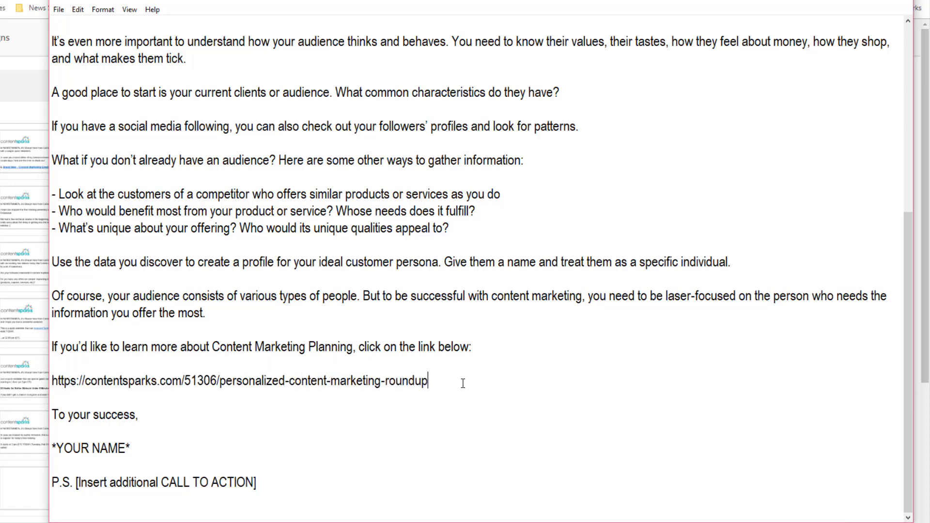
Step: Add a 'Let me know if you have questions' line before the sign-off
key("Enter")
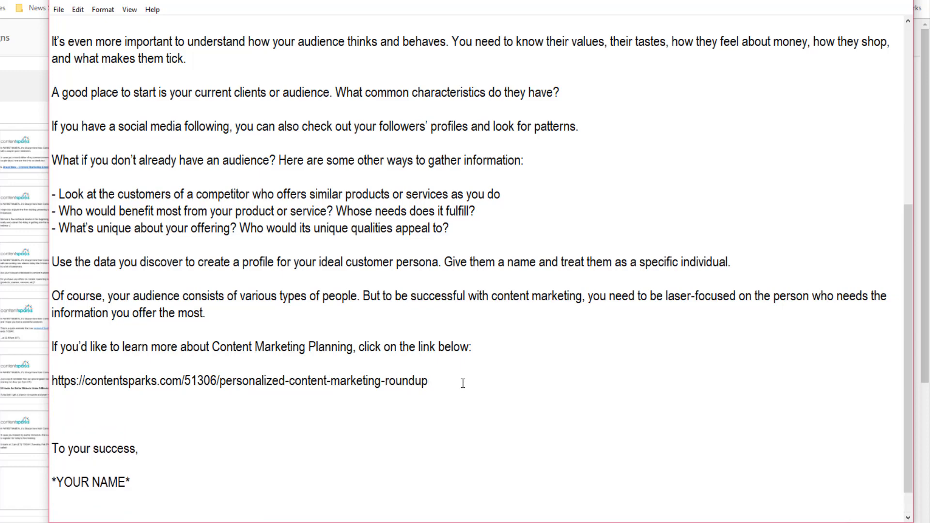
type("Let")
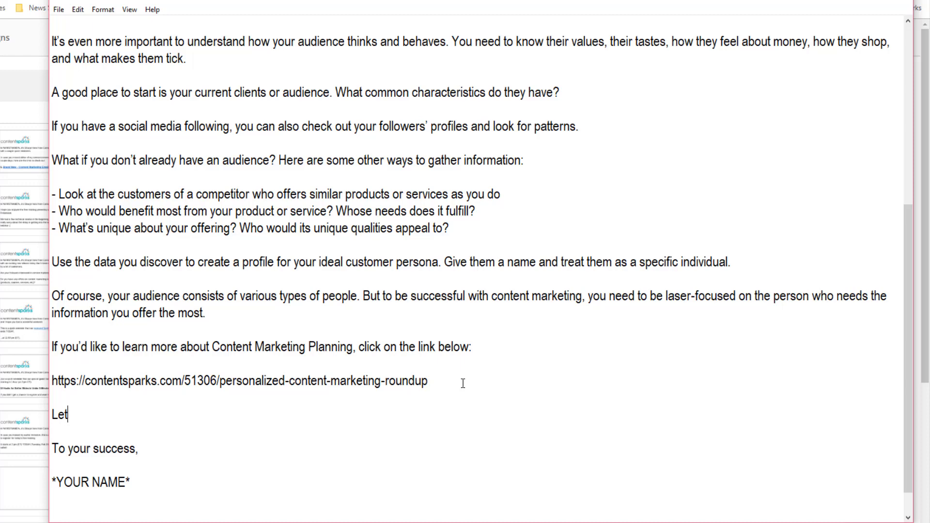
type("me know")
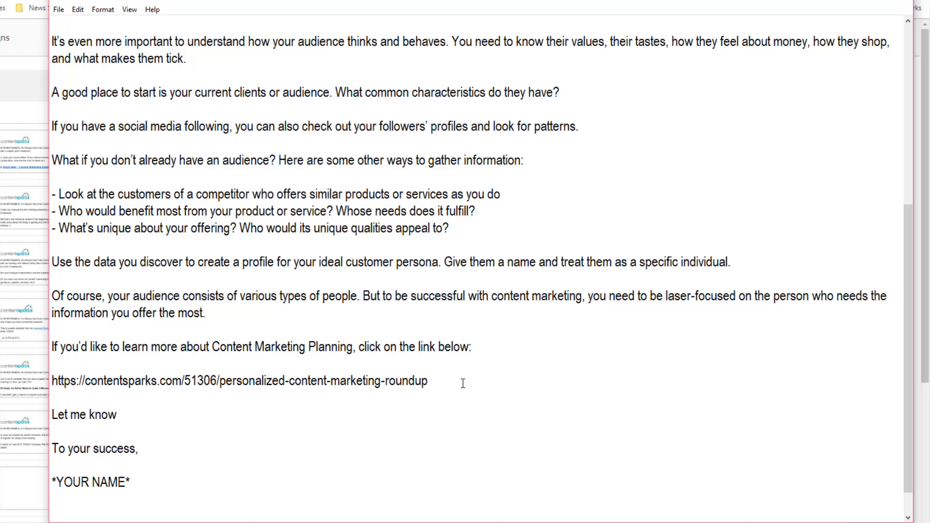
type("if you have qusti")
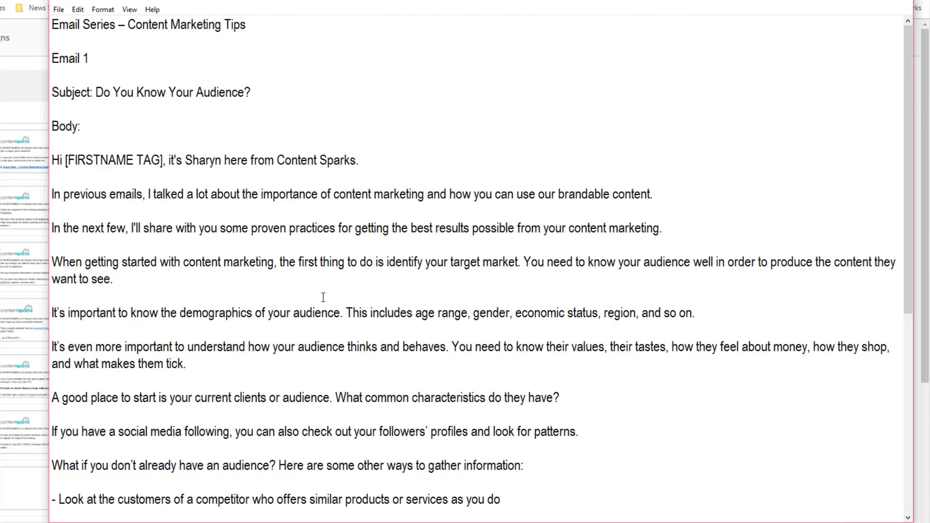
mouse_move(308, 258)
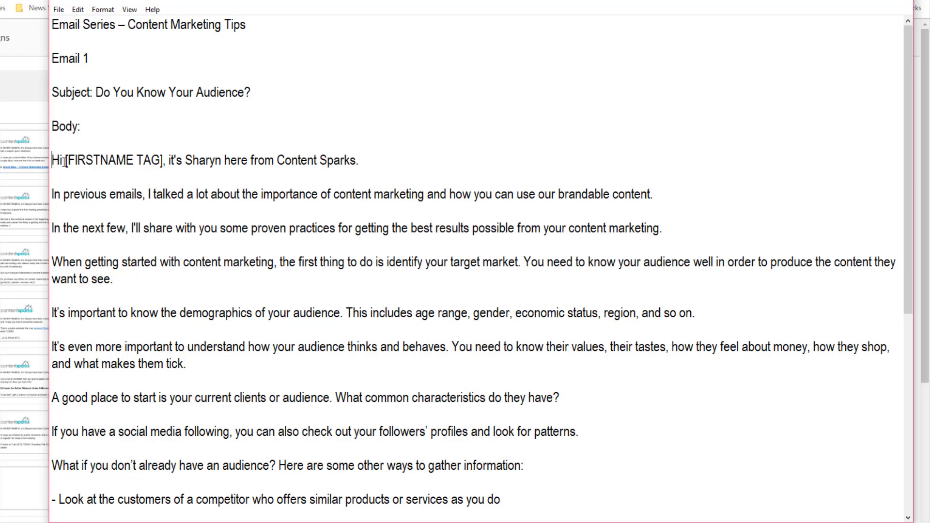
Step: Select the email body from 'Hi' down to the sign-off for copying
scroll("down", 3)
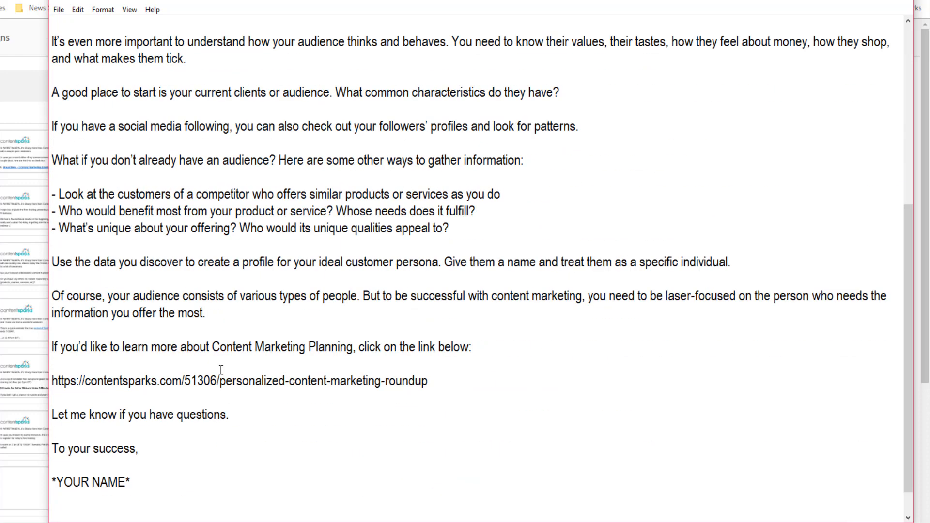
left_click_drag(52, 40, 139, 449)
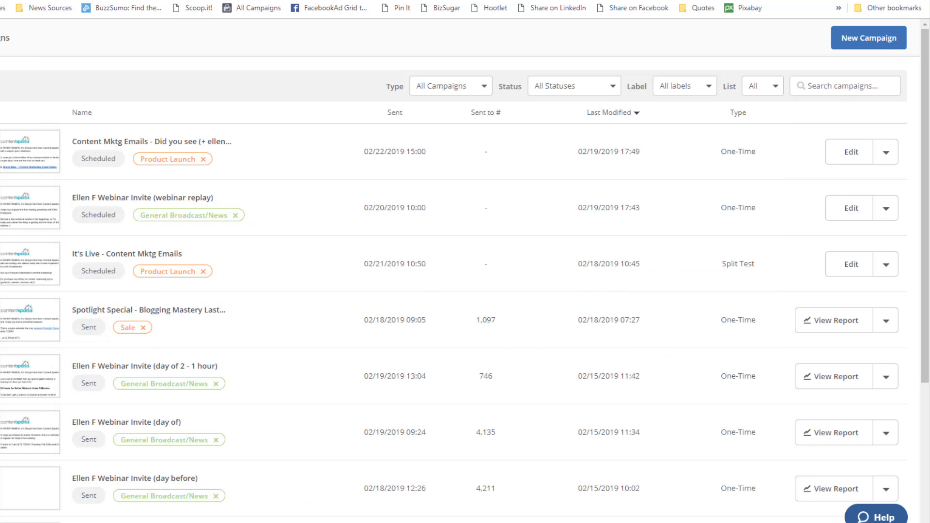
mouse_move(116, 88)
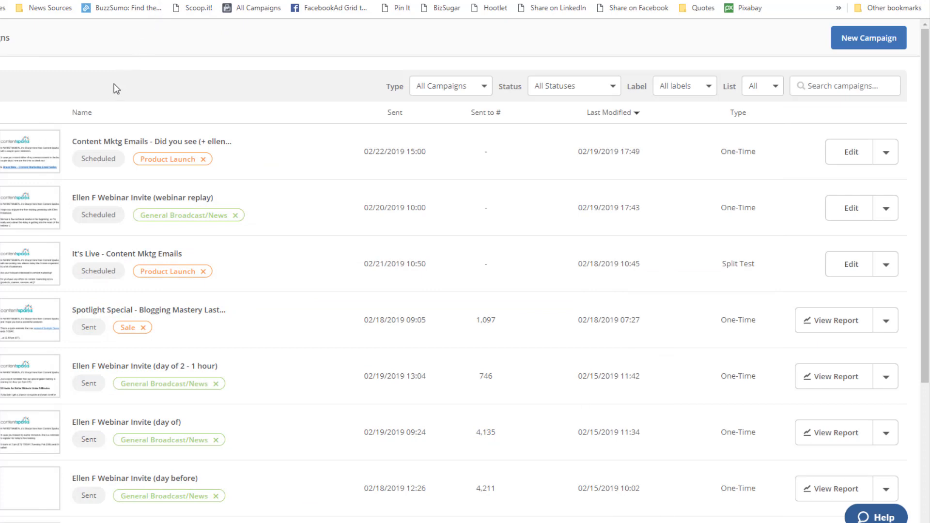
mouse_move(184, 125)
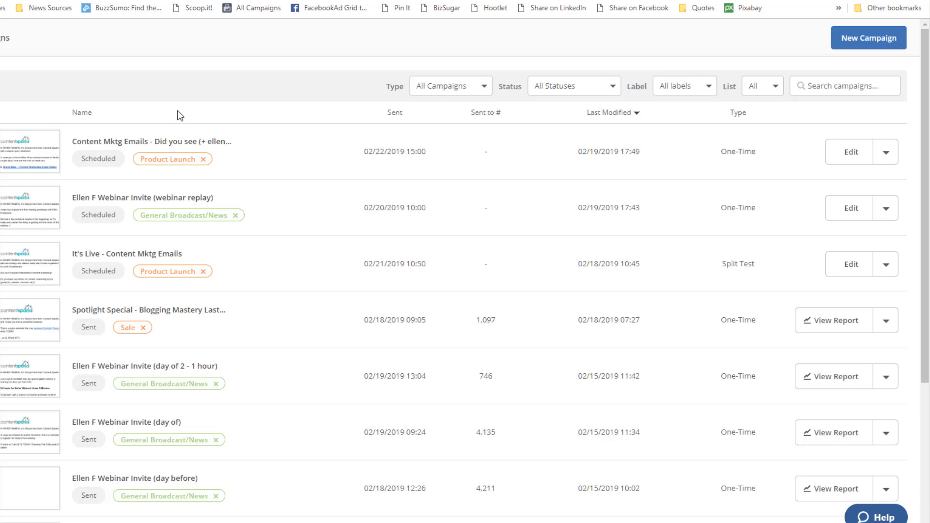
mouse_move(180, 108)
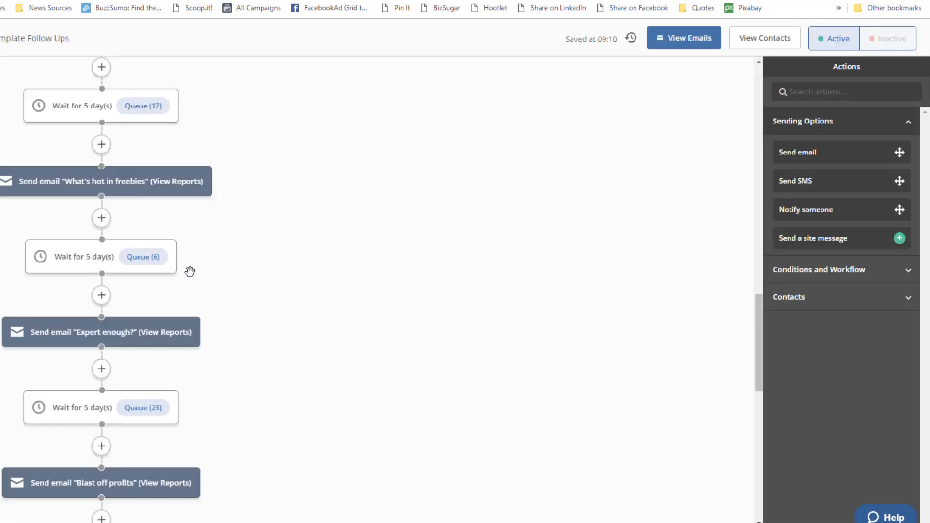
mouse_move(323, 244)
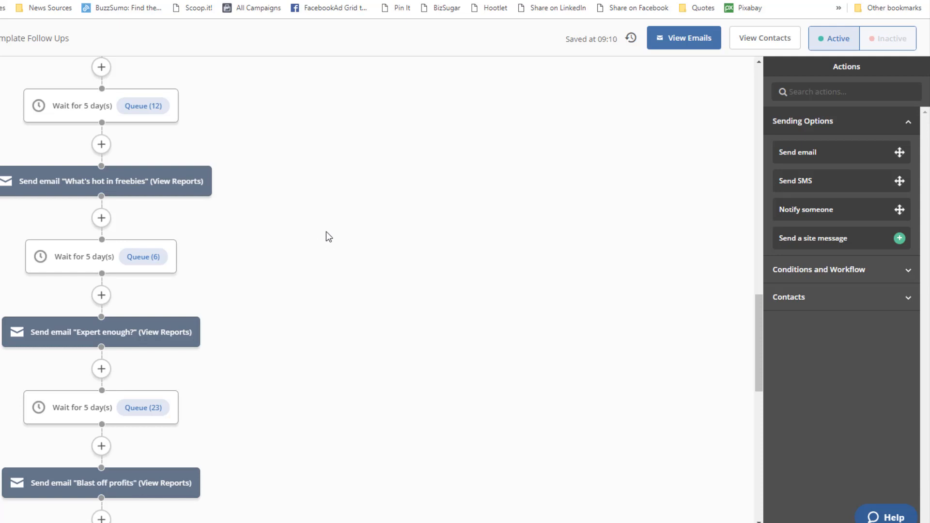
mouse_move(375, 31)
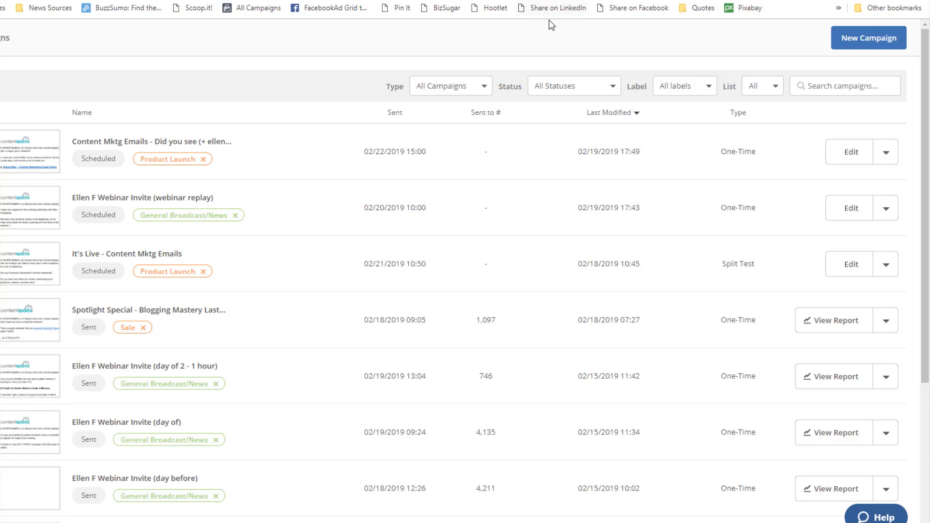
mouse_move(752, 52)
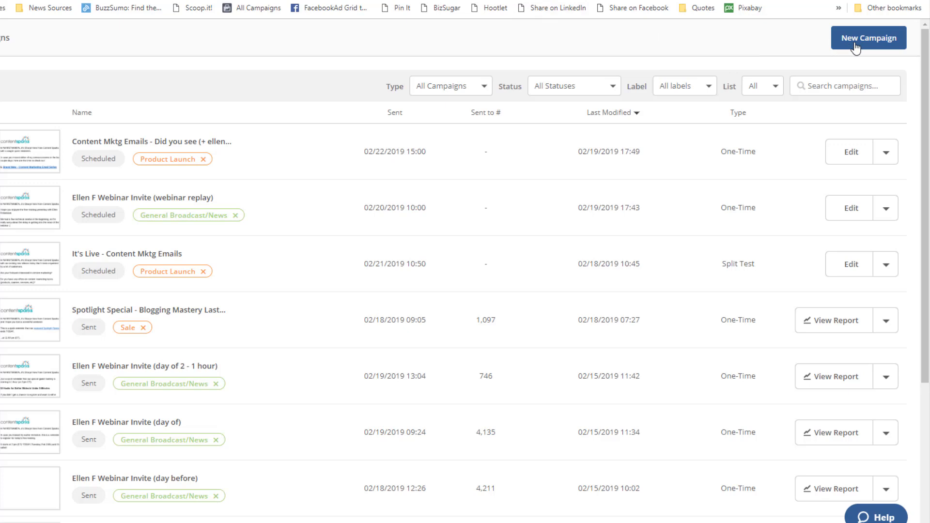
Step: Create standard campaign 'Content Marketing Intro - demo' for the Authority Content - Interest list
left_click(867, 38)
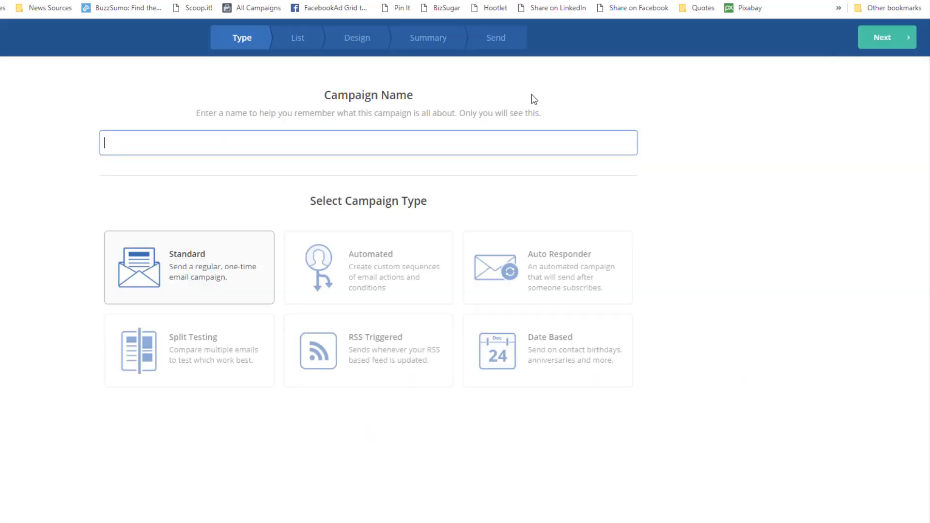
type("De")
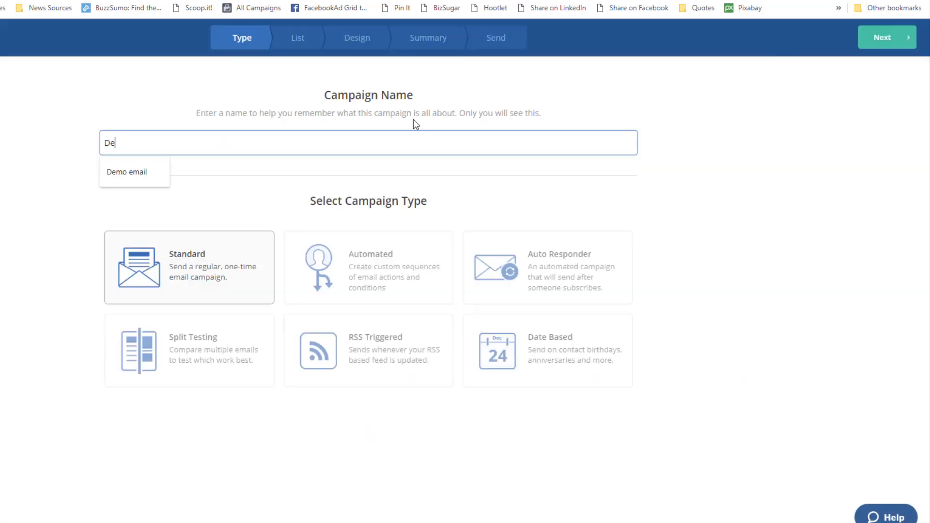
left_click(886, 37)
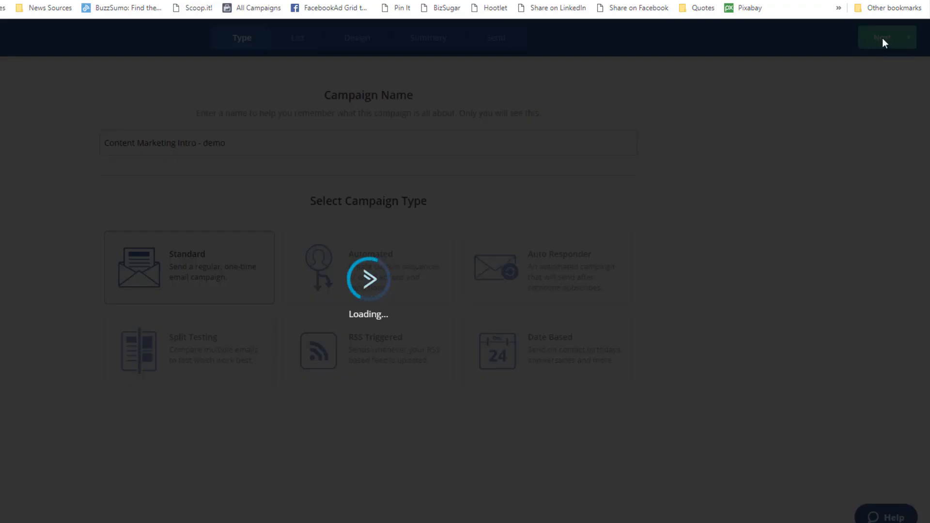
left_click(884, 37)
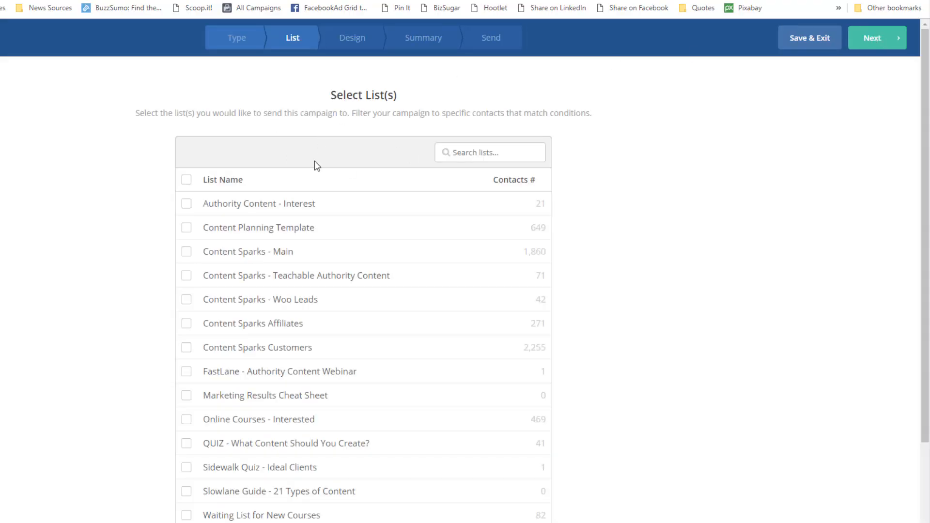
left_click(186, 204)
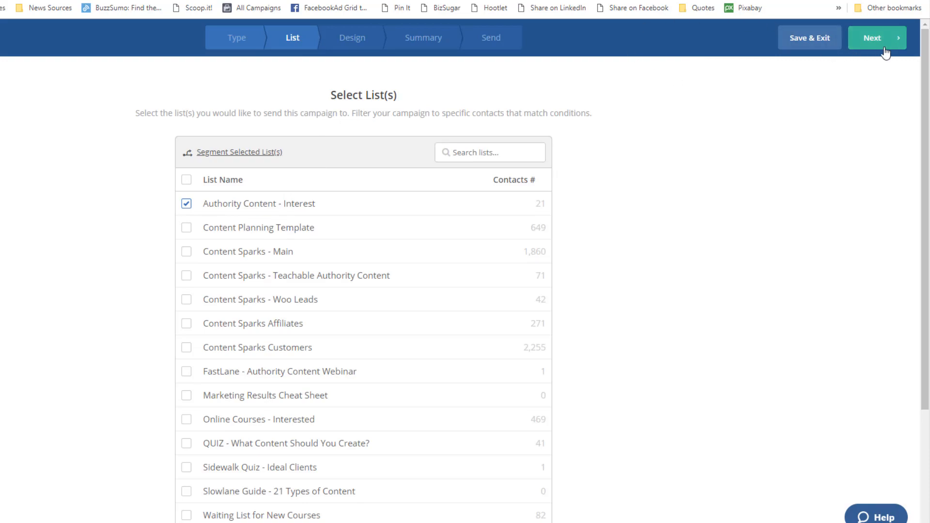
left_click(876, 37)
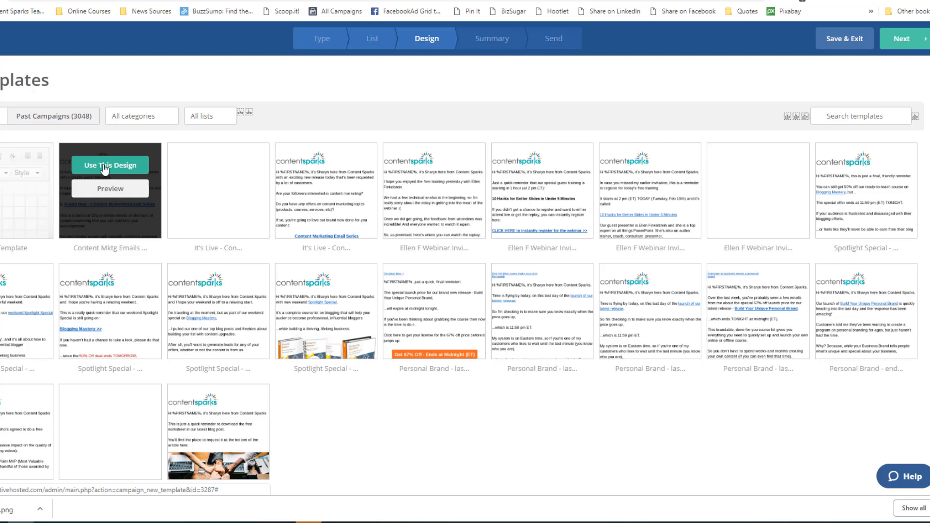
Step: Use the Content Mktg Emails design with subject 'Do You Know Your Audience?'
left_click(110, 165)
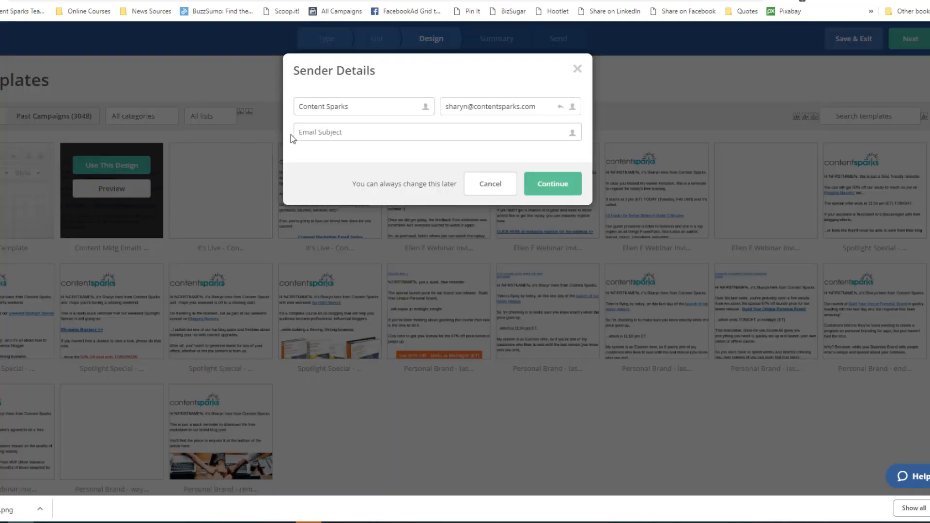
left_click(433, 131)
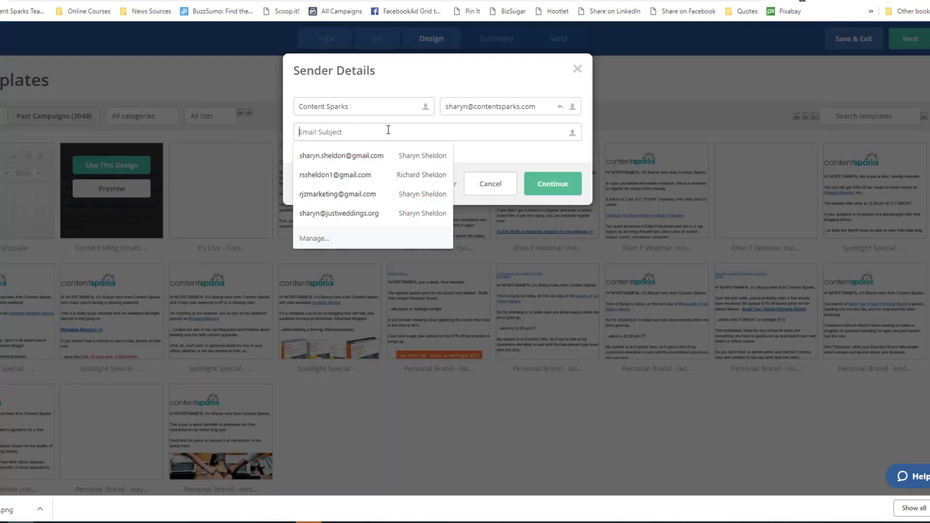
type("Do You Know Your Audience?")
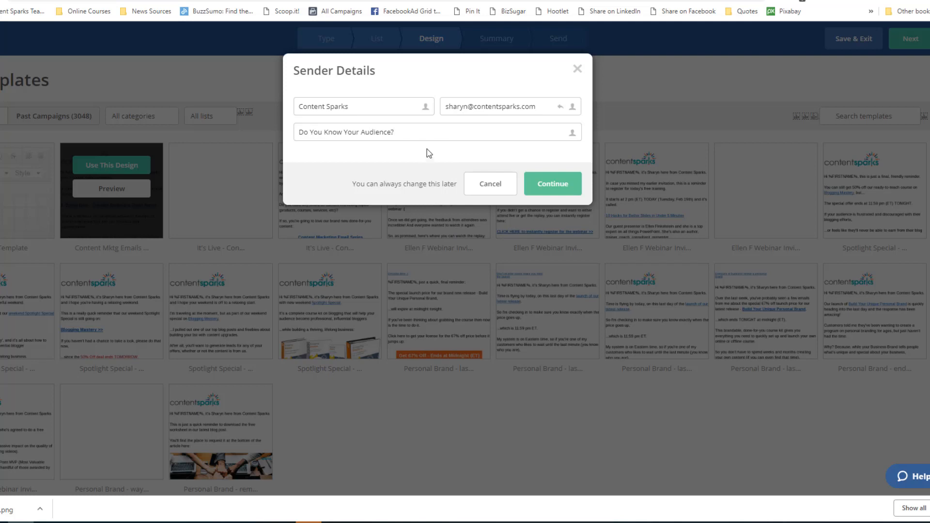
mouse_move(401, 154)
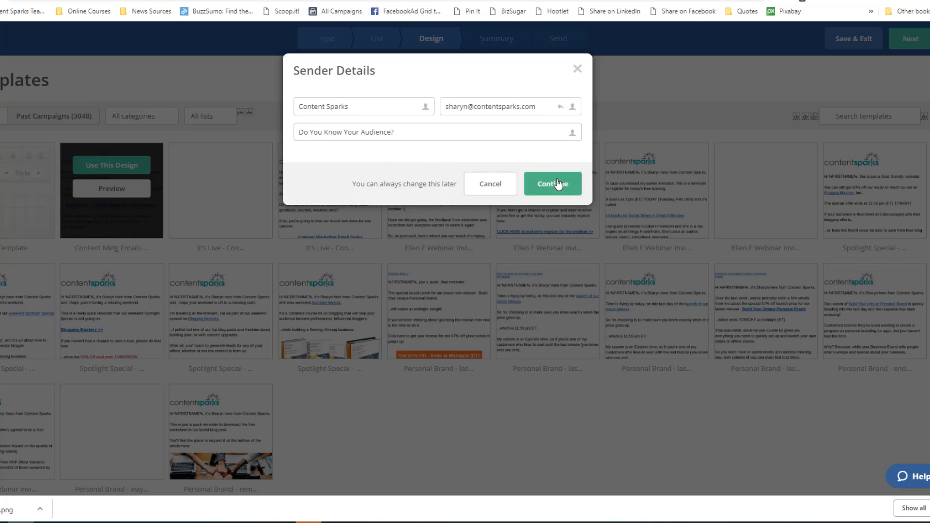
left_click(552, 183)
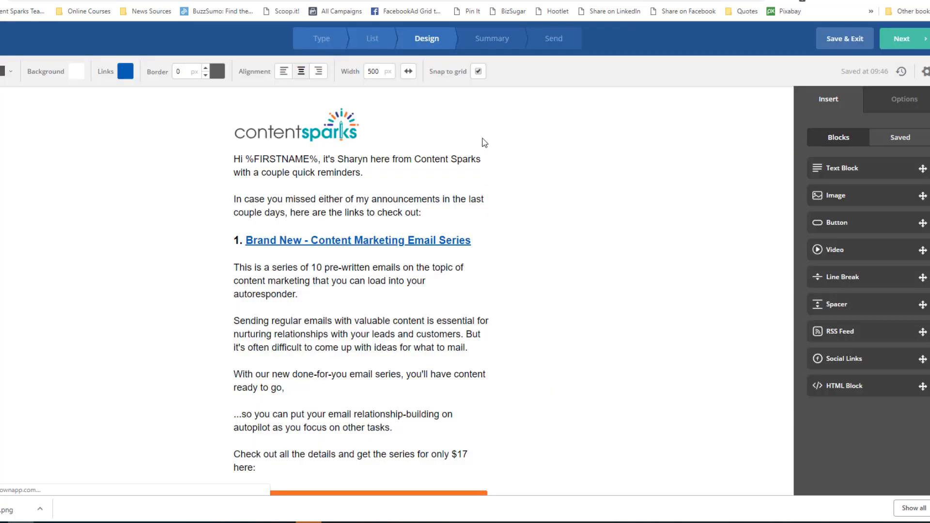
Step: Paste the Know Your Audience body into the text block, greeting with %FIRSTNAME%
left_click(285, 323)
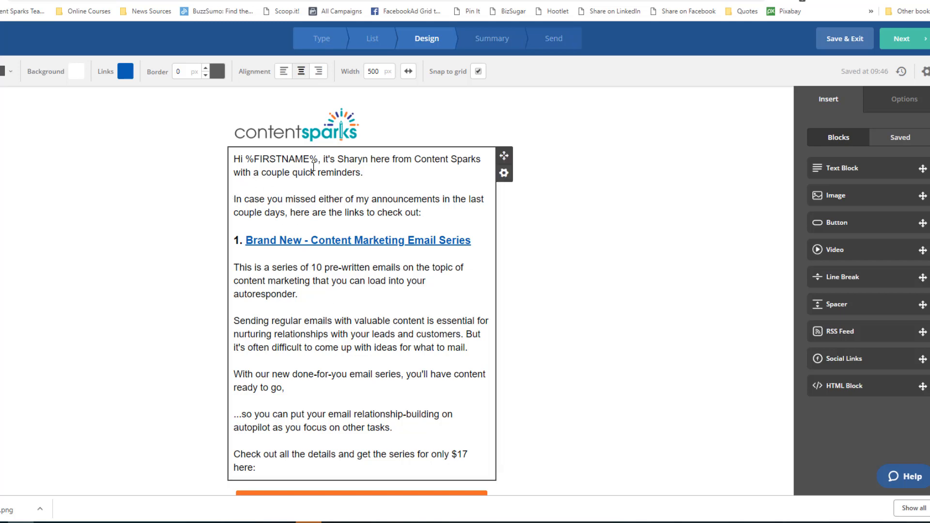
mouse_move(326, 161)
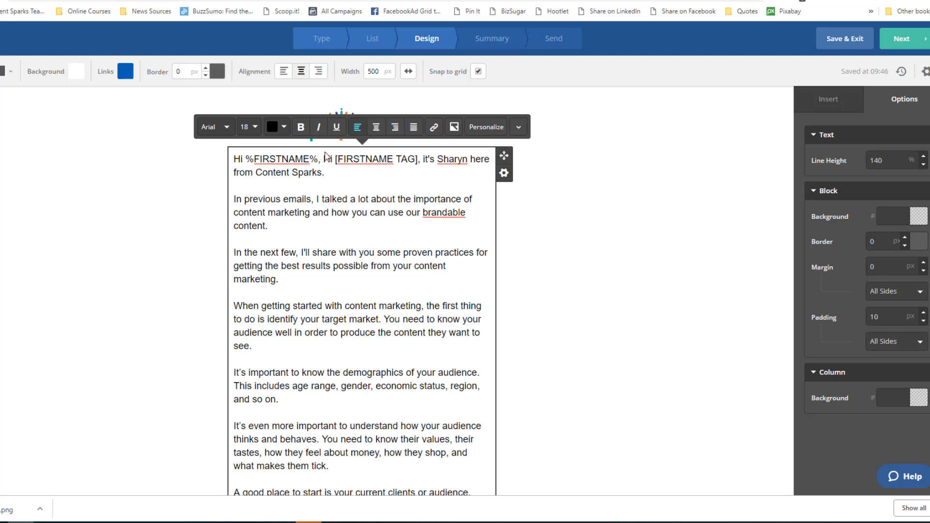
type("Hi")
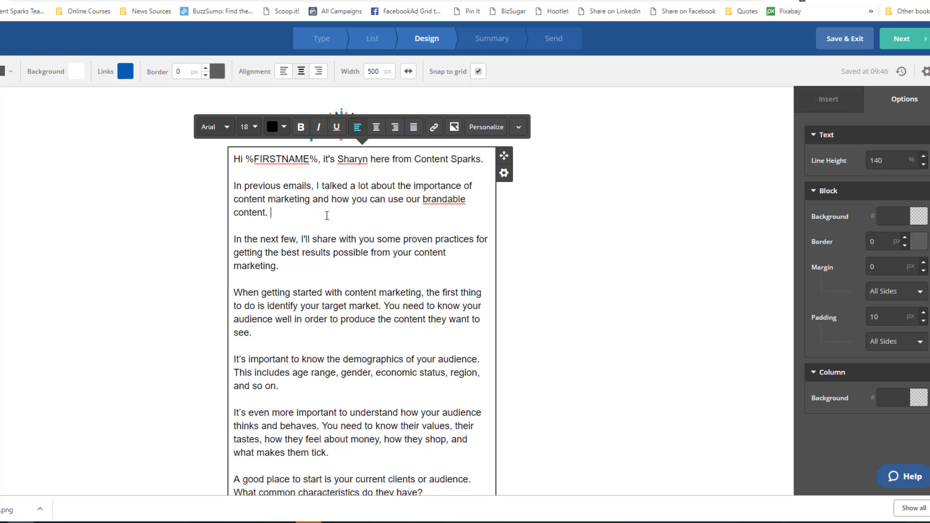
scroll("down", 3)
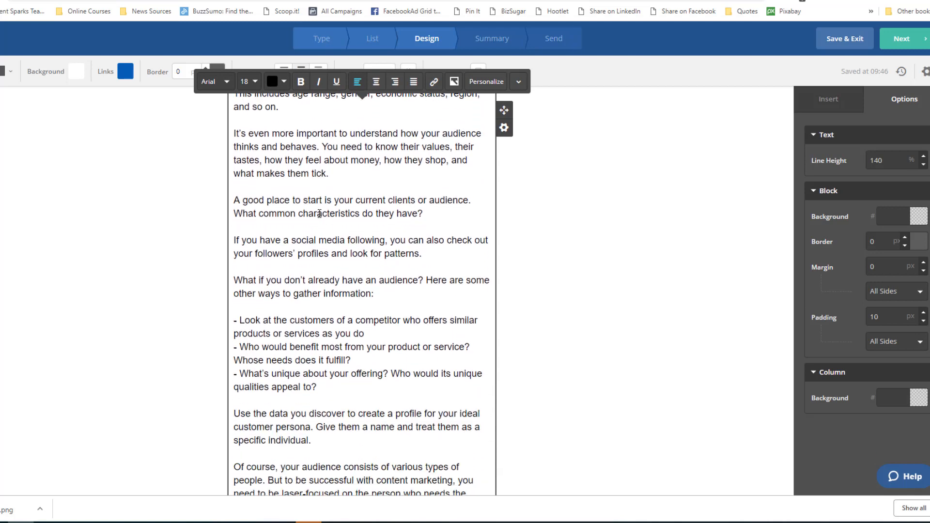
scroll("down", 3)
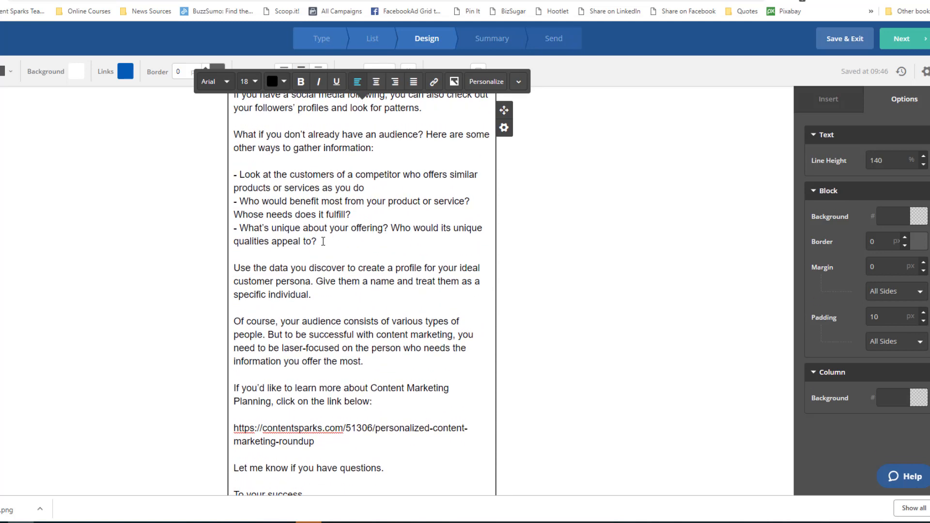
Step: Turn the three dash-prefixed audience-gathering tips into a bulleted list
left_click_drag(234, 174, 317, 240)
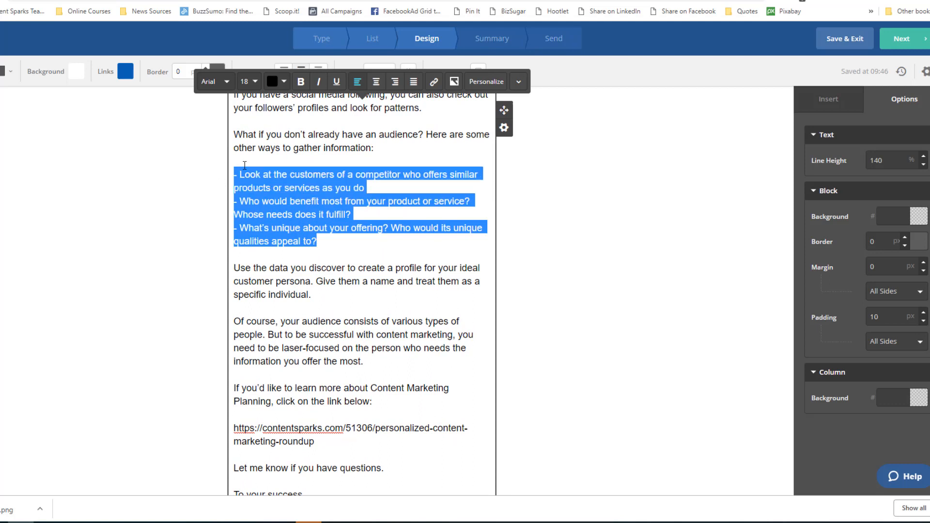
mouse_move(517, 82)
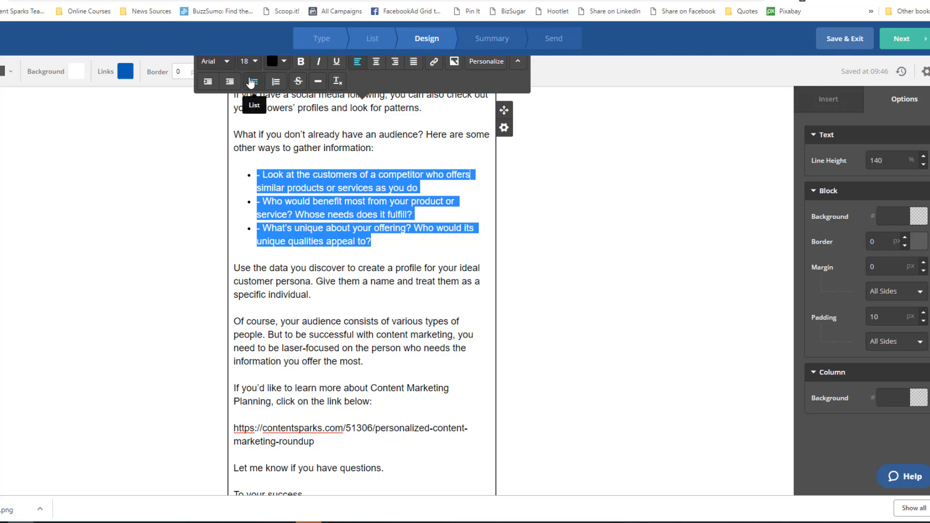
left_click(252, 81)
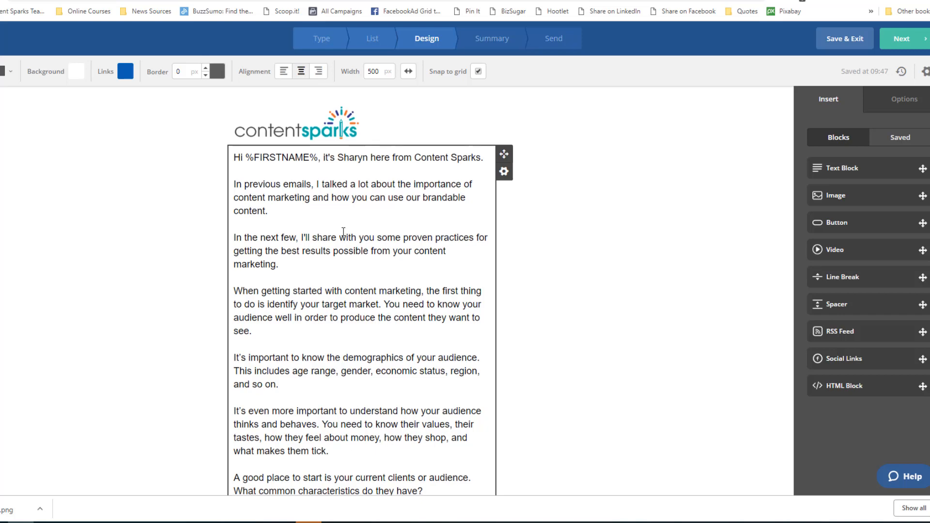
scroll("down", 3)
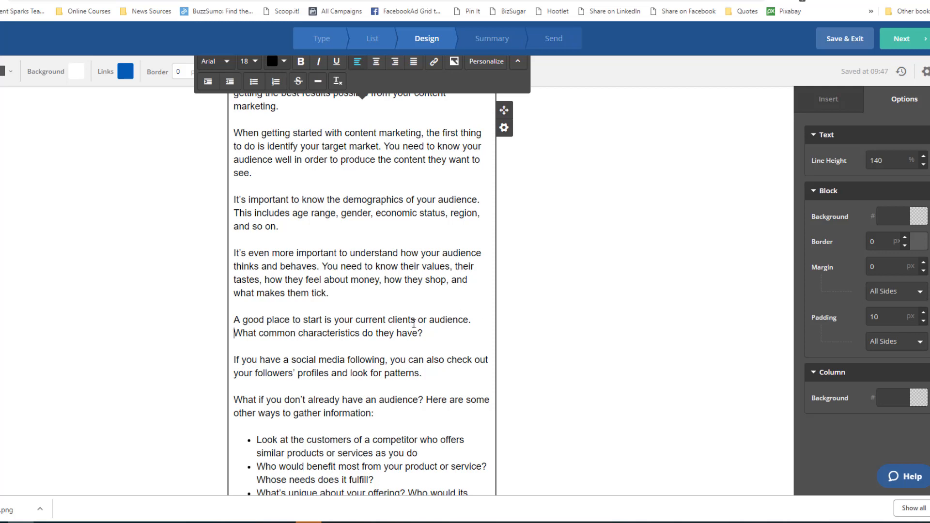
Step: Bold 'What common characteristics do they have?' and the target-market opening sentence
triple_click(328, 332)
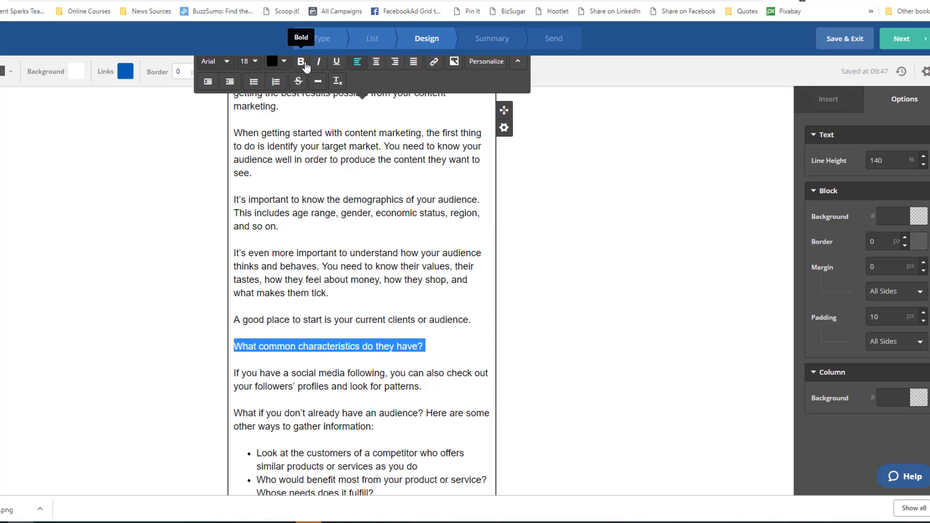
left_click(301, 62)
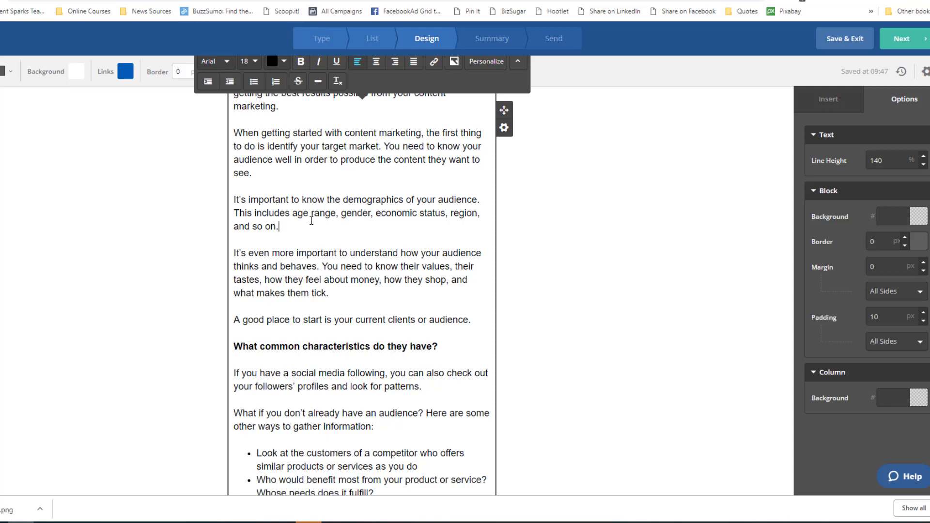
mouse_move(268, 175)
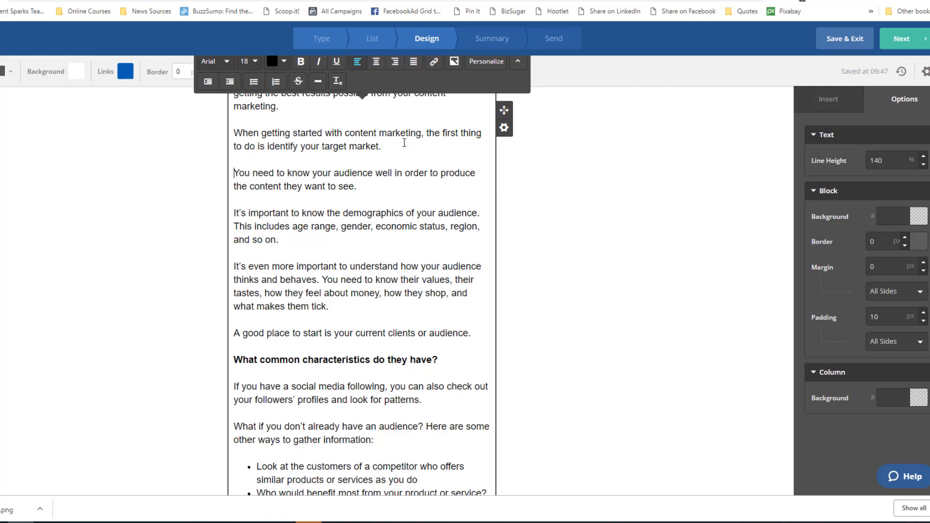
left_click_drag(235, 132, 381, 146)
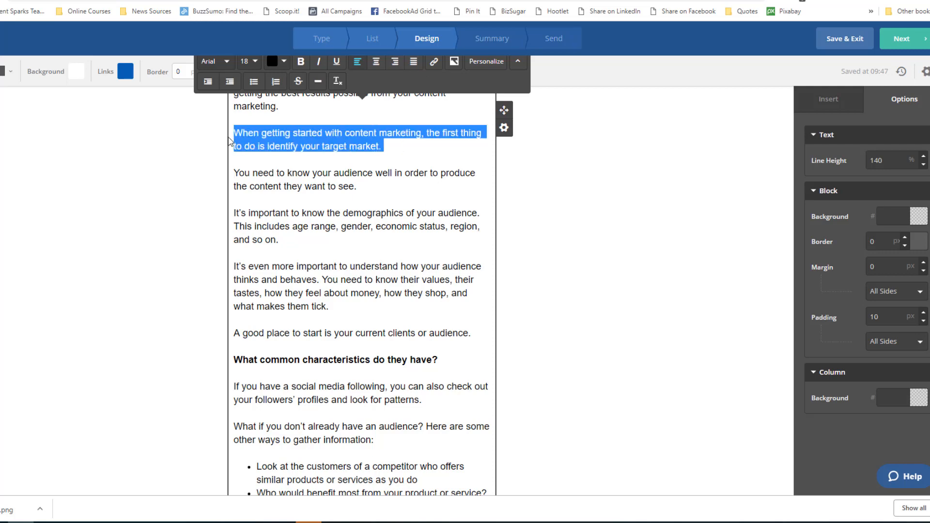
left_click(301, 62)
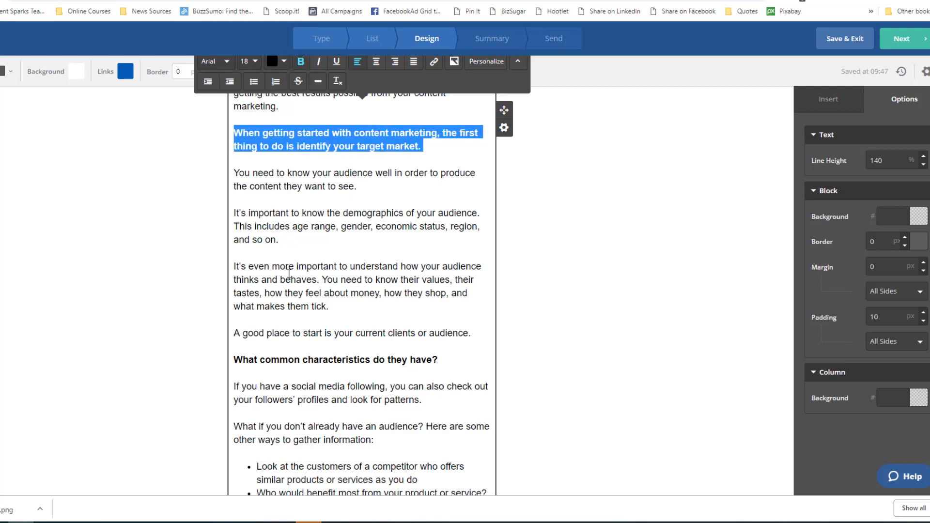
left_click(300, 61)
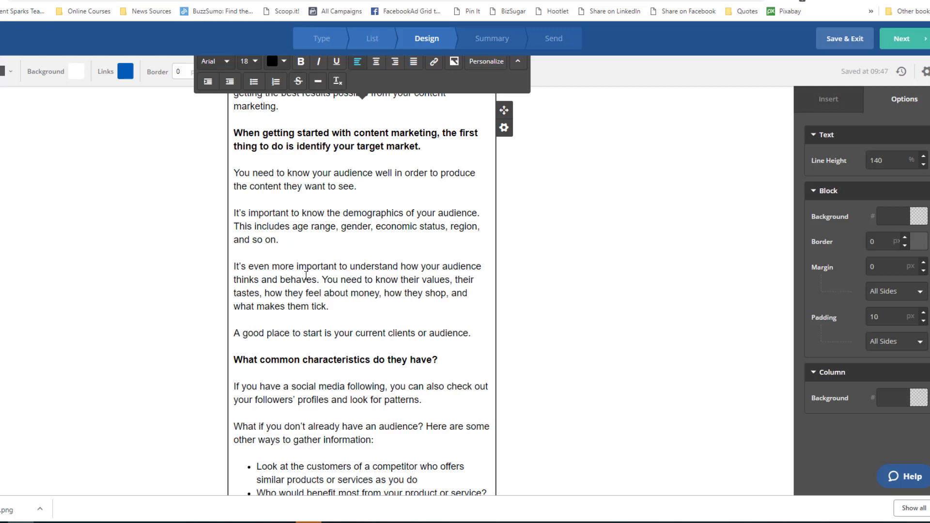
scroll("down", 3)
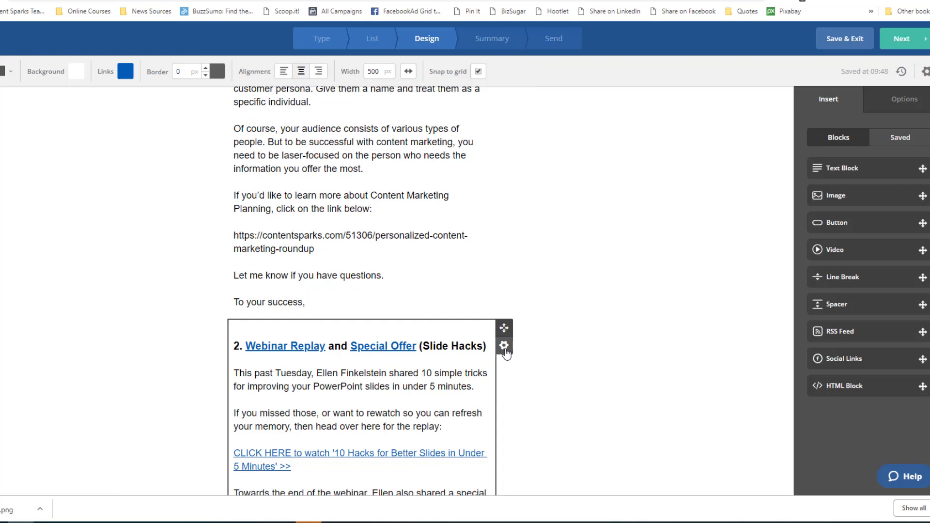
Step: Delete the Webinar Replay block via its gear menu and select the raw content-marketing URL
left_click(503, 345)
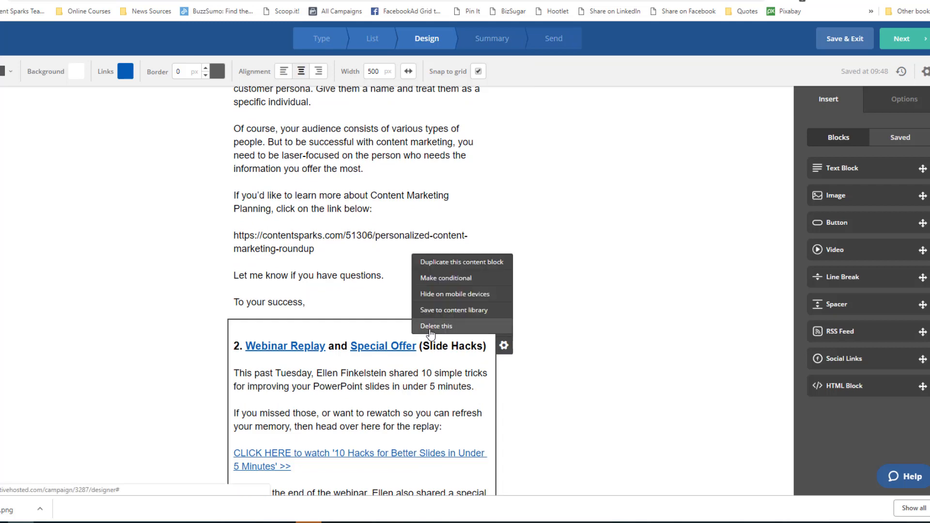
left_click(436, 325)
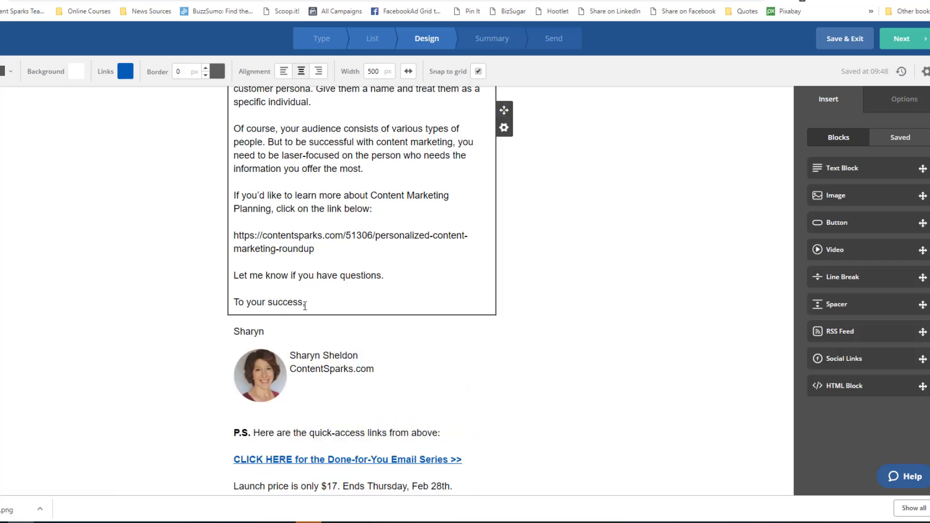
left_click(326, 375)
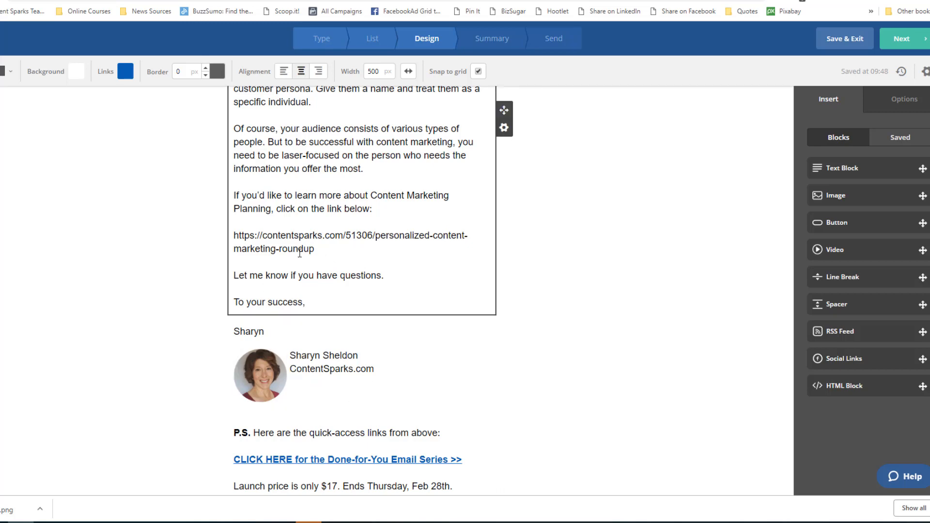
double_click(298, 249)
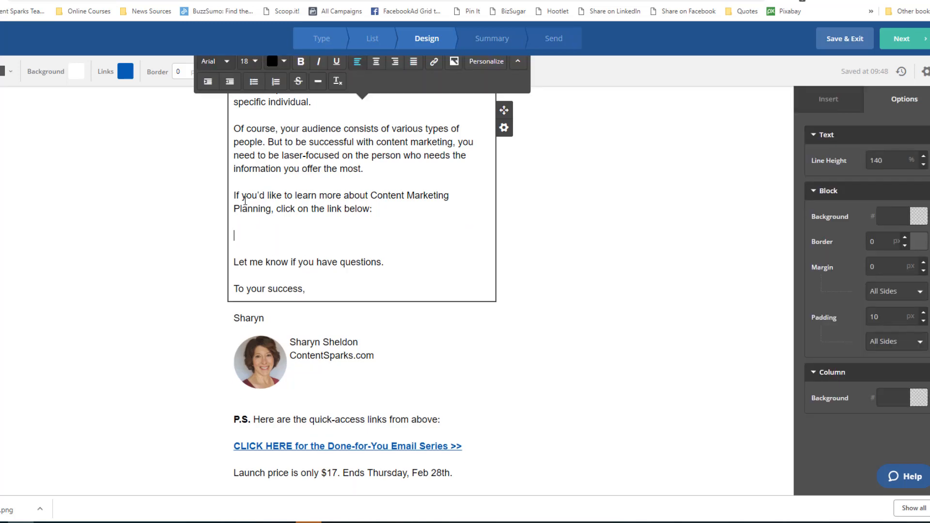
Step: Replace the URL with 'CLICK HERE to read about Personalized Content Marketing >>' linked to the roundup
type("CLICK HERE to read about Personalized Content Marketing >>")
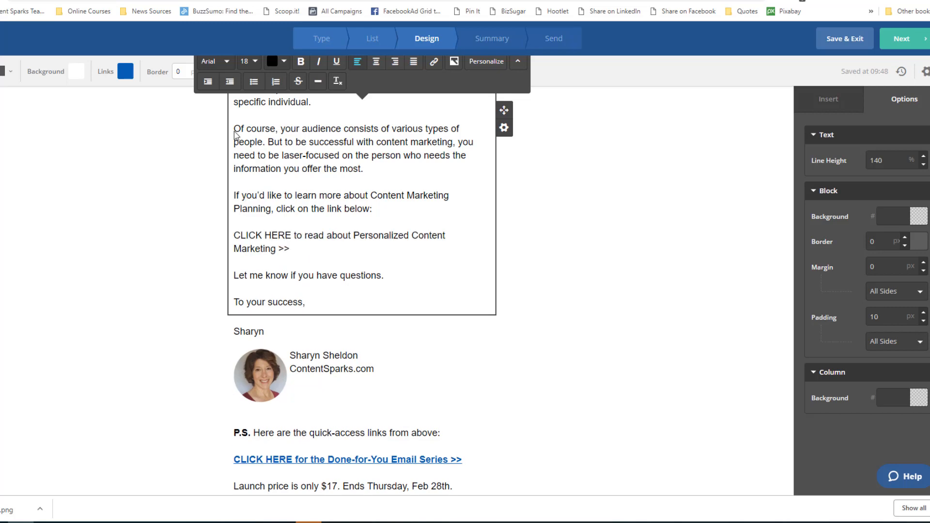
left_click_drag(244, 235, 290, 248)
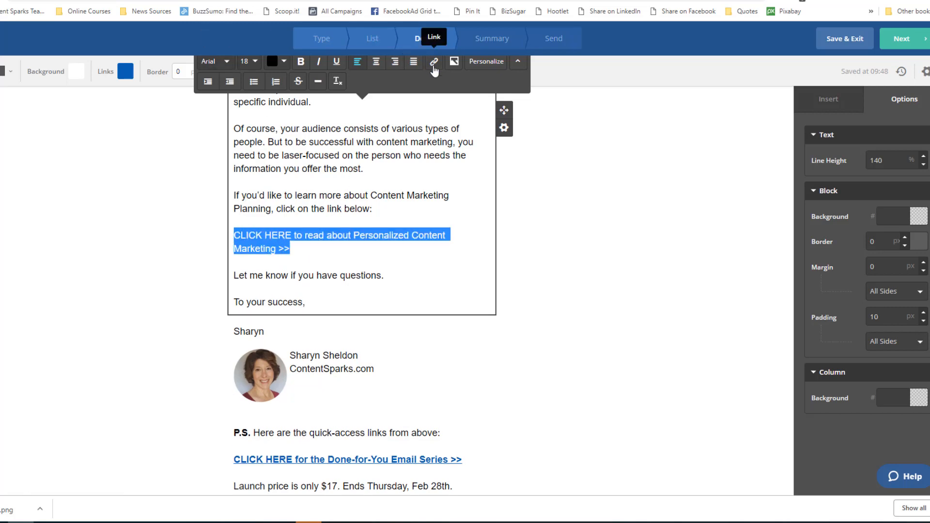
left_click(433, 62)
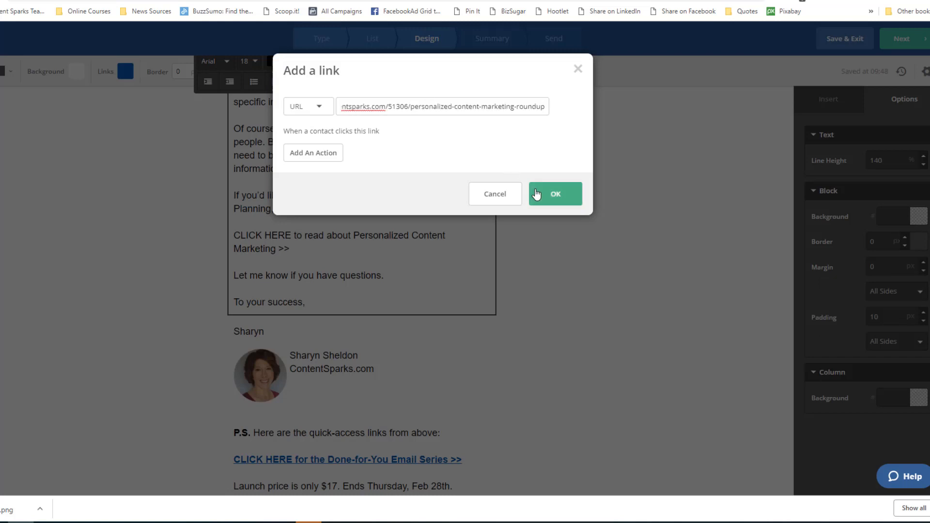
left_click(554, 193)
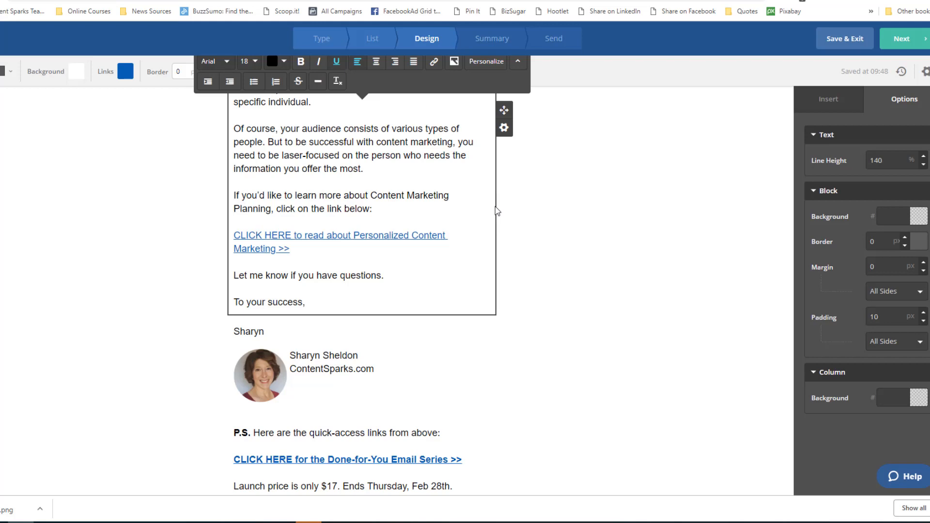
Step: Delete the P.S. quick-links block from the email
scroll("down", 3)
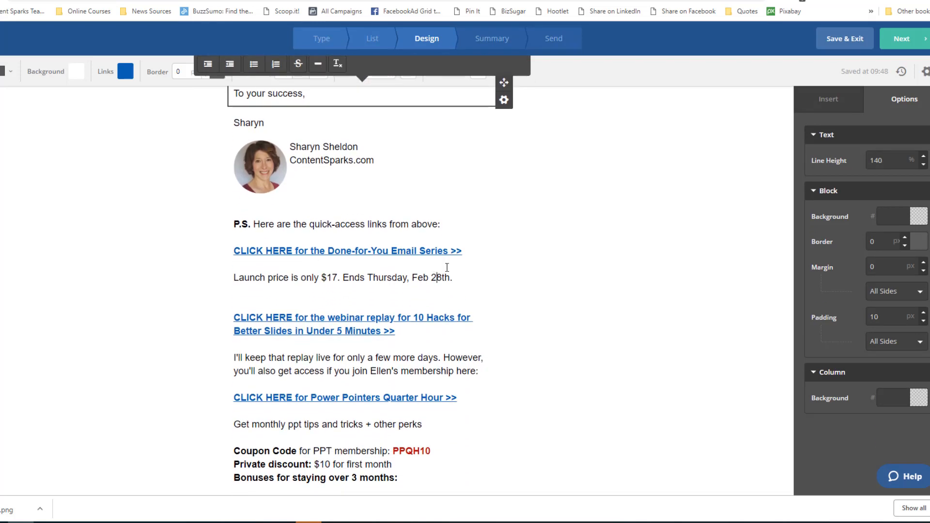
left_click(503, 225)
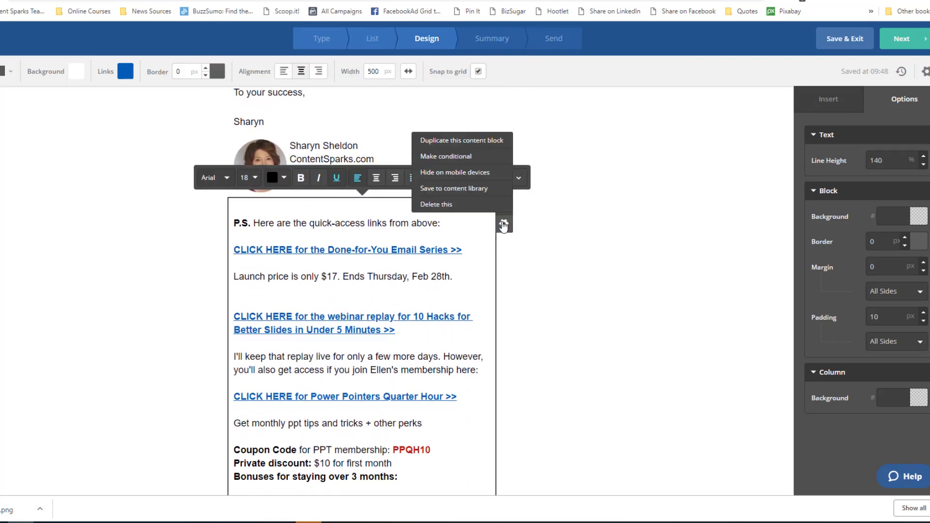
left_click(435, 204)
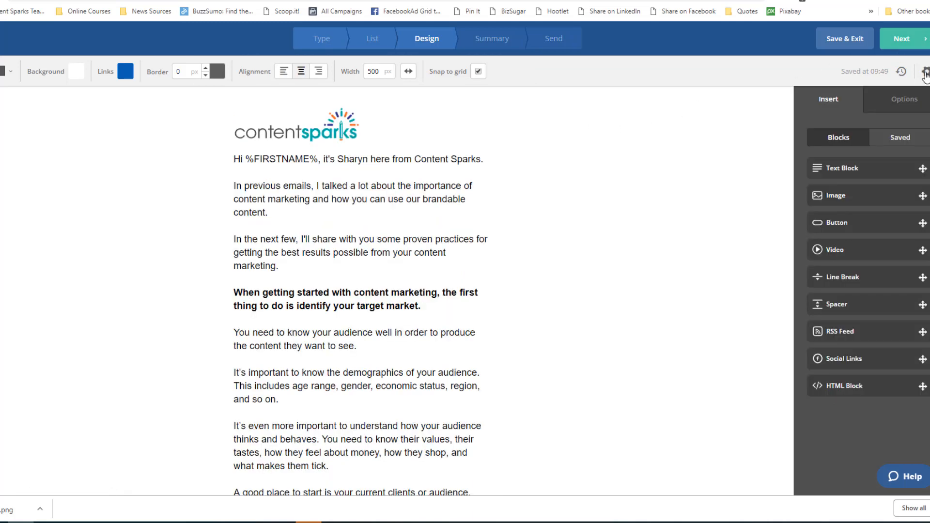
Step: Set the preheader to 'Here's where to start' and send a test despite the address warning
left_click(924, 72)
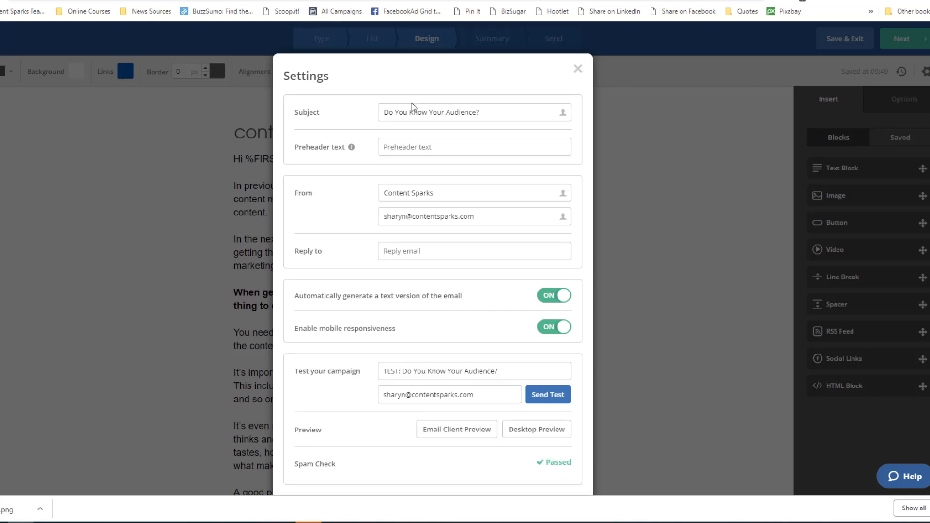
left_click(473, 146)
type("Here's where to start")
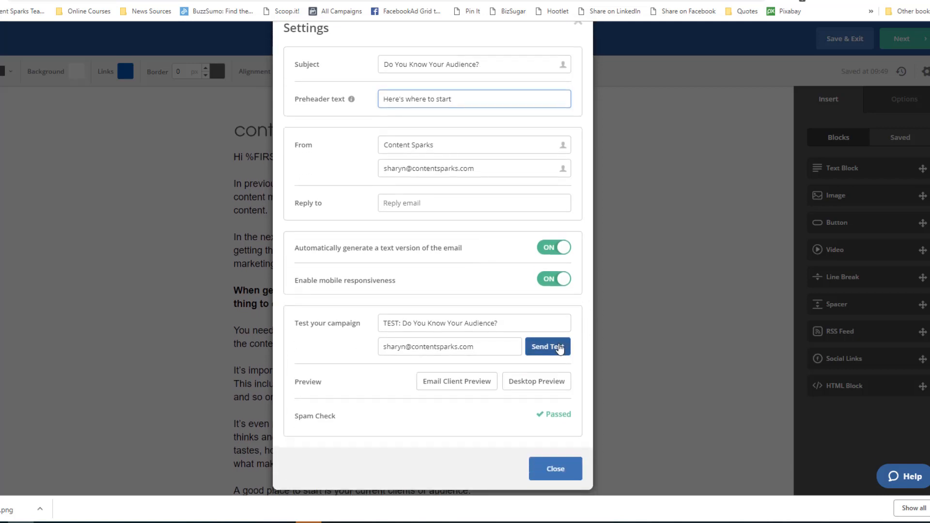
left_click(547, 346)
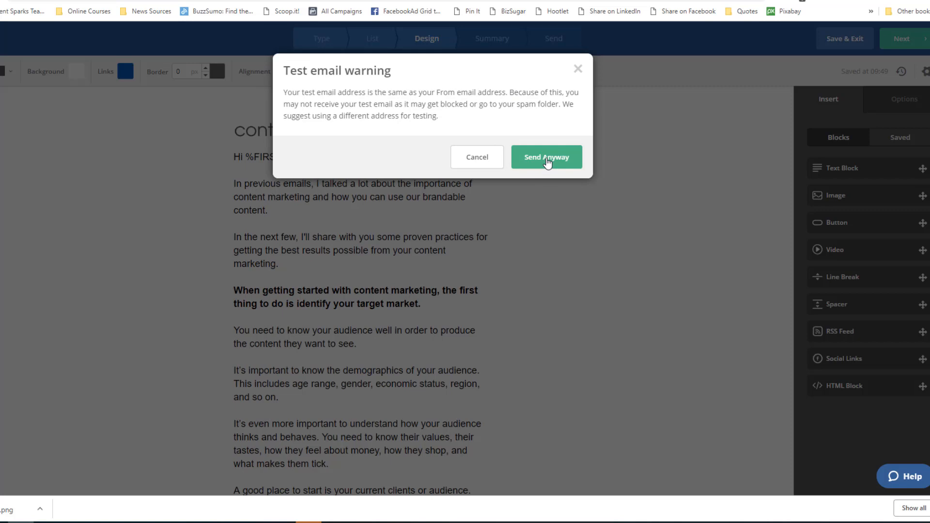
left_click(545, 157)
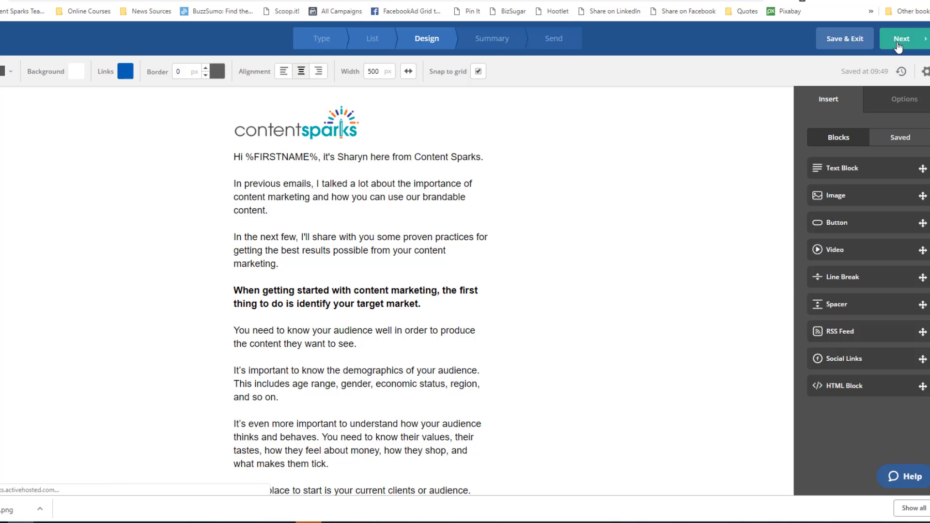
left_click(901, 37)
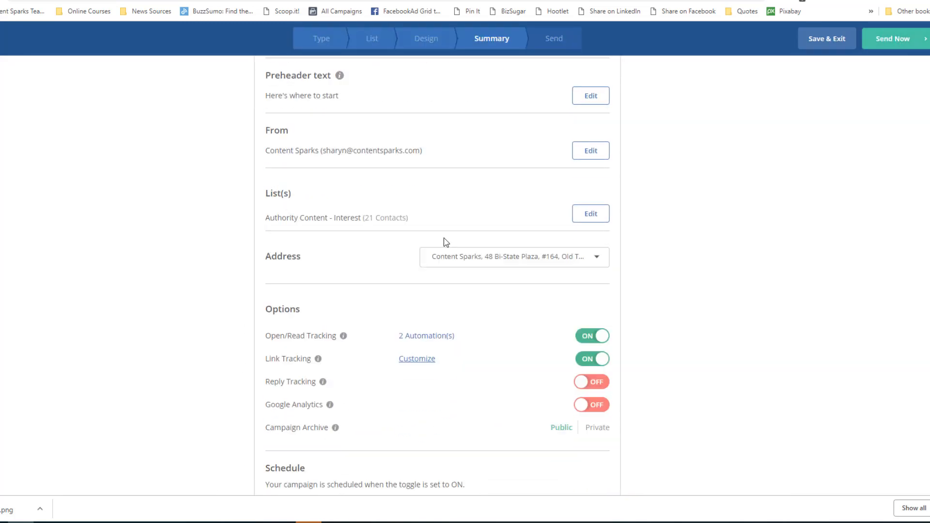
scroll("down", 3)
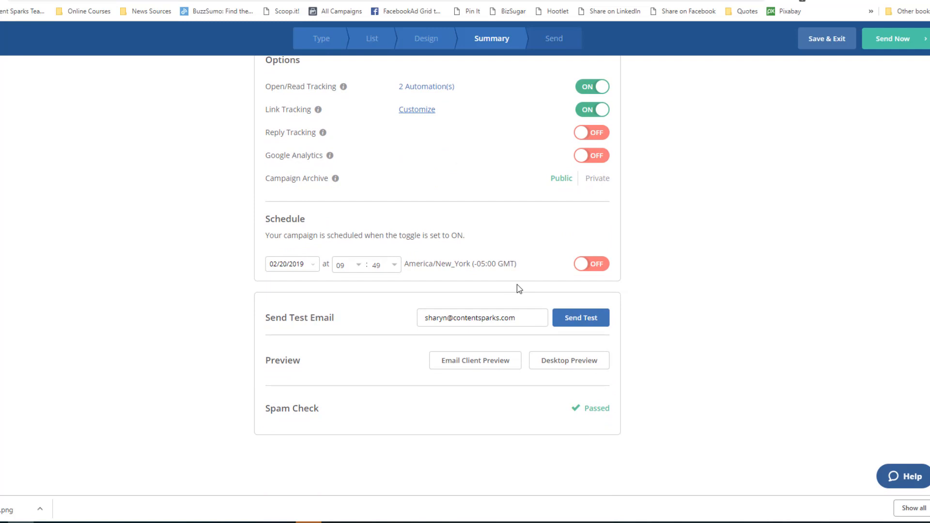
mouse_move(480, 209)
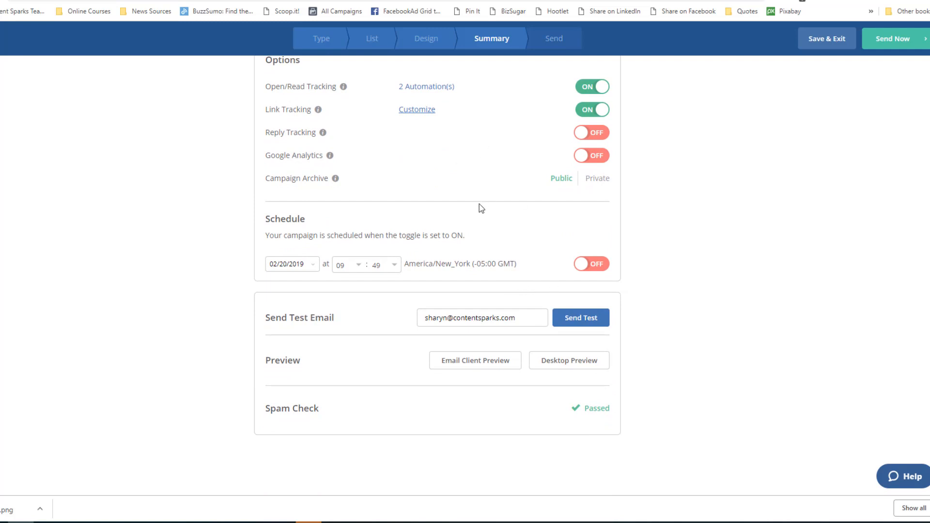
mouse_move(777, 167)
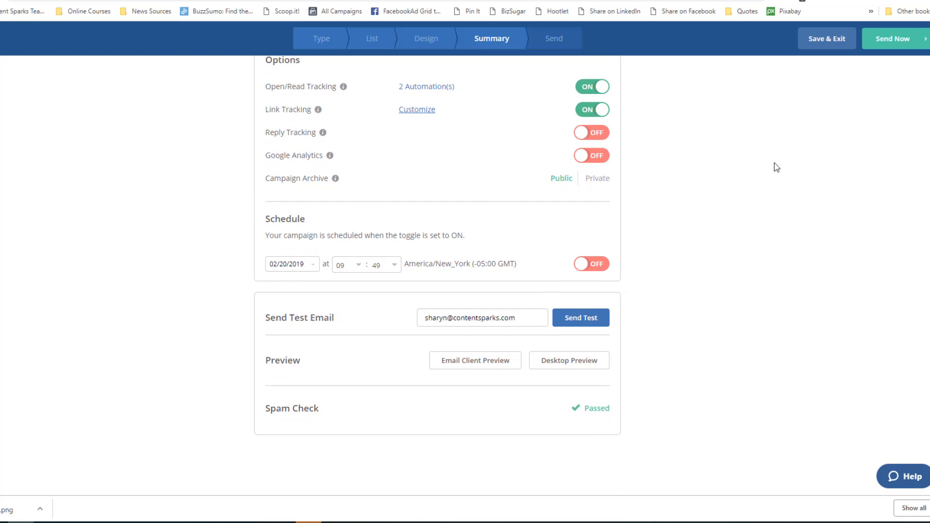
mouse_move(790, 176)
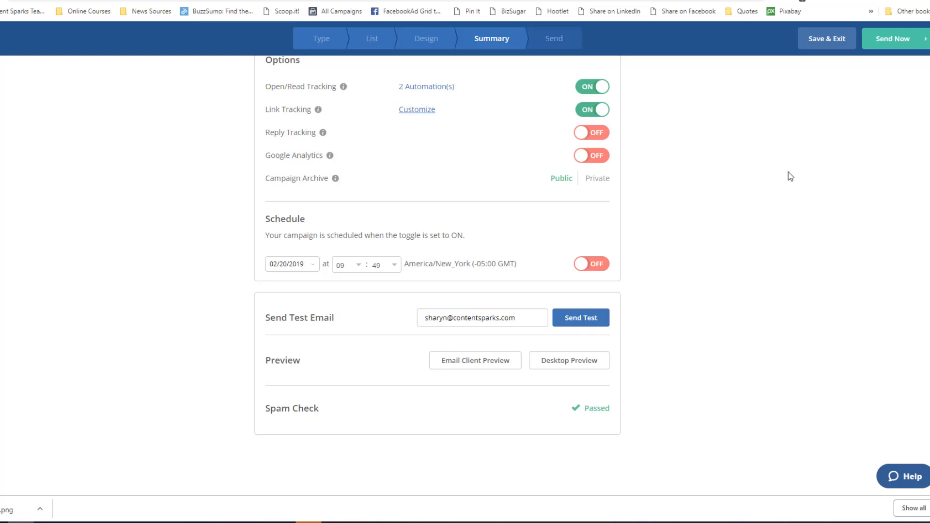
mouse_move(782, 145)
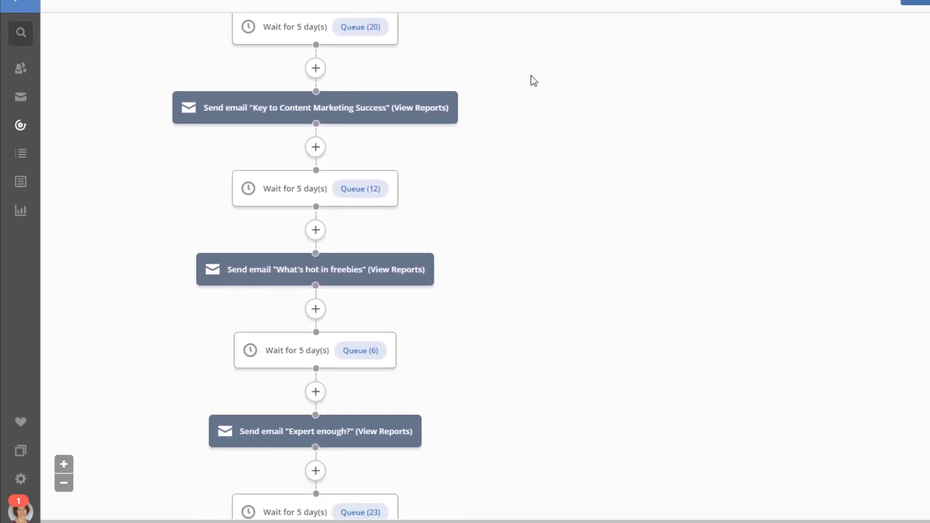
scroll("down", 3)
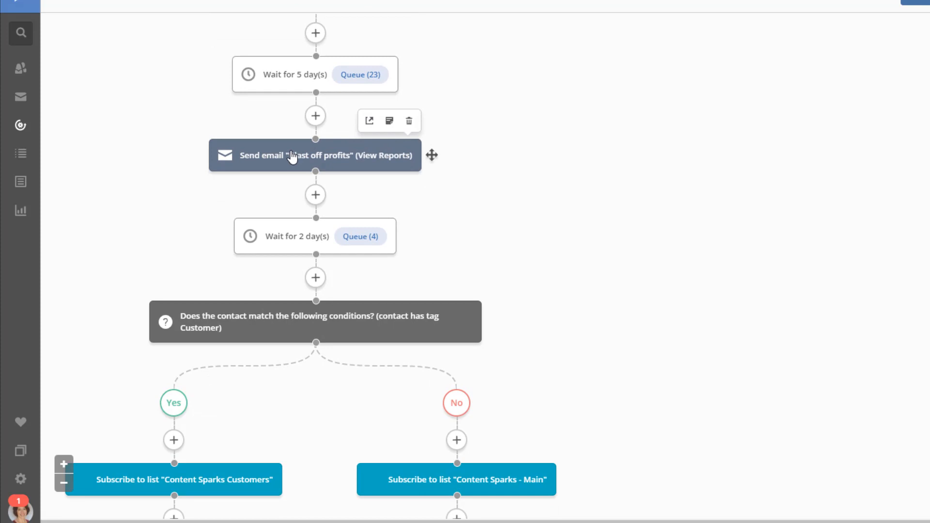
mouse_move(290, 158)
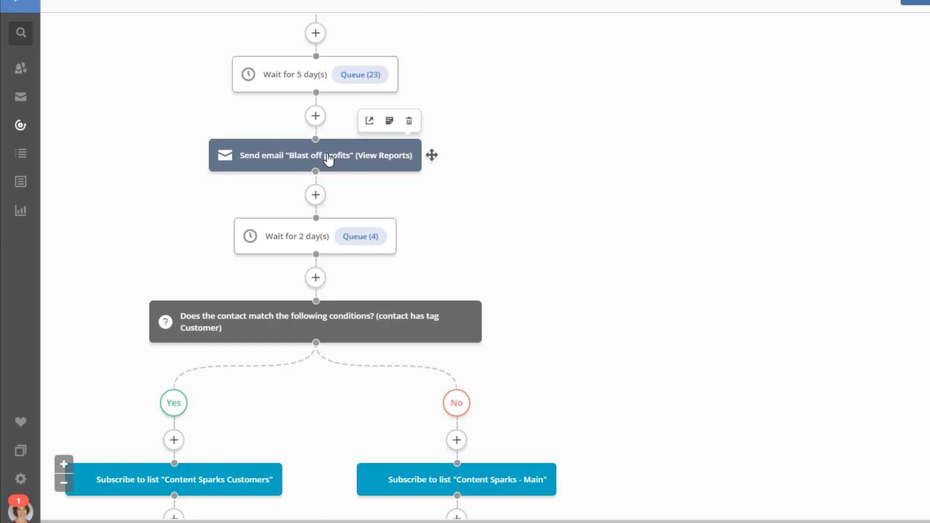
mouse_move(526, 297)
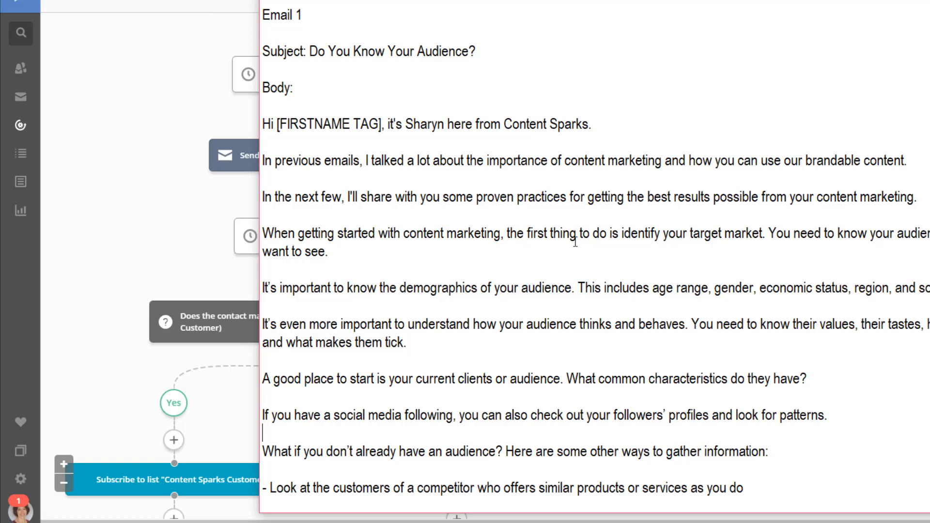
mouse_move(486, 155)
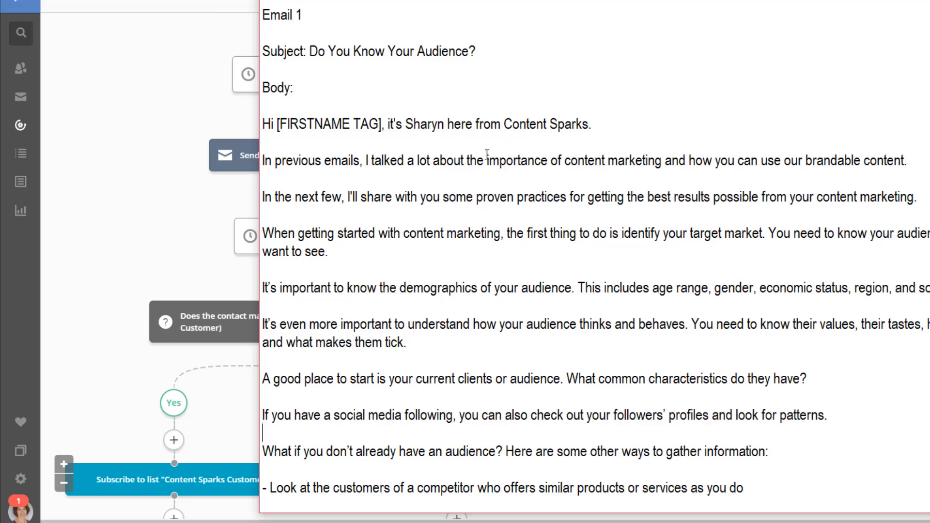
mouse_move(107, 173)
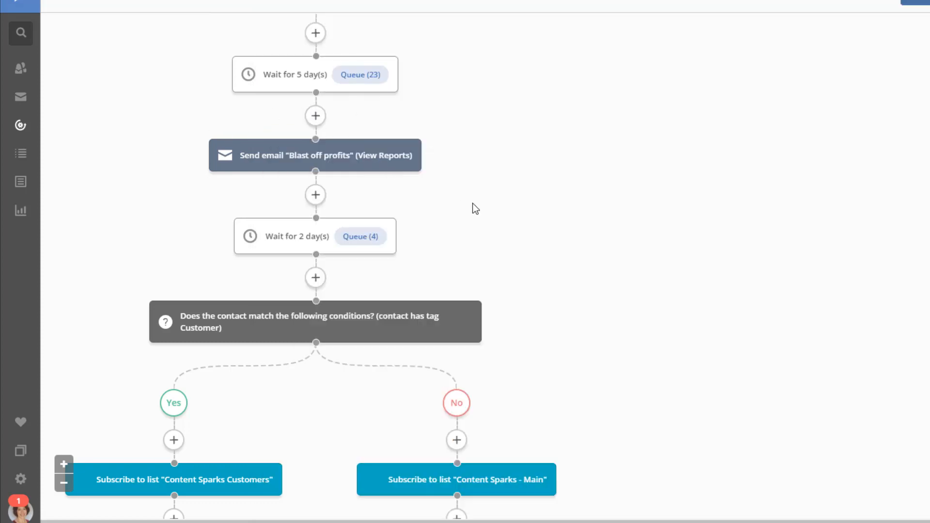
Step: Add a new email step named 'Test follow-up' after the 2-day wait
scroll("down", 3)
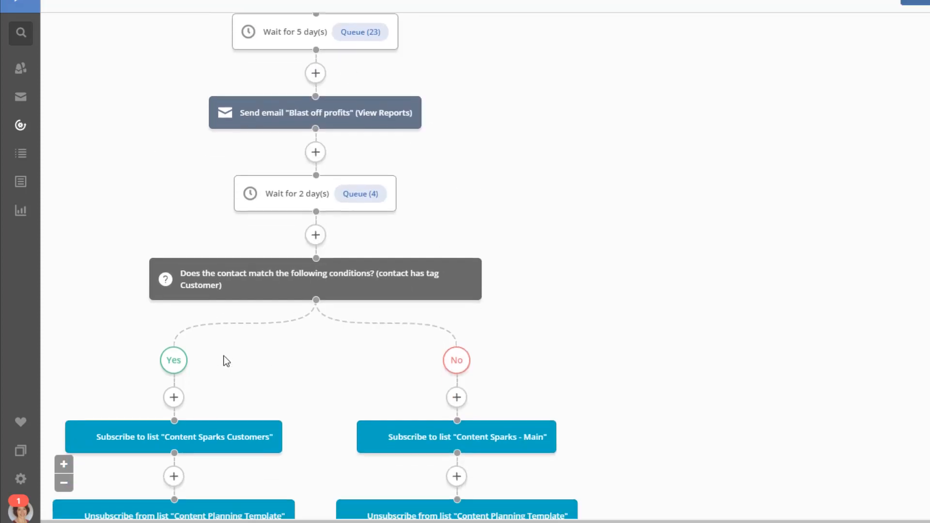
scroll("down", 3)
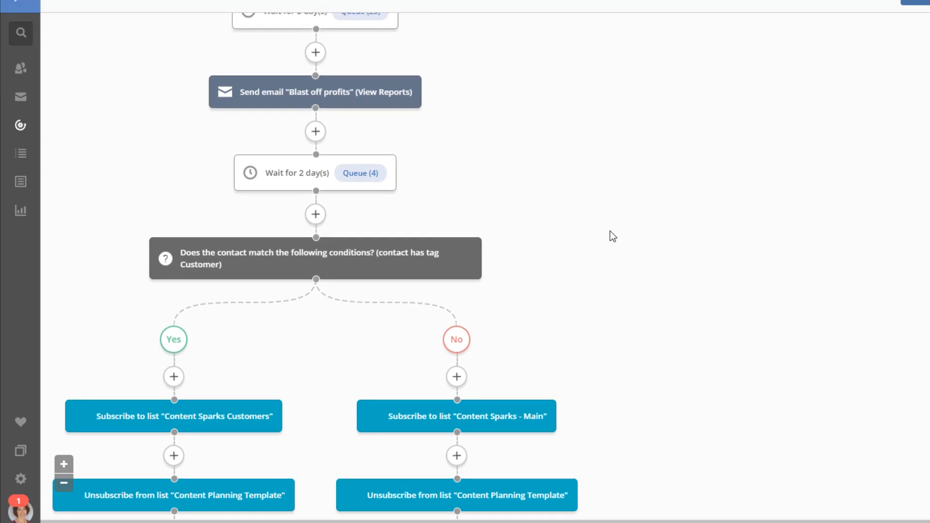
mouse_move(370, 42)
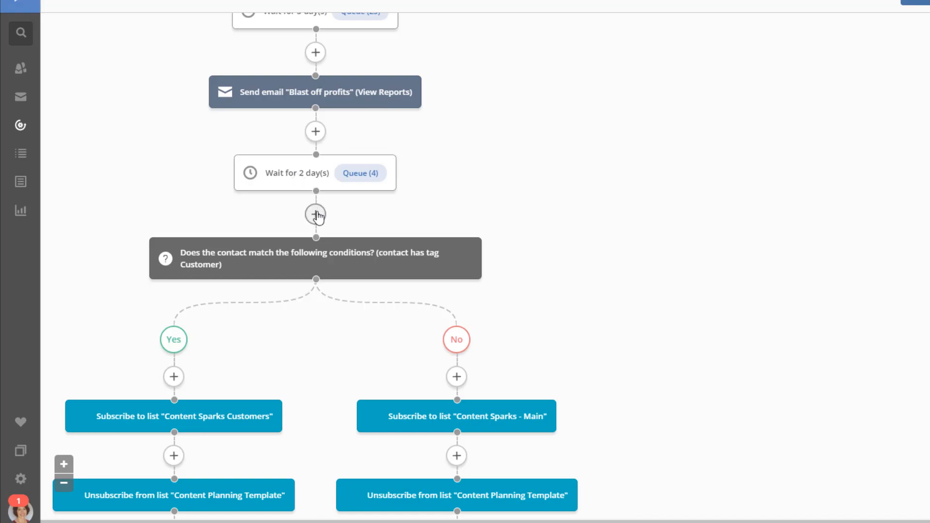
left_click(315, 215)
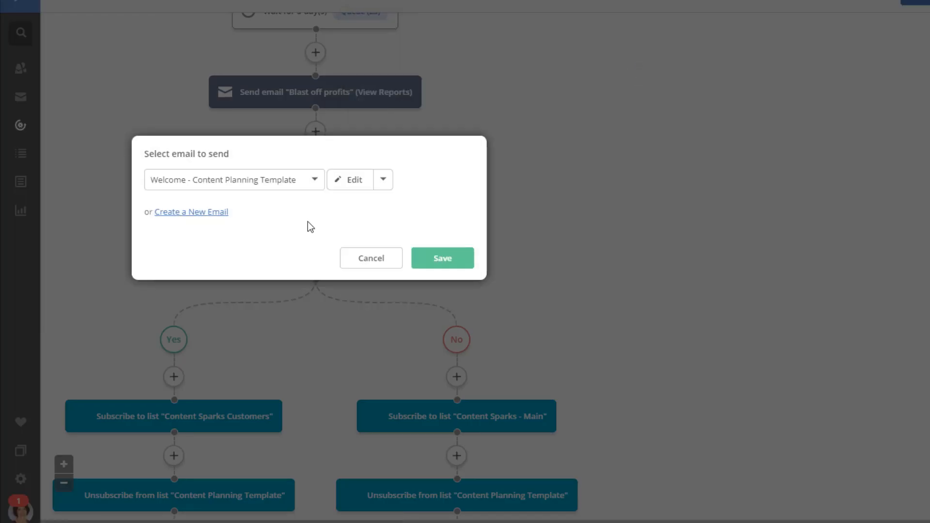
mouse_move(191, 212)
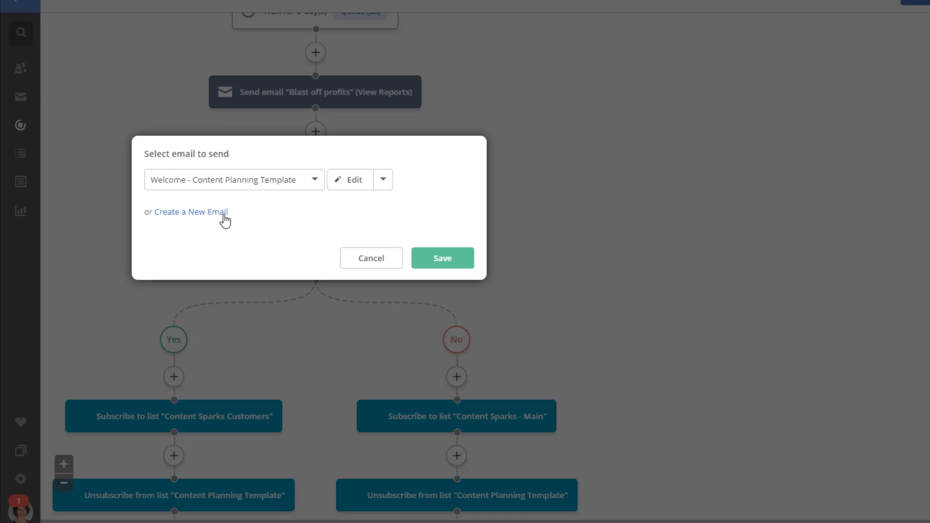
left_click(191, 211)
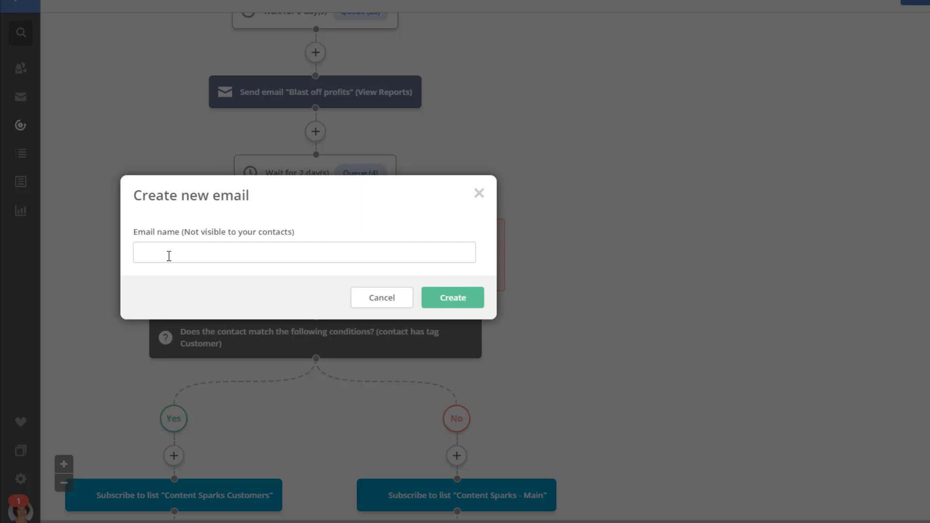
left_click(304, 252)
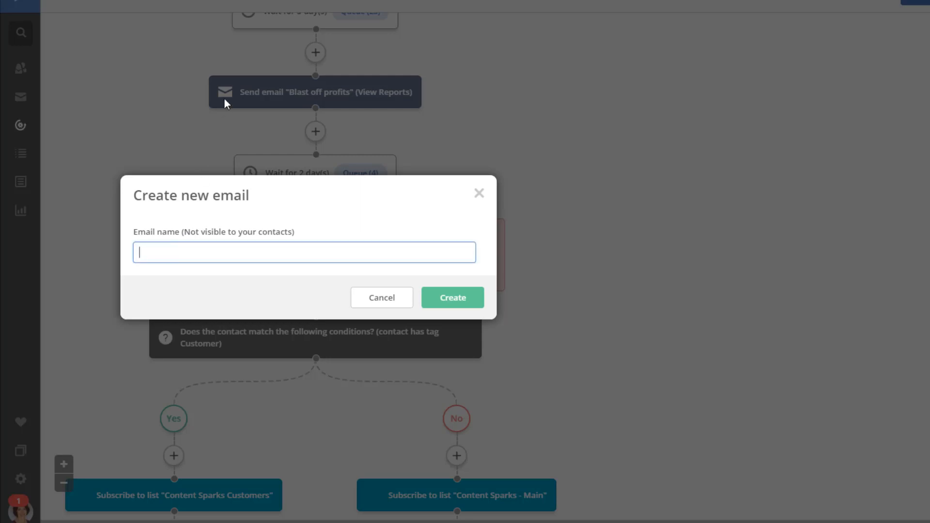
mouse_move(249, 275)
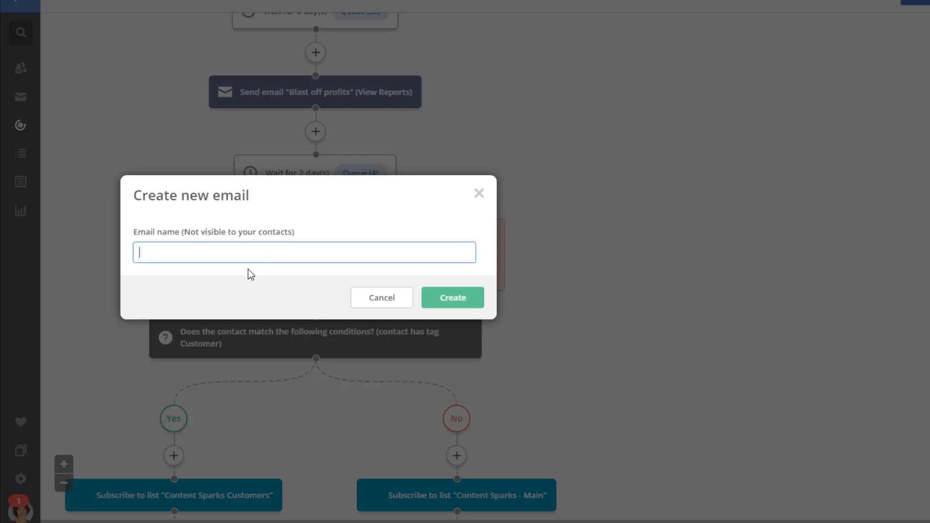
left_click(452, 297)
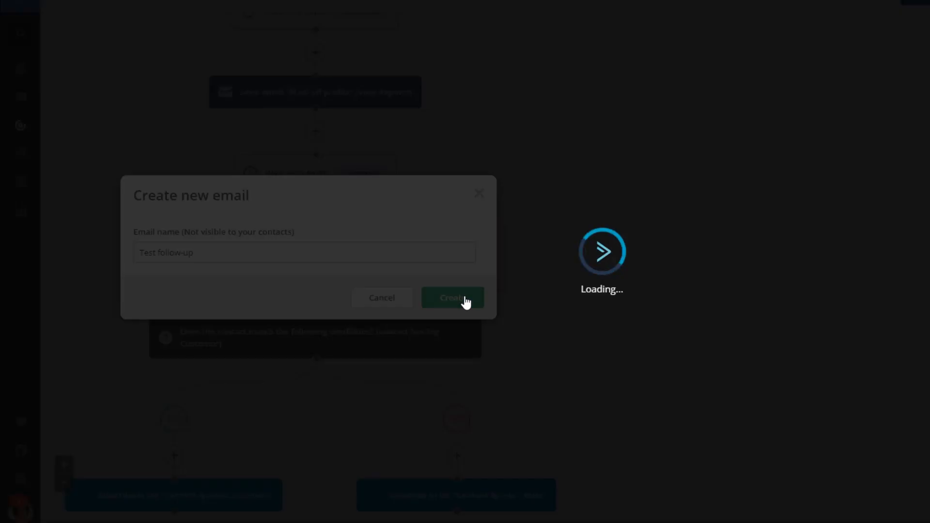
left_click(452, 297)
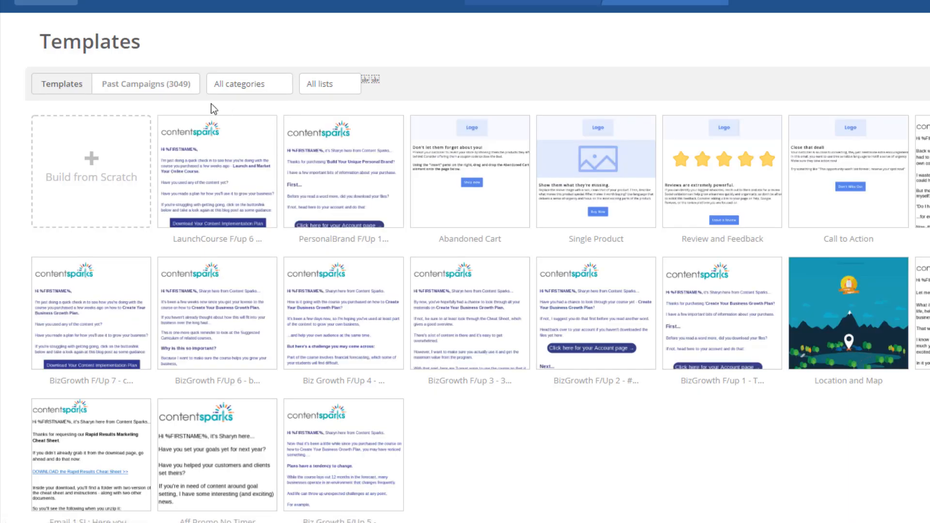
Step: Reuse the past Content Marketing campaign design with subject 'Know Your Audience'
left_click(146, 84)
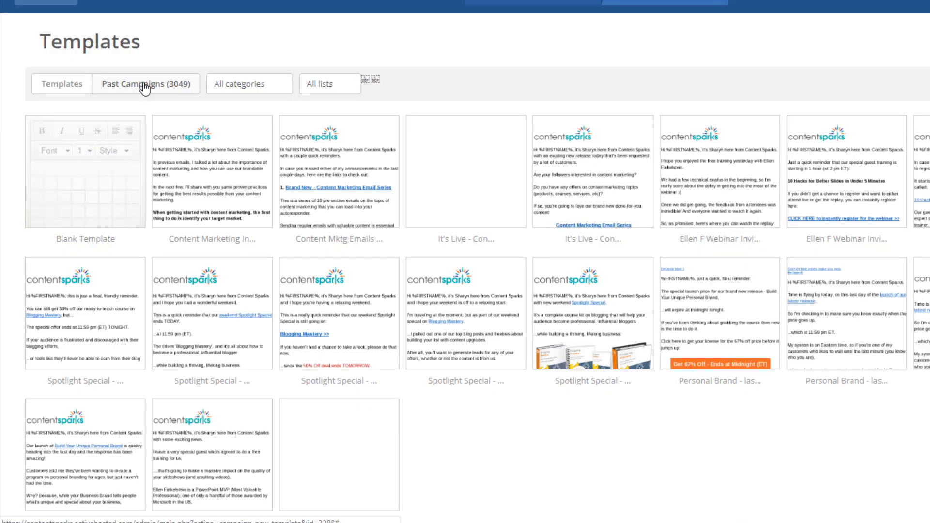
left_click(213, 141)
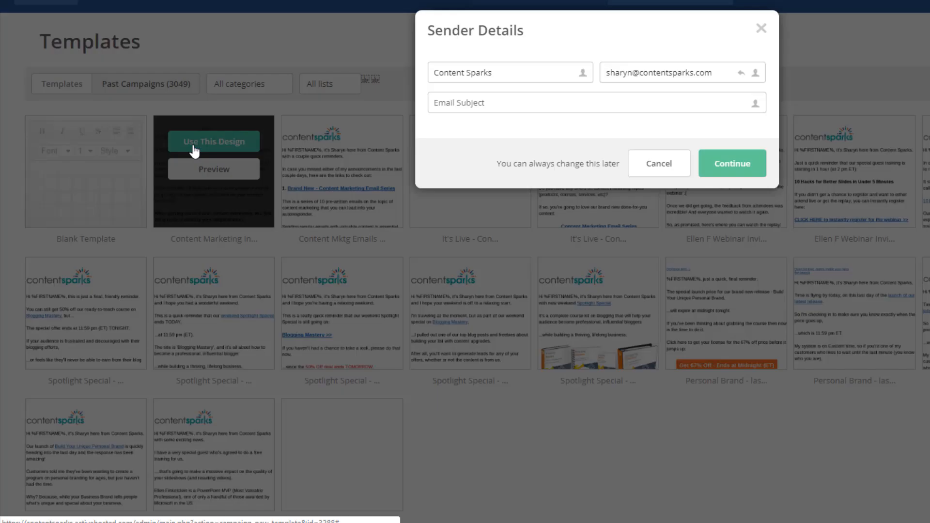
left_click(593, 102)
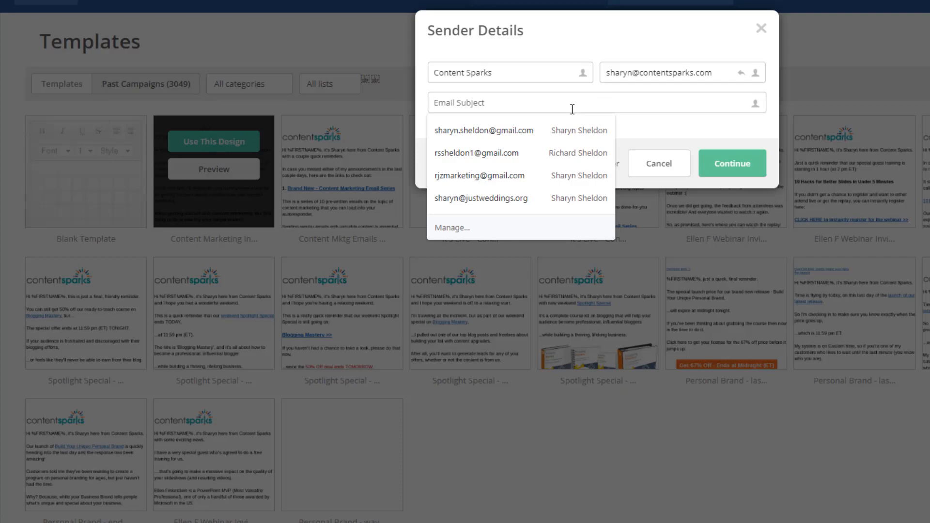
left_click(731, 163)
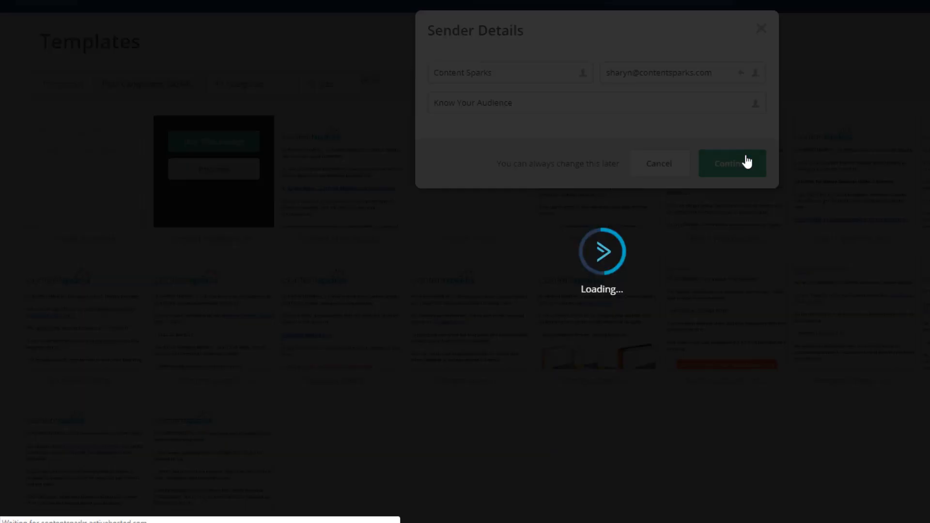
left_click(732, 164)
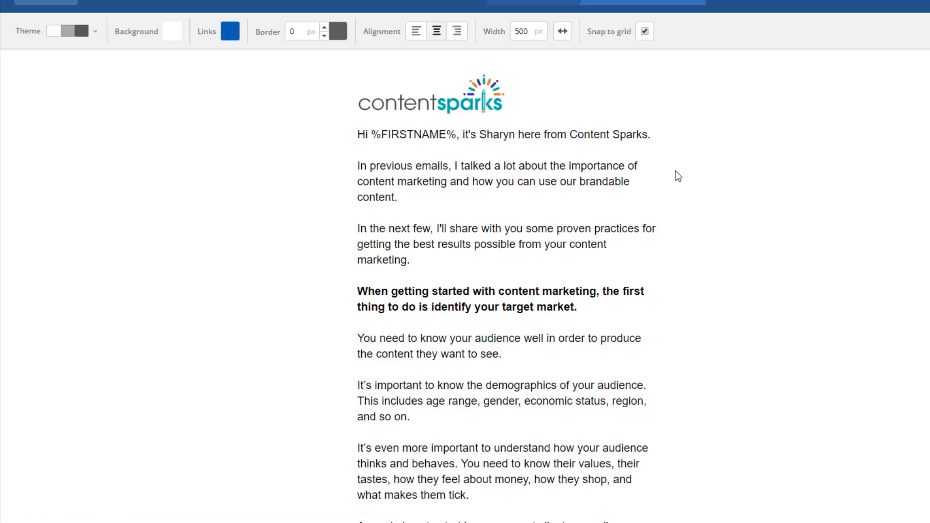
Step: Review the Test follow-up design and campaign summary, then finish the email
scroll("down", 3)
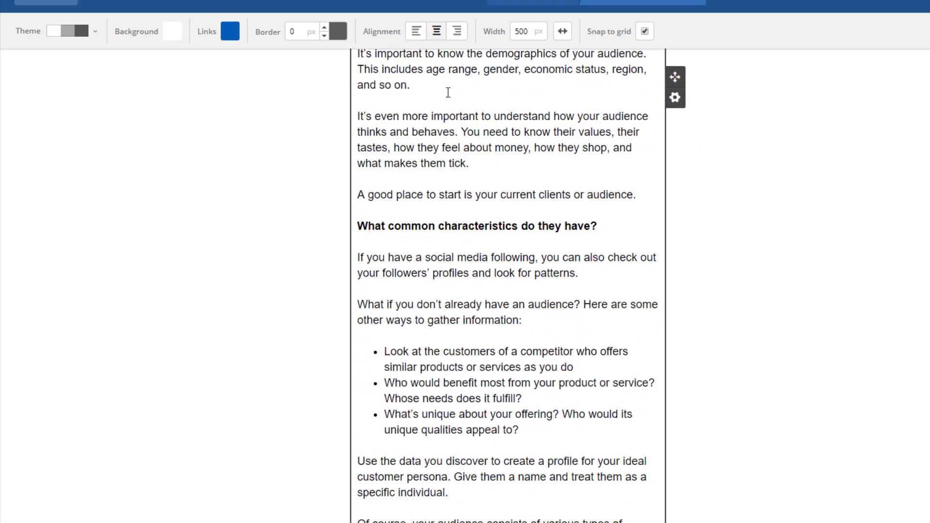
scroll("down", 3)
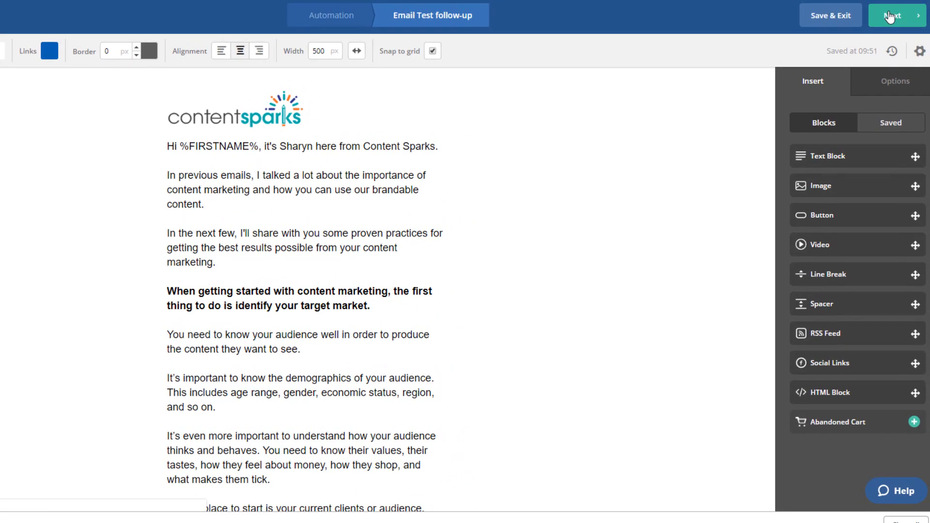
left_click(893, 15)
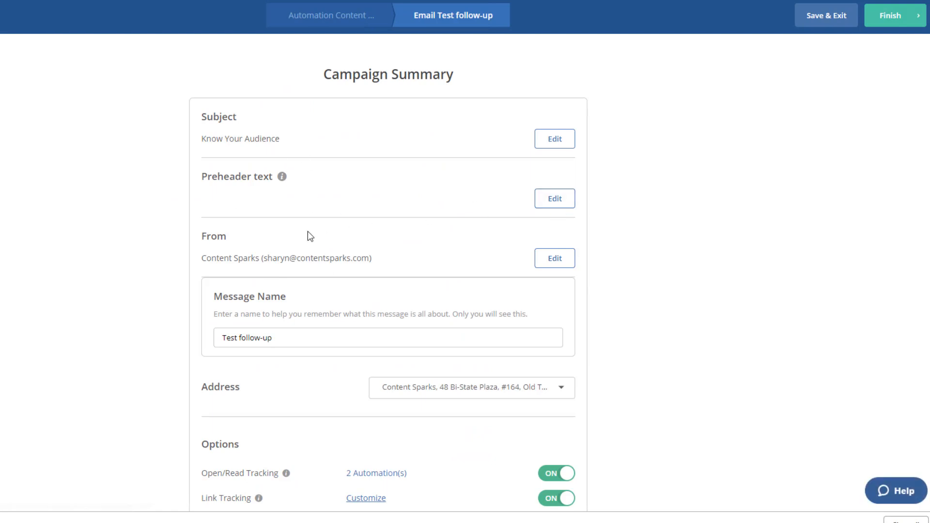
scroll("down", 3)
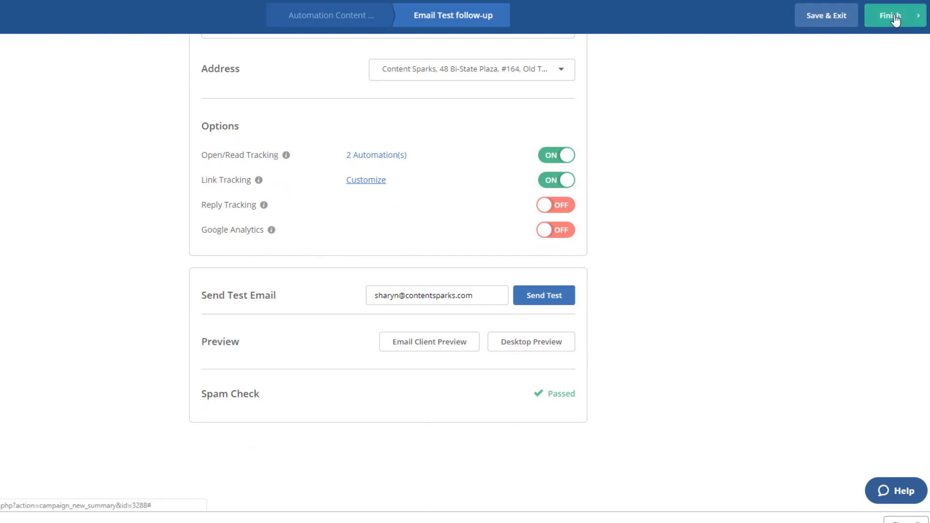
left_click(890, 15)
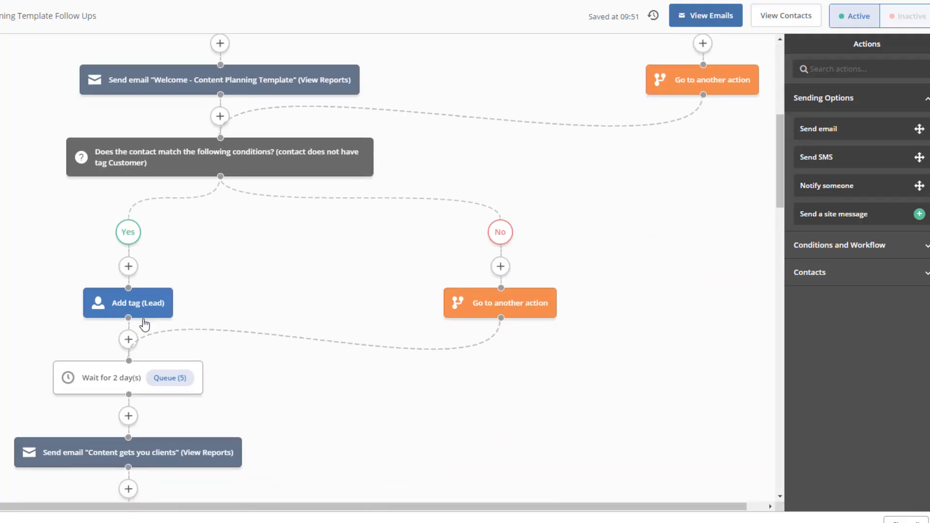
Step: Insert a Wait step of 5 days below the Test follow-up email and save it
scroll("down", 3)
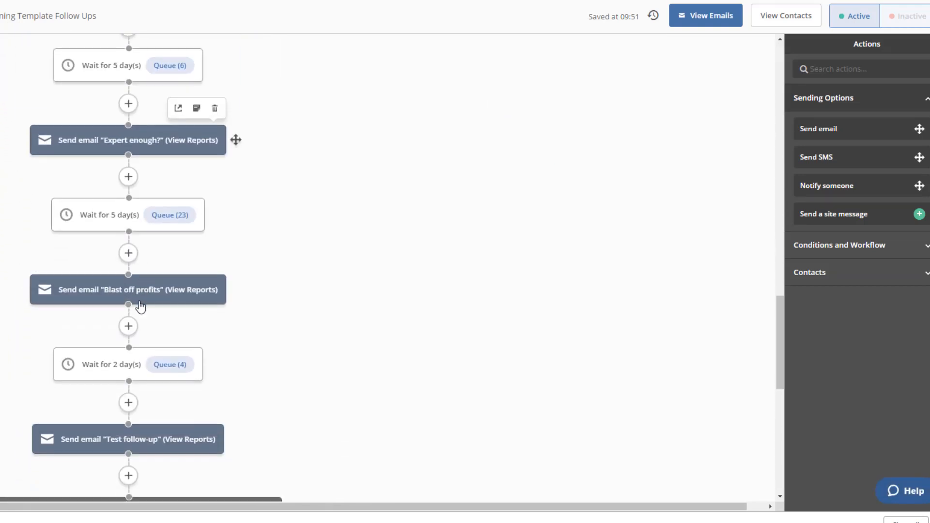
scroll("down", 3)
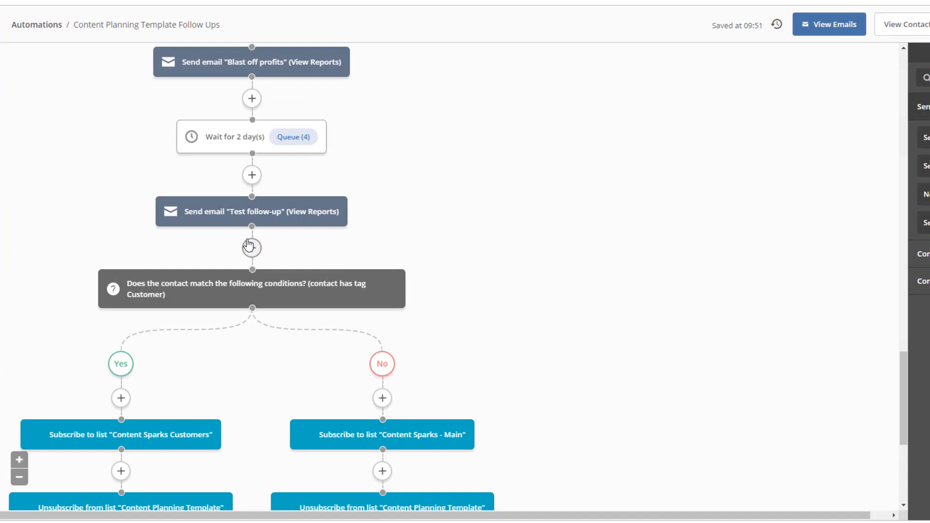
left_click(251, 247)
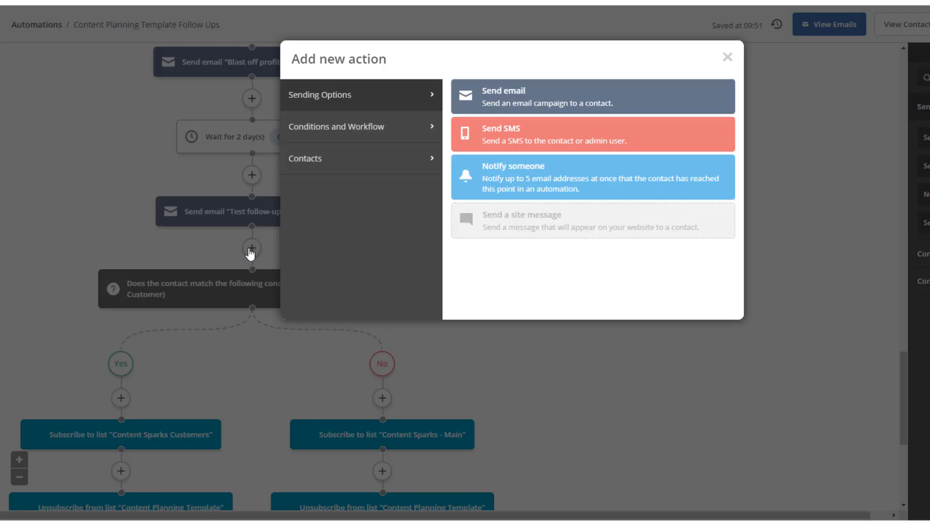
left_click(336, 126)
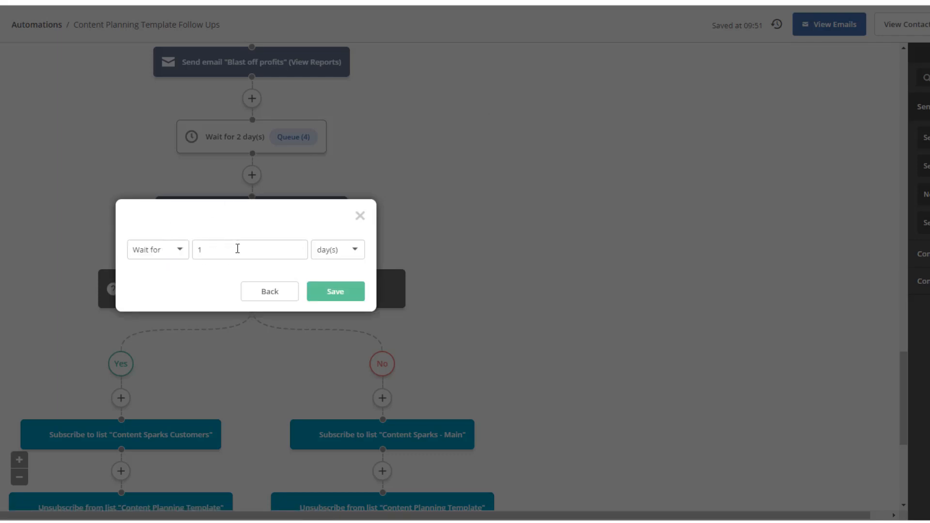
left_click(249, 249)
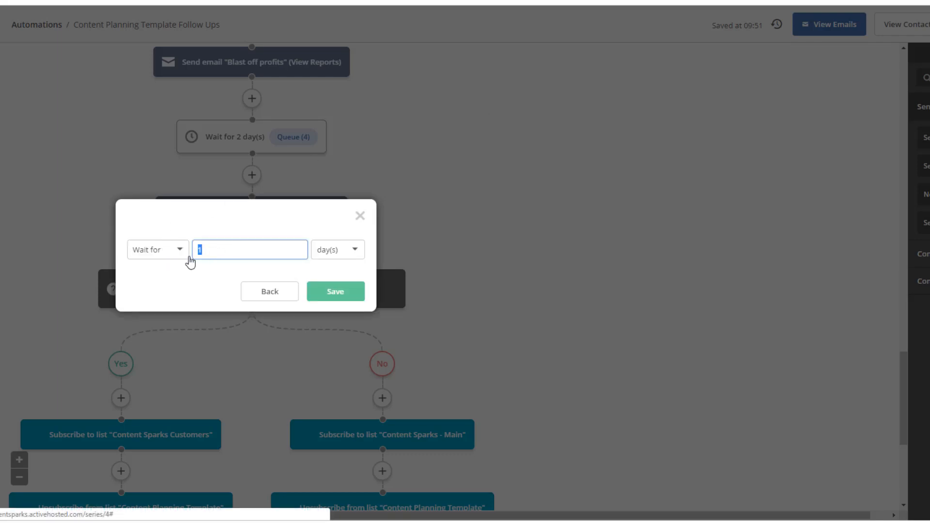
left_click(335, 291)
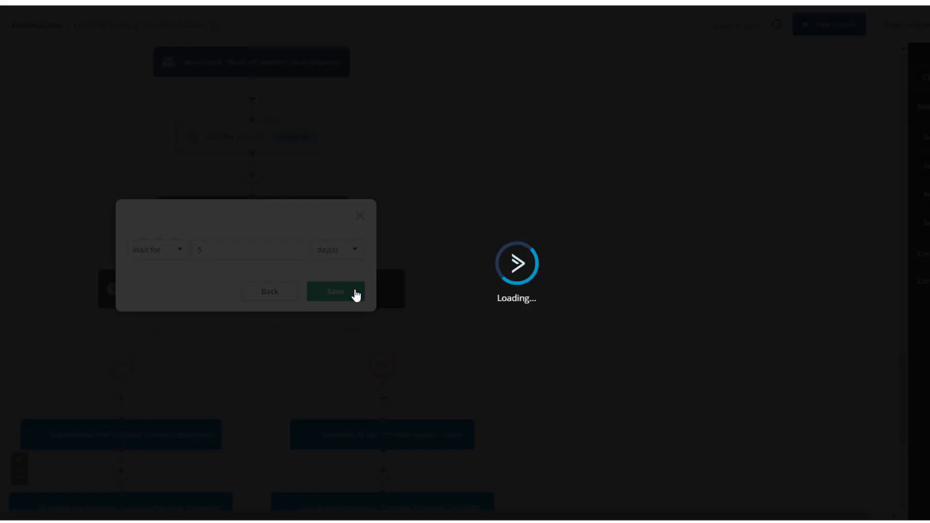
left_click(335, 291)
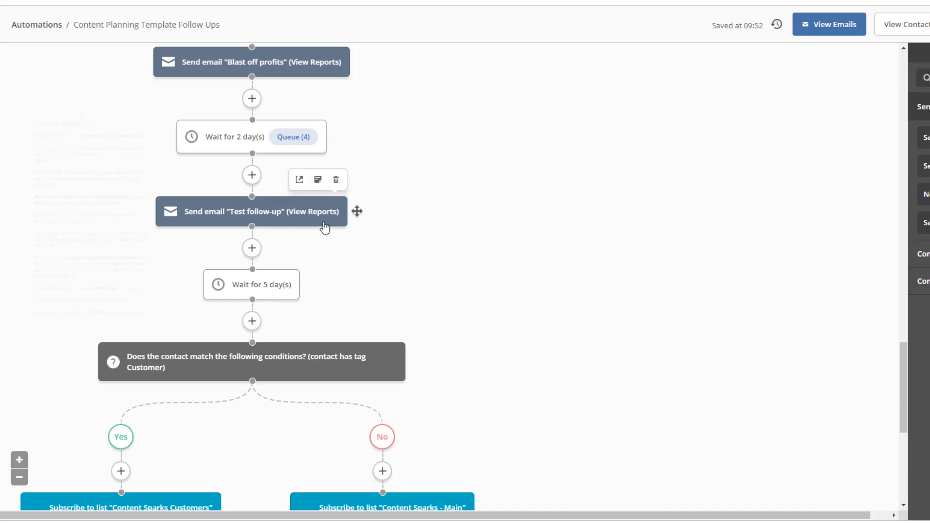
Step: Delete the Test follow-up email step and the 5-day wait step, confirming each
left_click(299, 180)
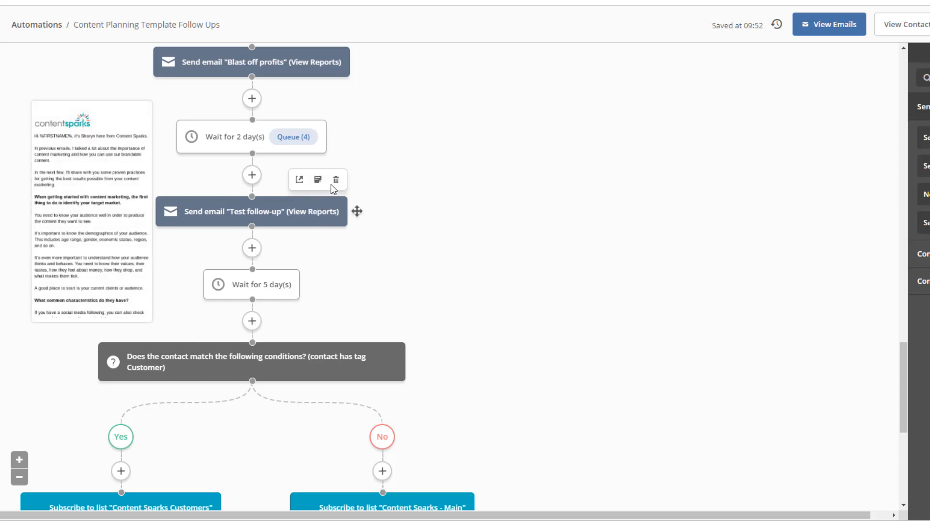
left_click(336, 180)
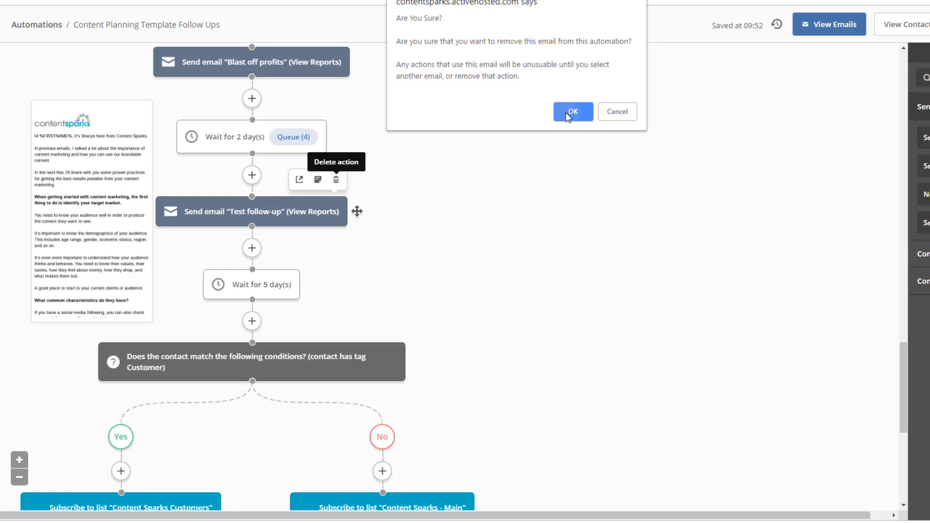
left_click(571, 111)
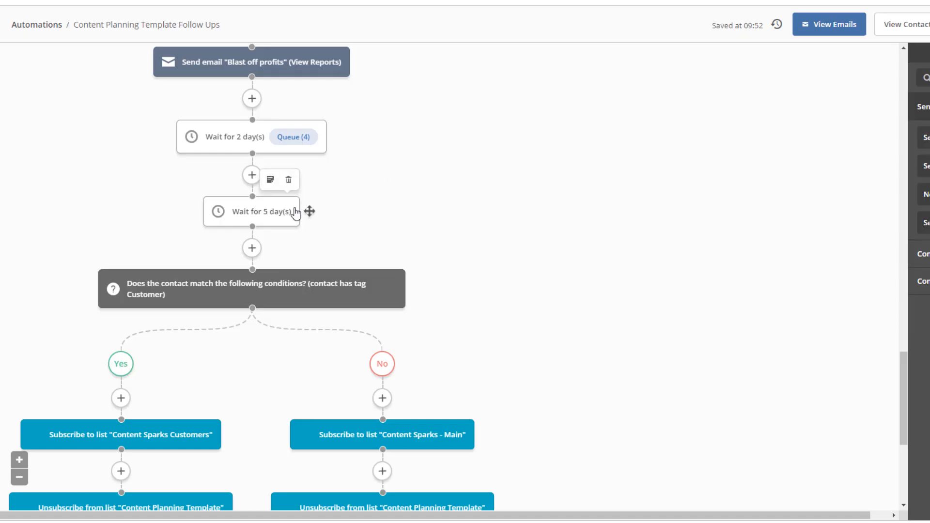
left_click(288, 180)
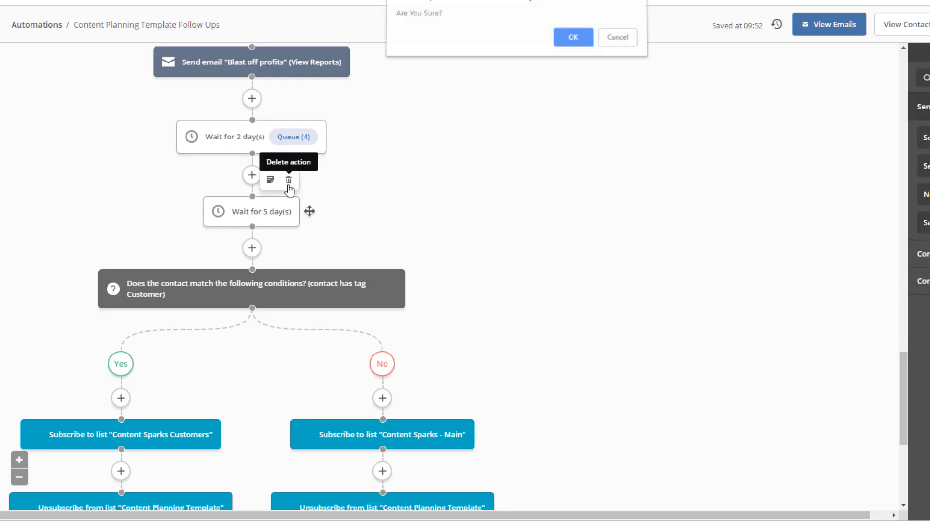
left_click(572, 37)
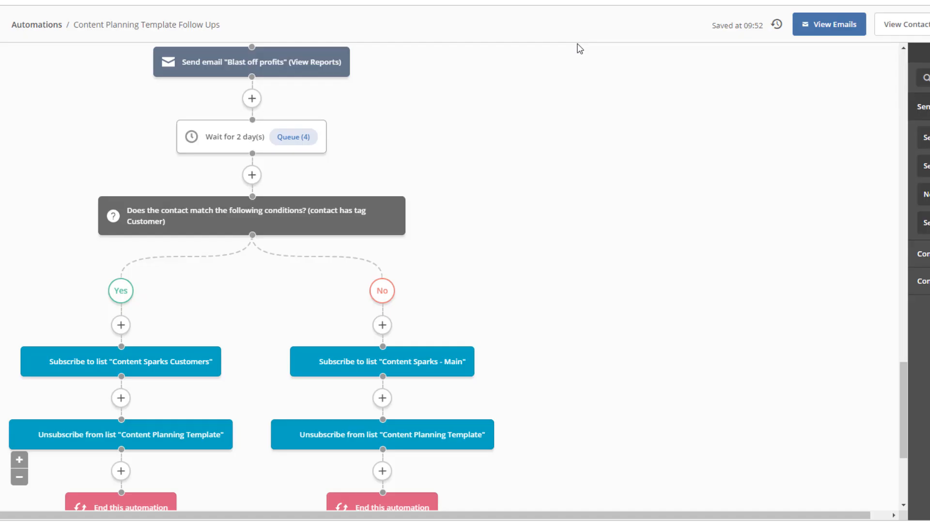
mouse_move(231, 193)
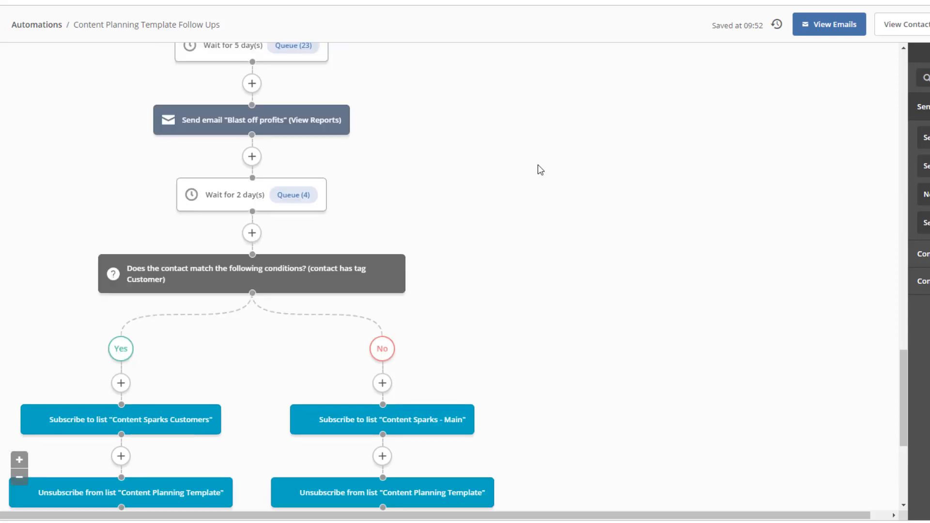
mouse_move(362, 110)
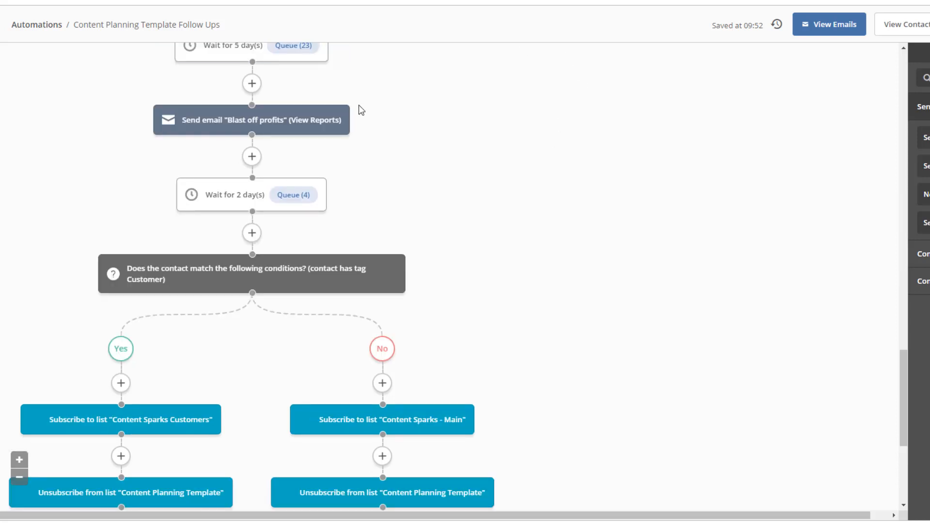
mouse_move(523, 146)
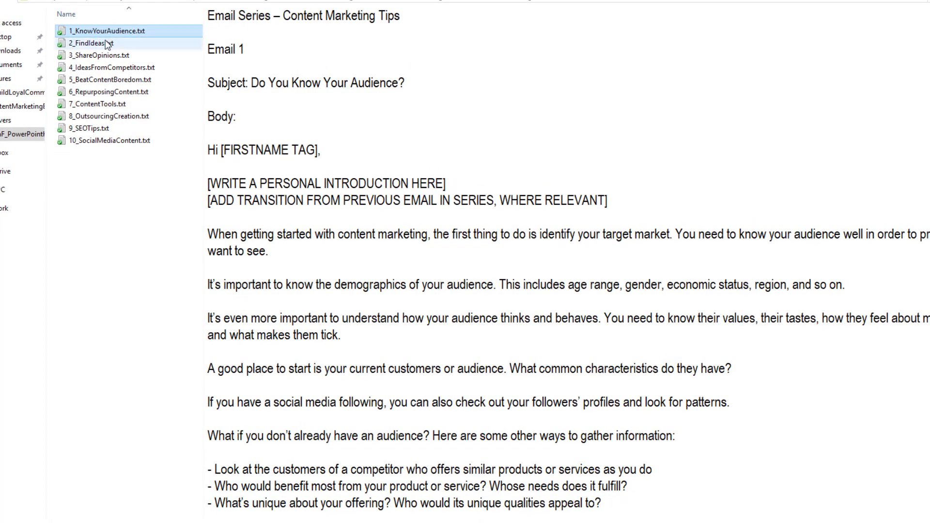
Step: Preview the Find Ideas, Content Boredom, Repurposing, Outsourcing, Social Media and Know Your Audience files
left_click(101, 55)
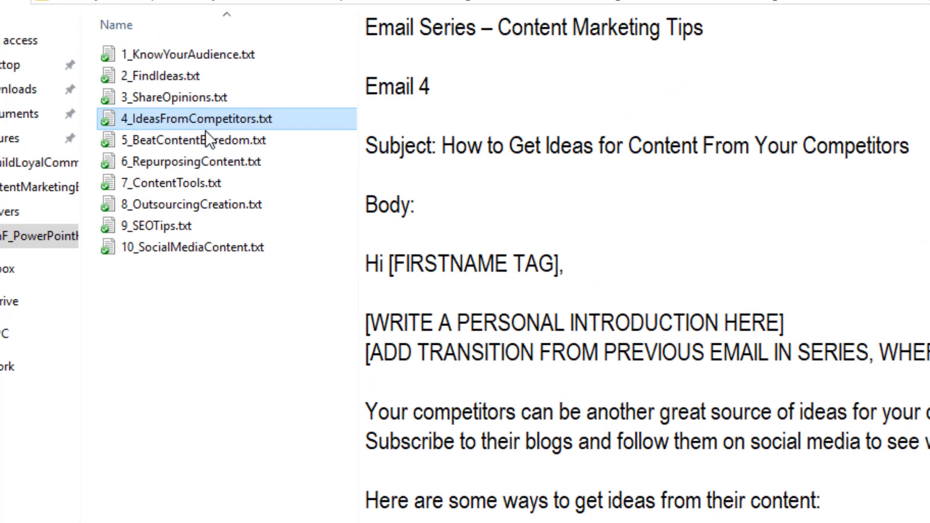
left_click(190, 140)
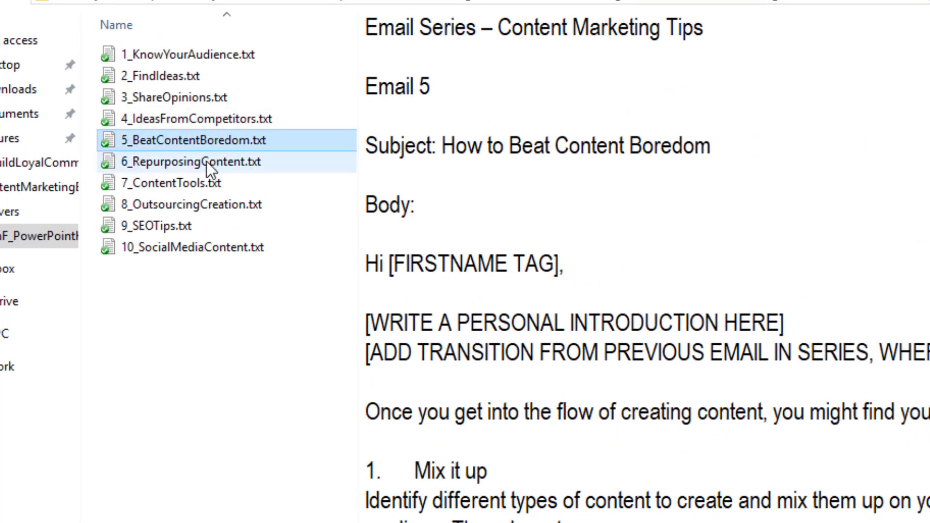
left_click(175, 162)
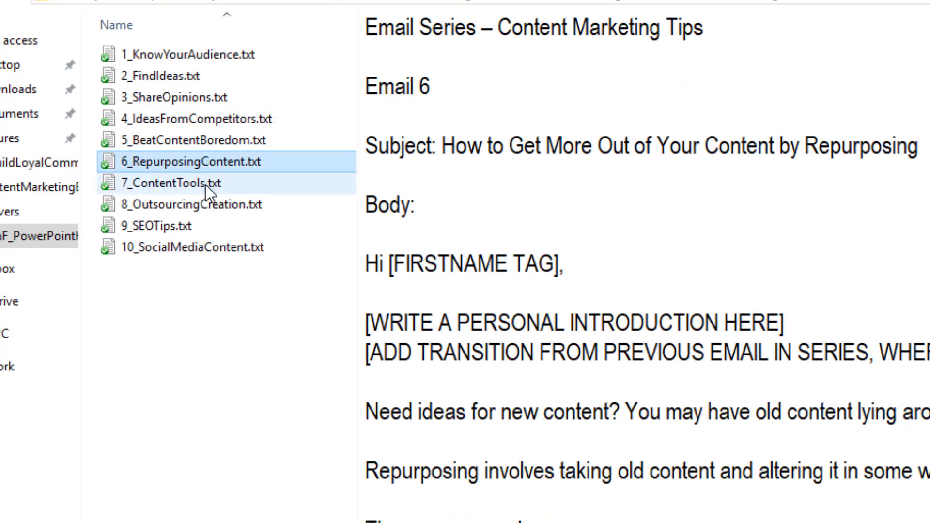
left_click(179, 204)
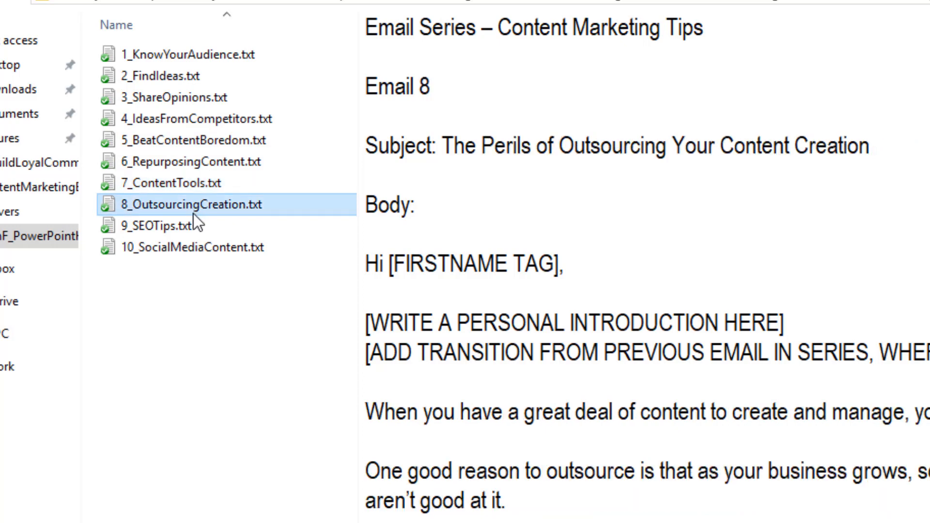
left_click(190, 248)
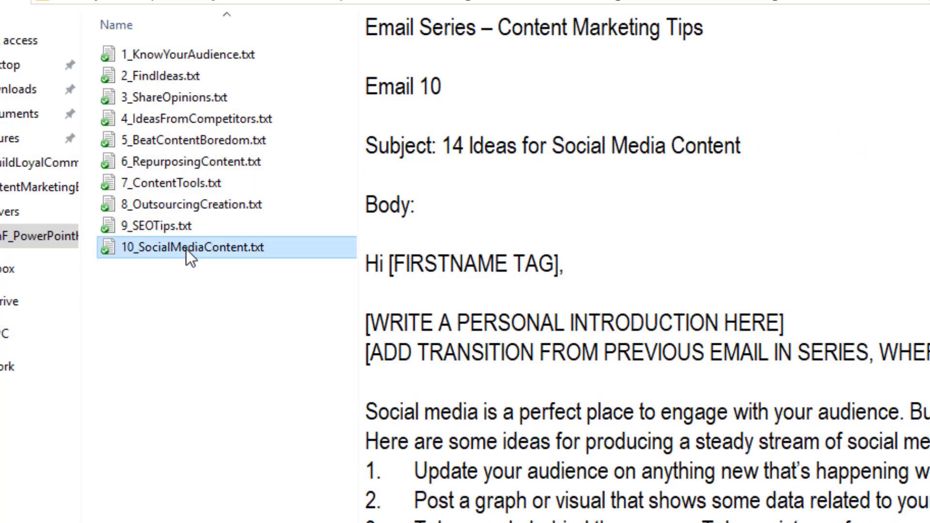
left_click(178, 55)
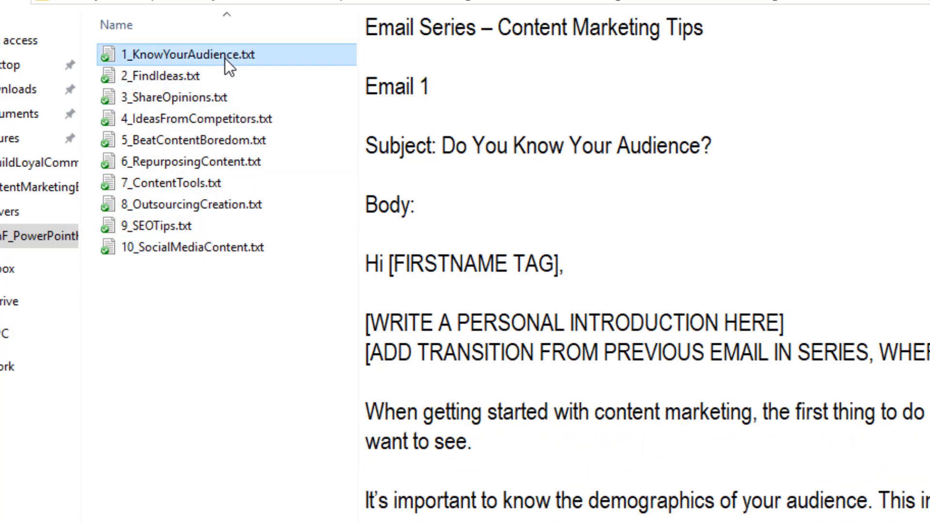
mouse_move(225, 457)
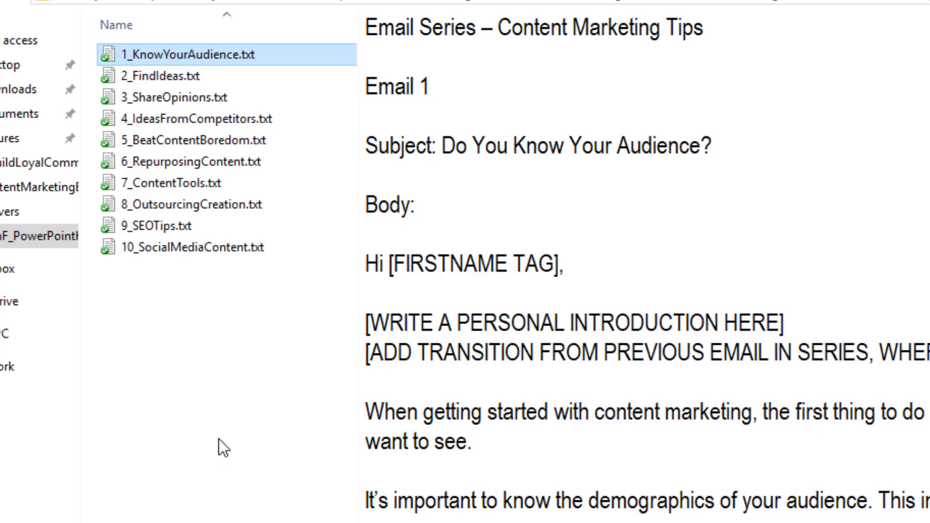
mouse_move(219, 338)
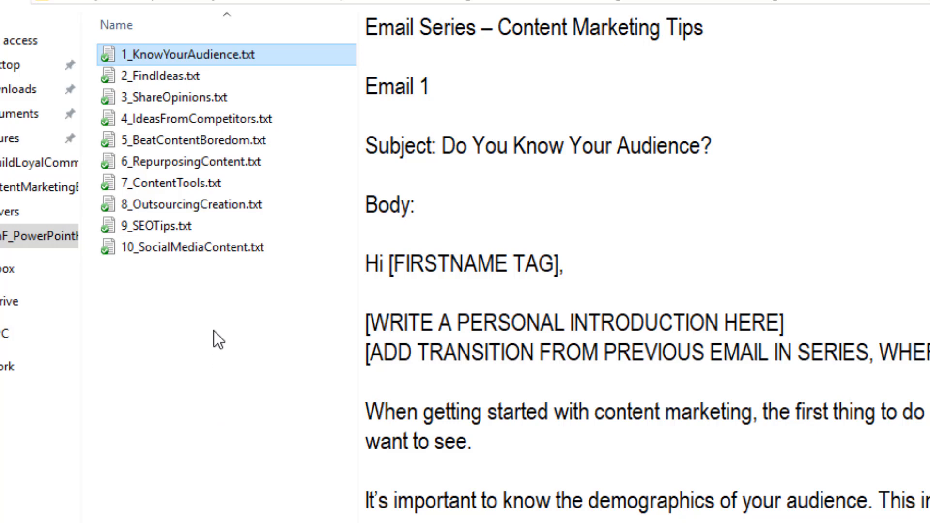